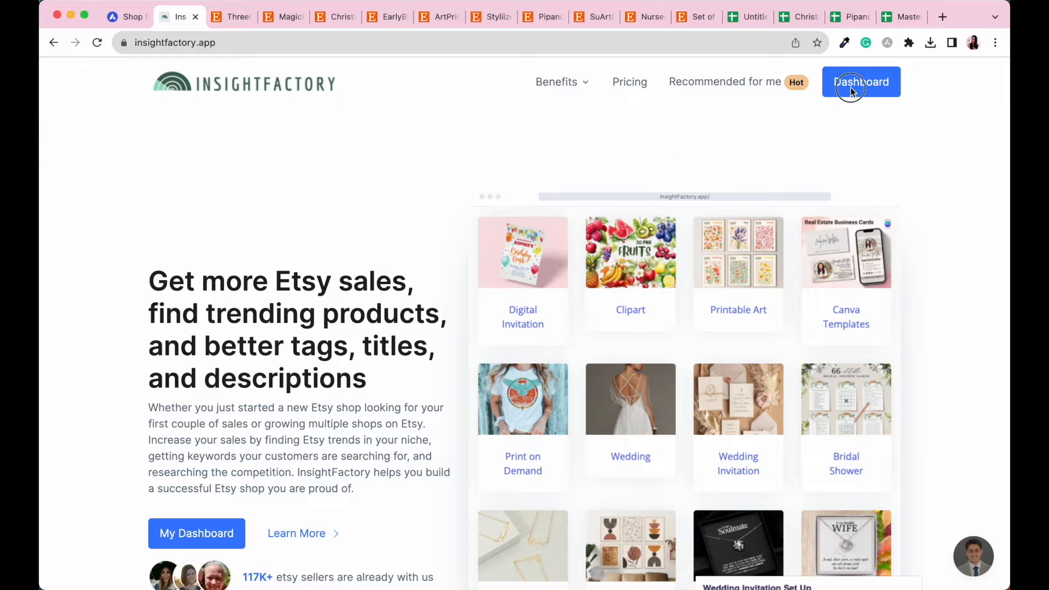
- Open the InsightFactory dashboard and go to the Etsy Trends search terms page
click(862, 82)
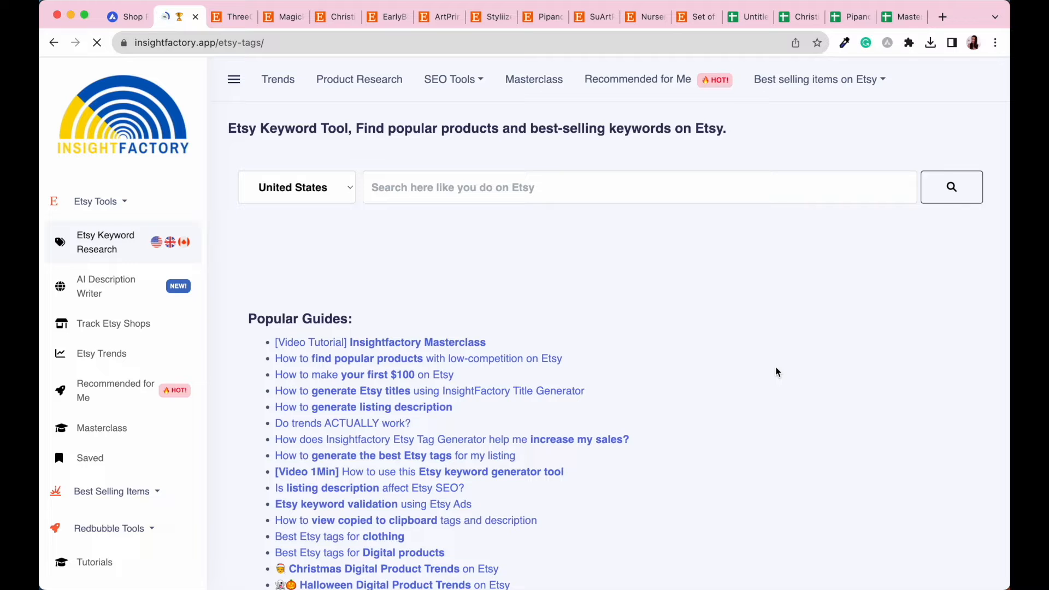
click(278, 79)
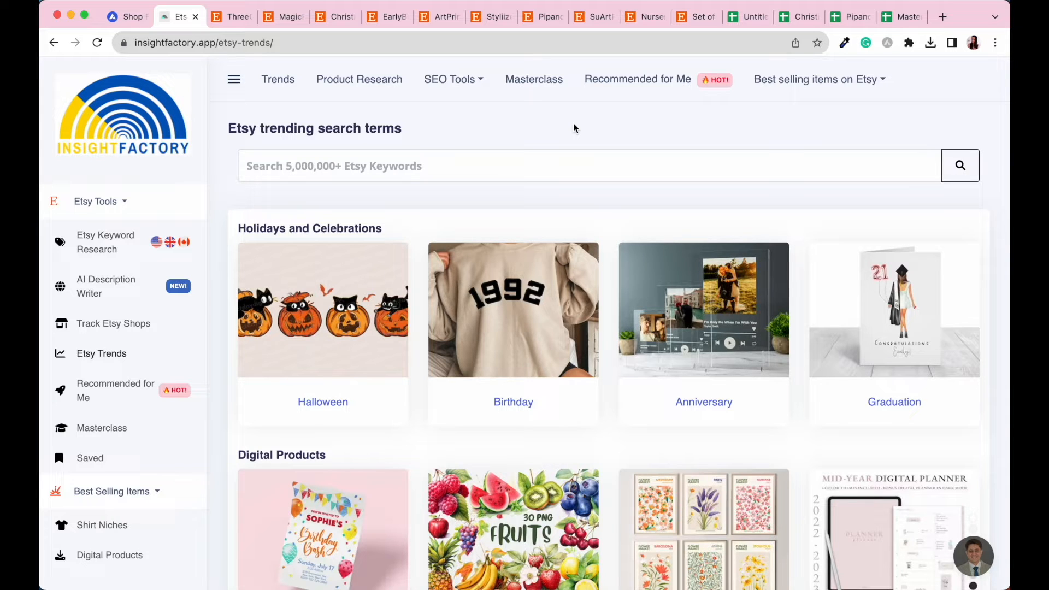
mouse_move(375, 190)
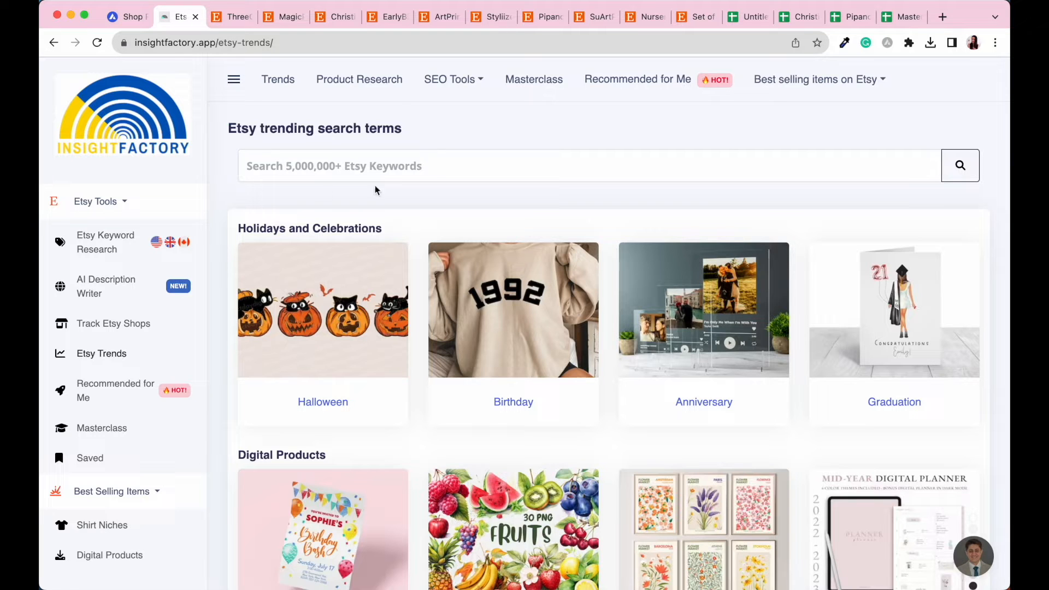
mouse_move(414, 199)
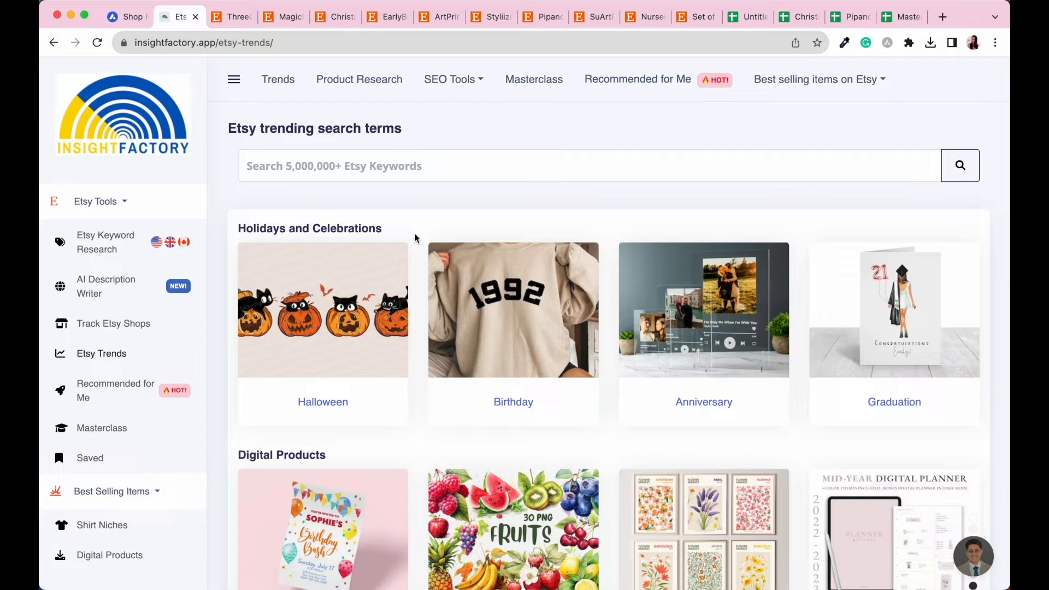
mouse_move(622, 238)
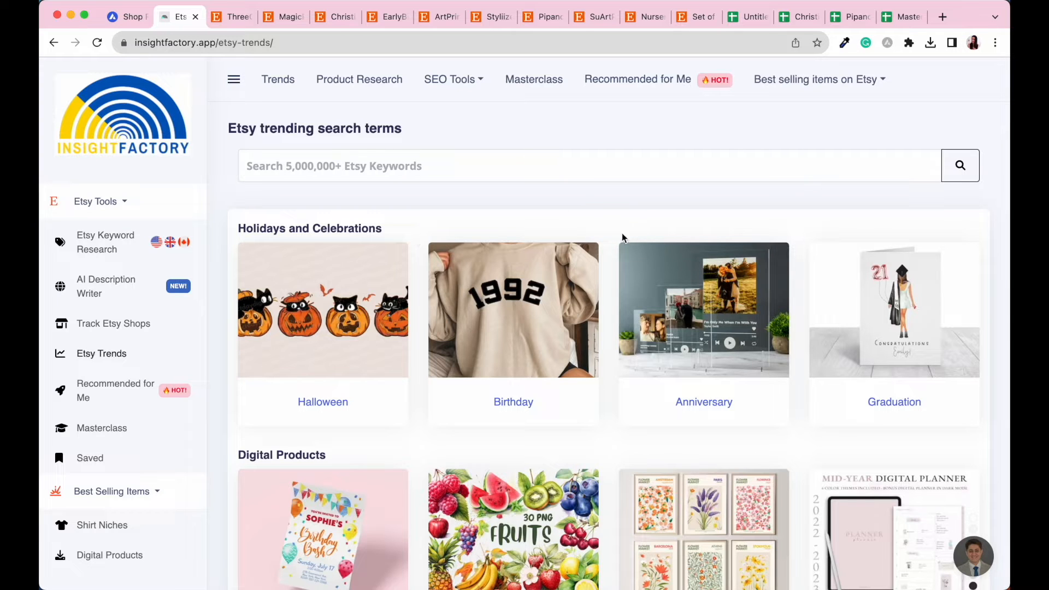
scroll(down, 3)
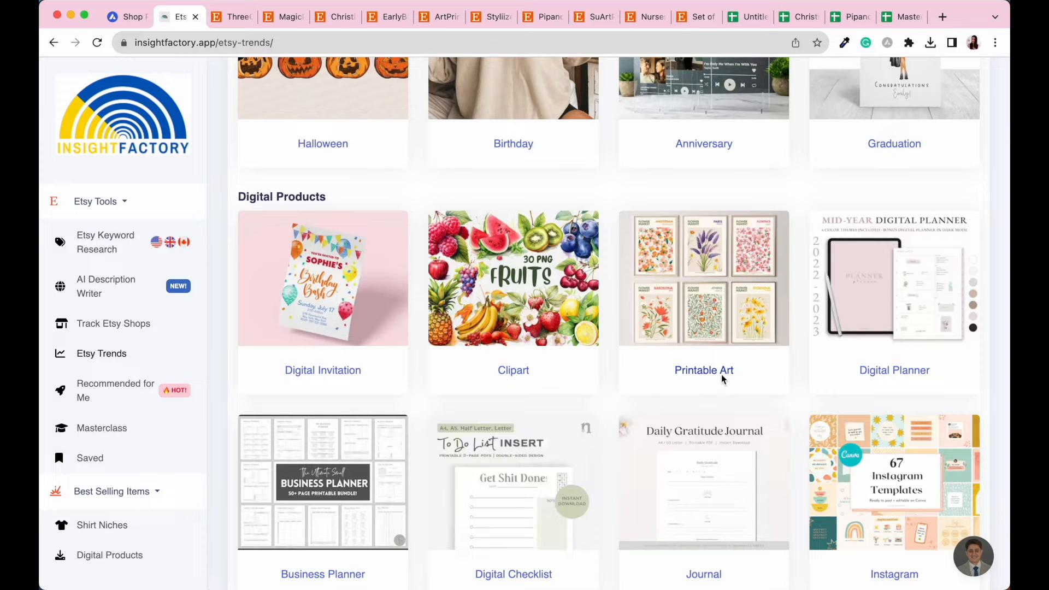
mouse_move(695, 210)
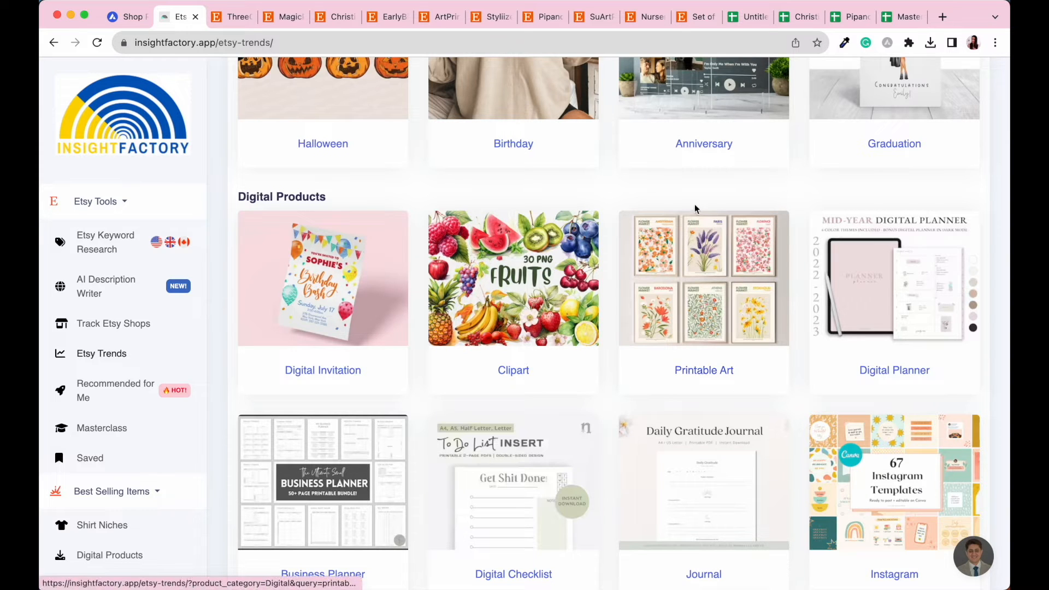
mouse_move(768, 348)
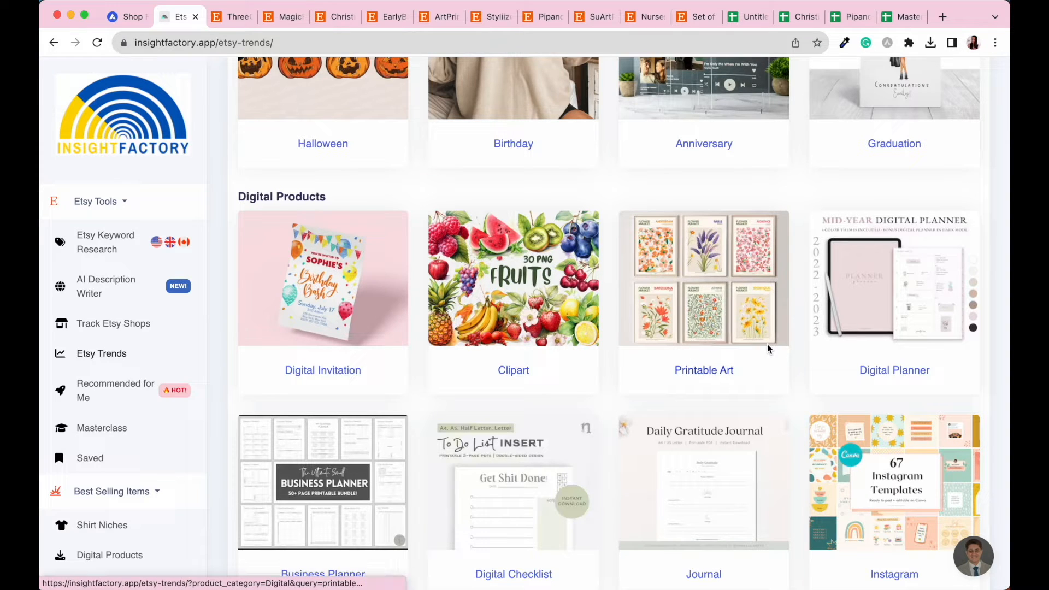
scroll(down, 3)
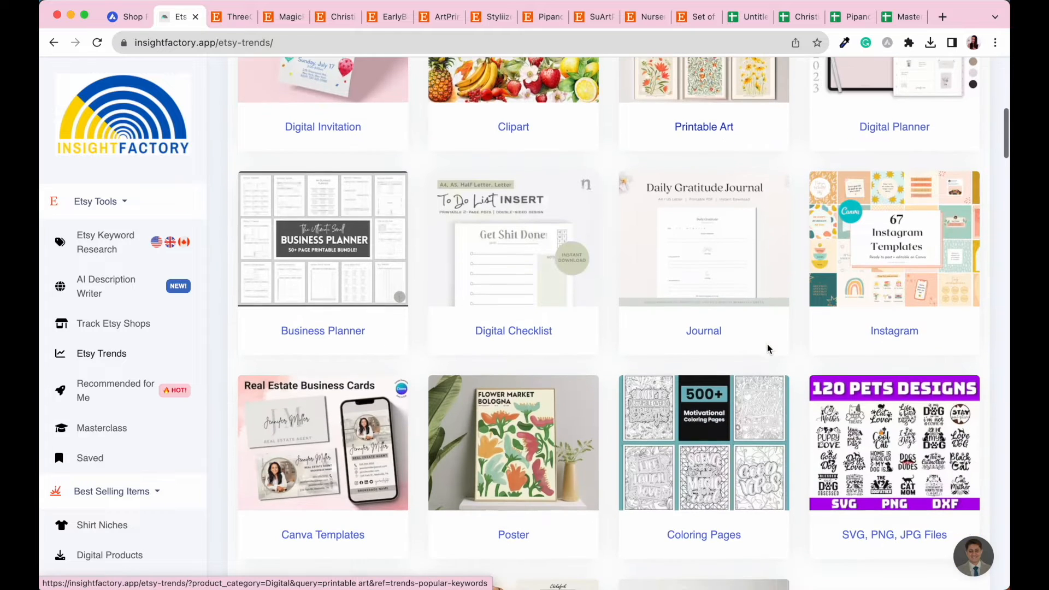
scroll(down, 3)
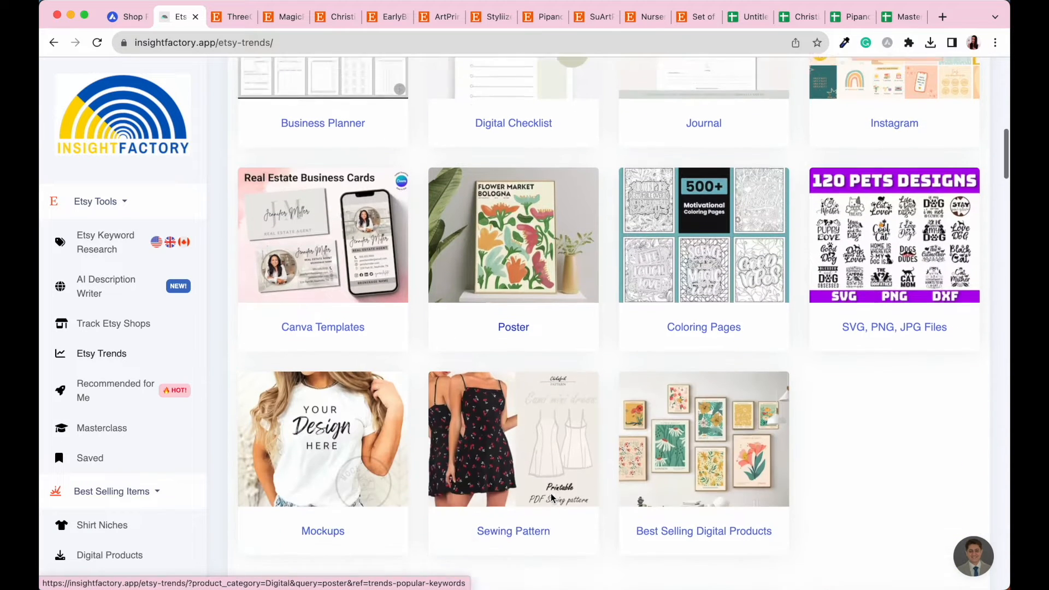
scroll(down, 3)
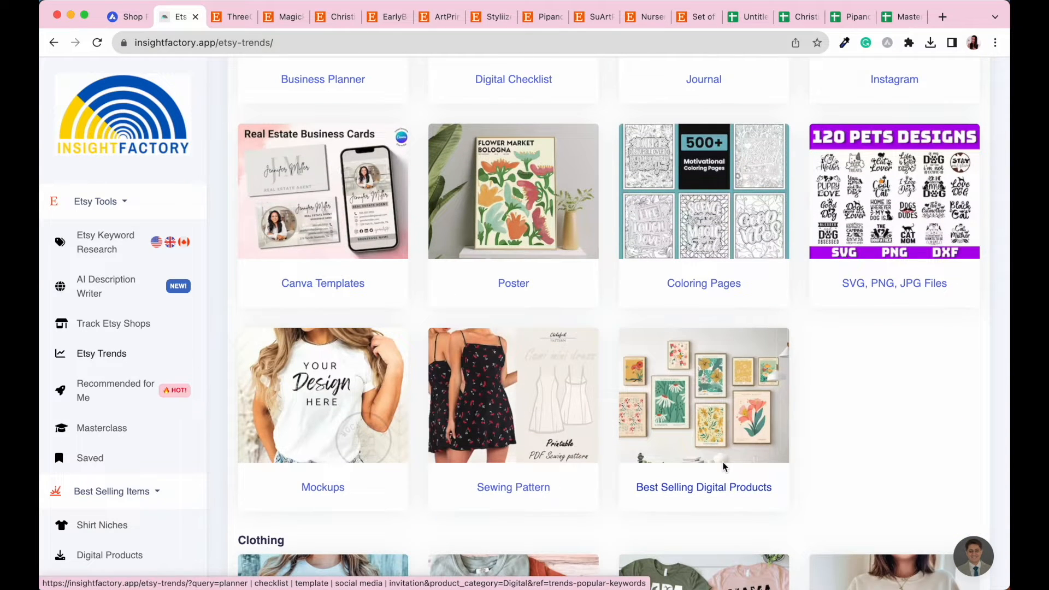
scroll(down, 3)
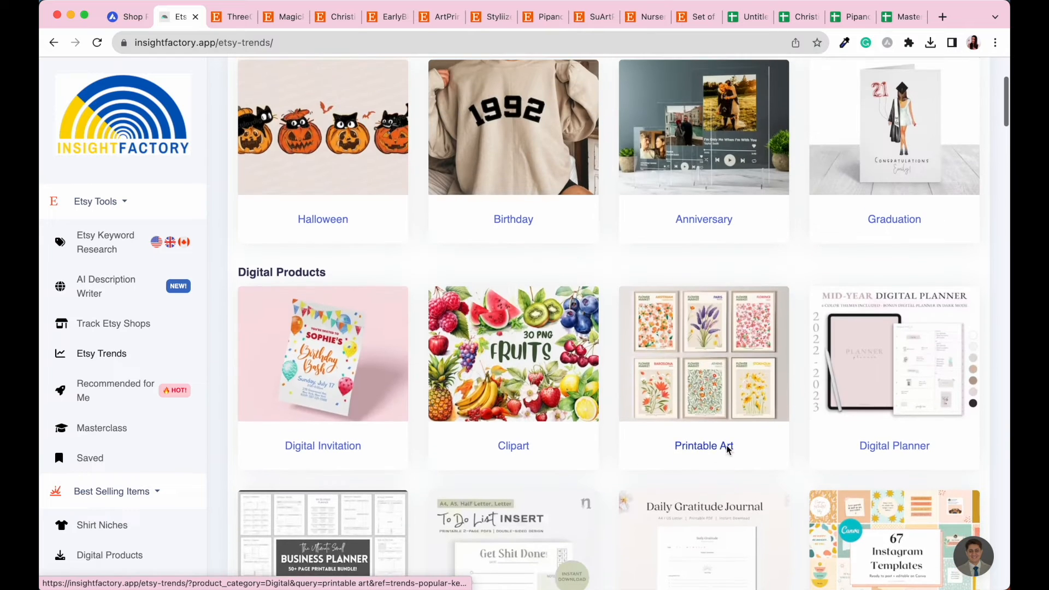
- Open the Printable Art trending searches under Digital Products and browse the listing cards
click(703, 446)
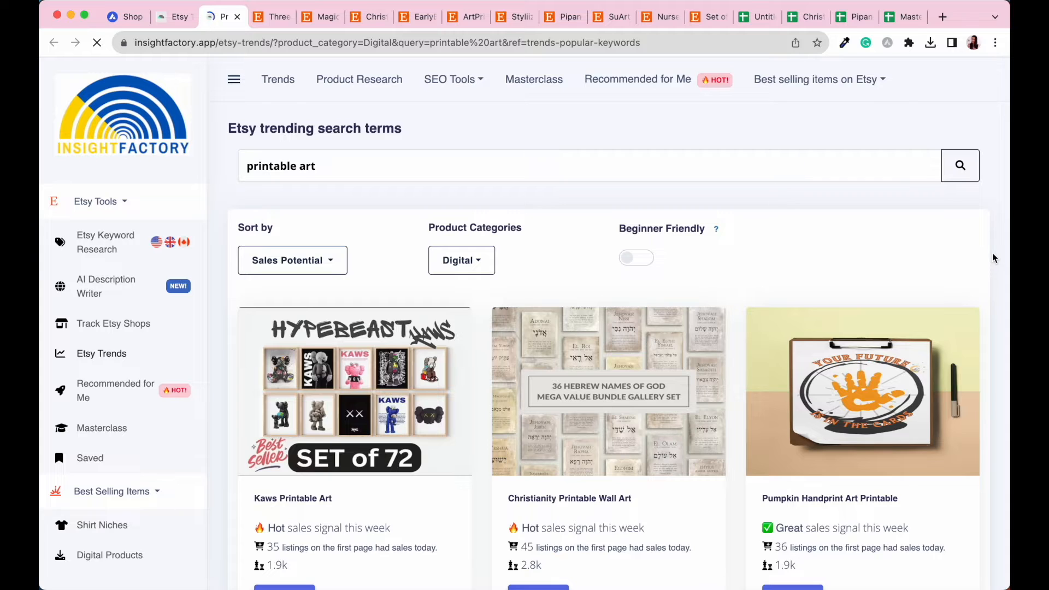
scroll(up, 3)
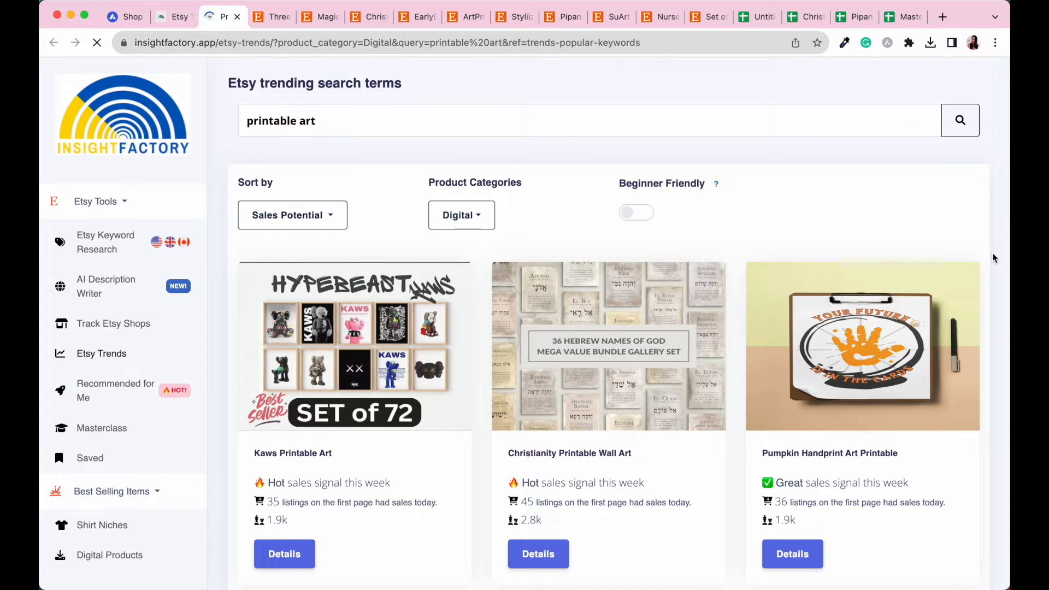
mouse_move(557, 304)
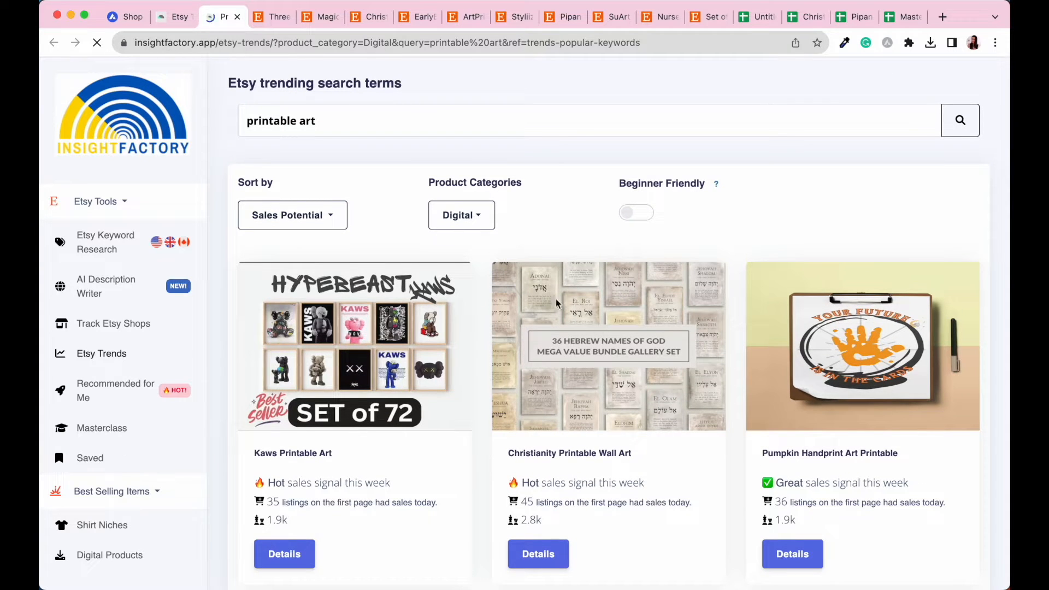
mouse_move(997, 263)
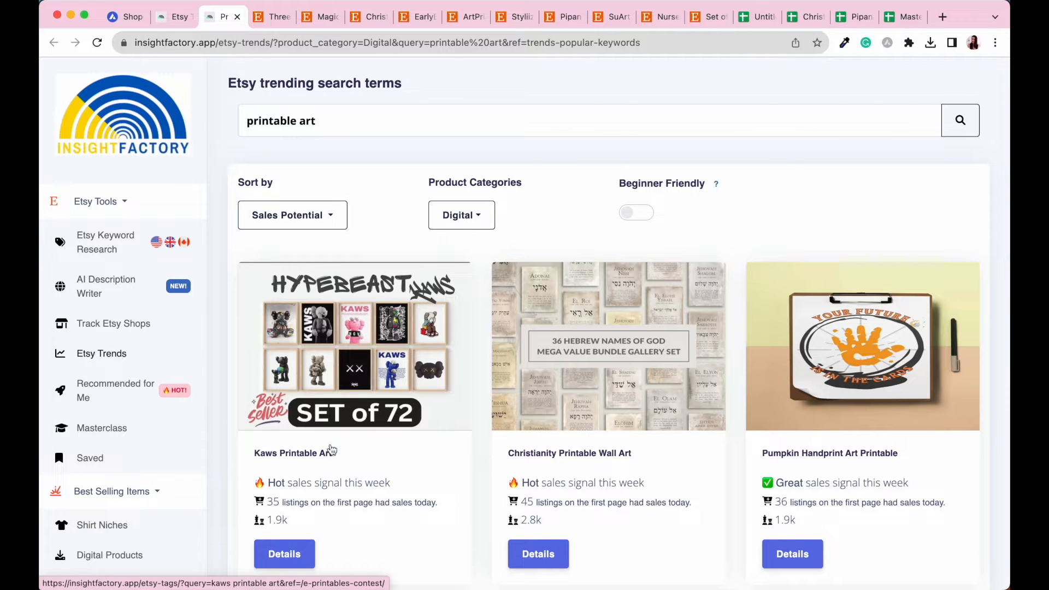
mouse_move(521, 355)
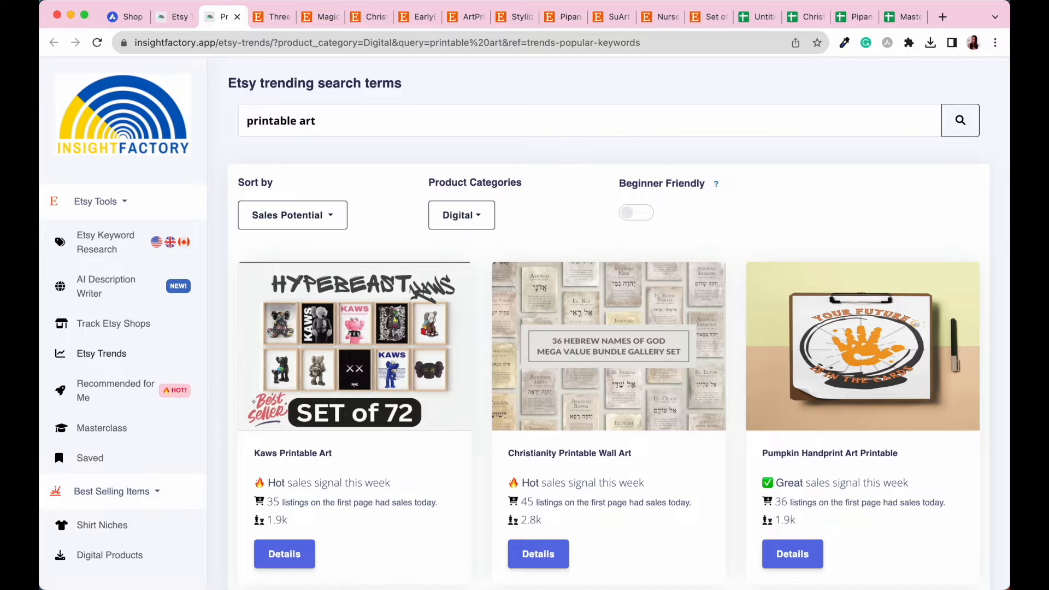
mouse_move(496, 489)
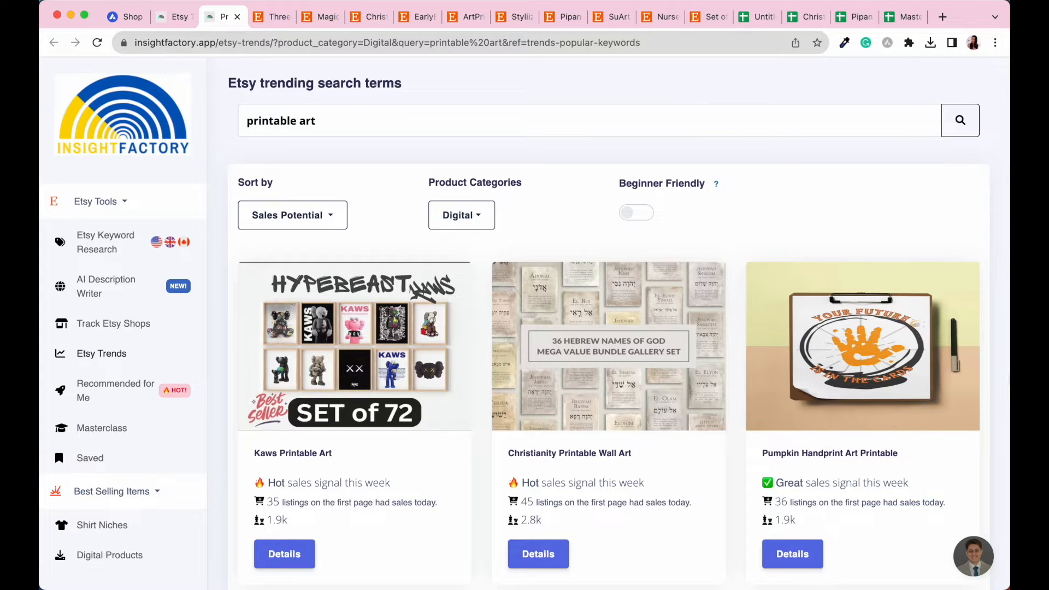
scroll(down, 3)
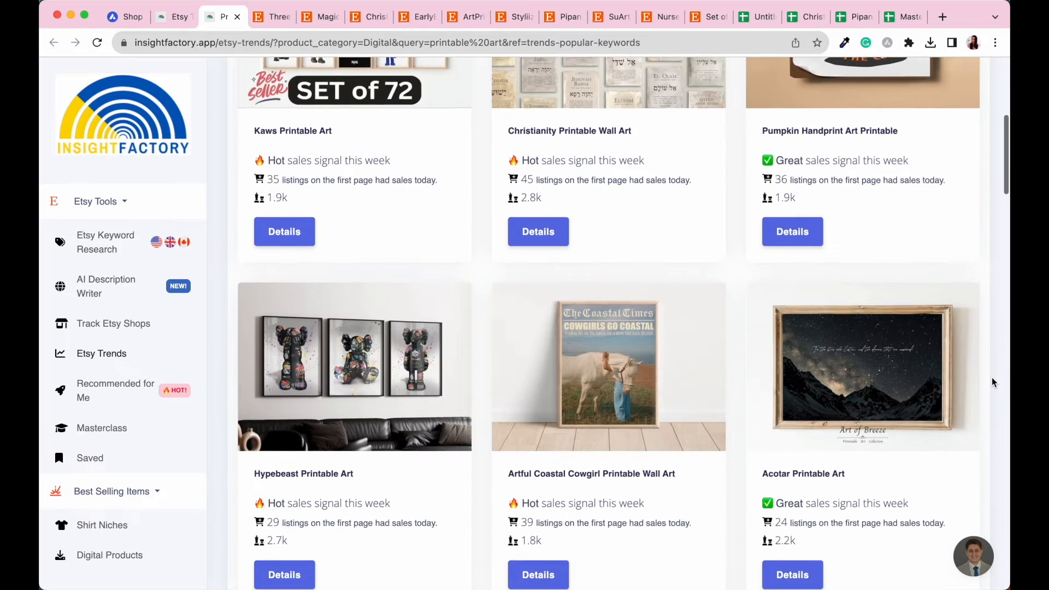
scroll(down, 3)
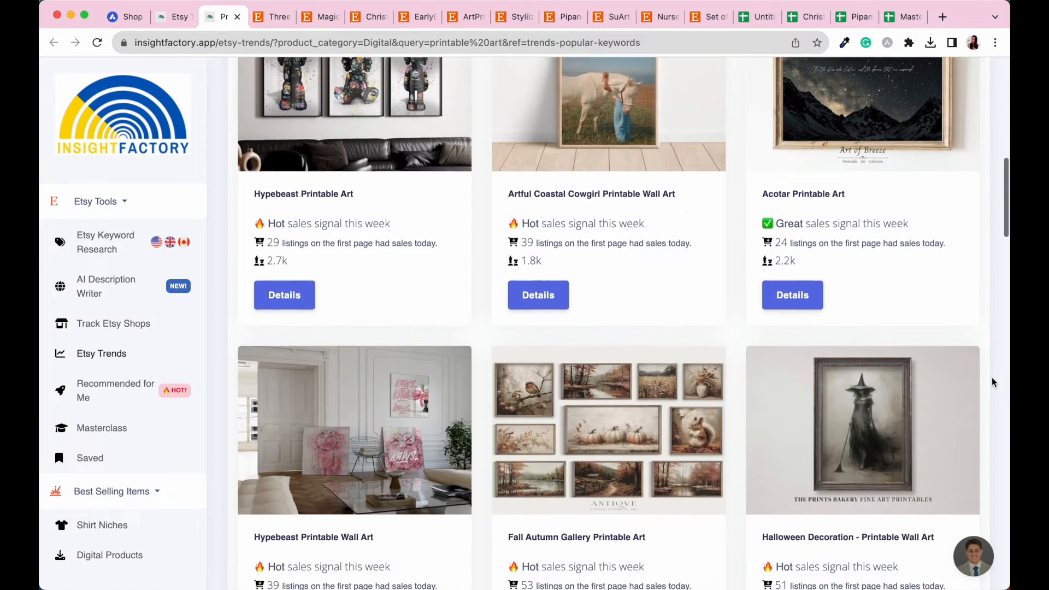
scroll(down, 3)
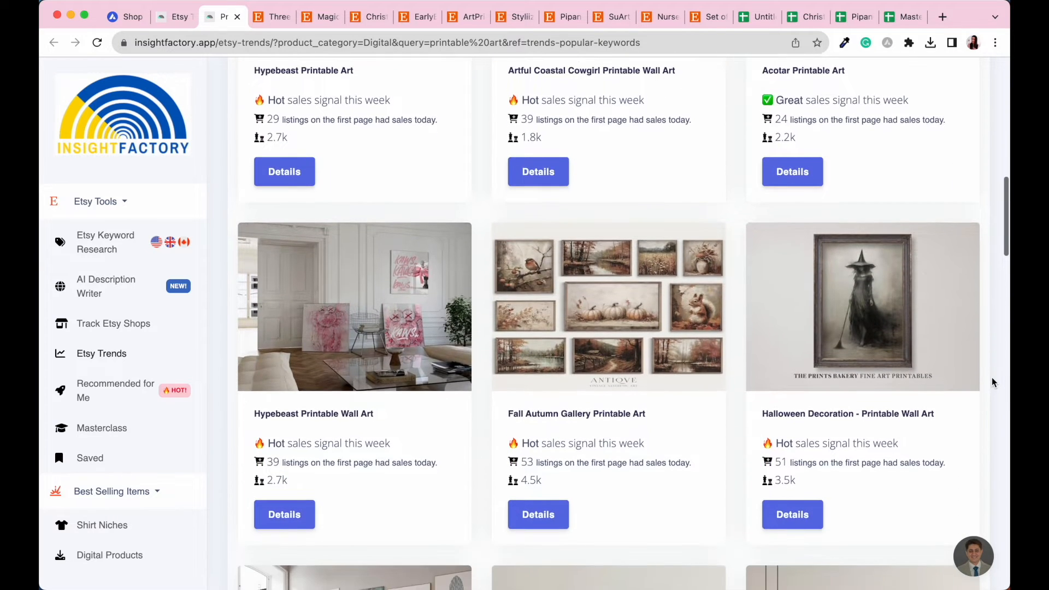
scroll(down, 3)
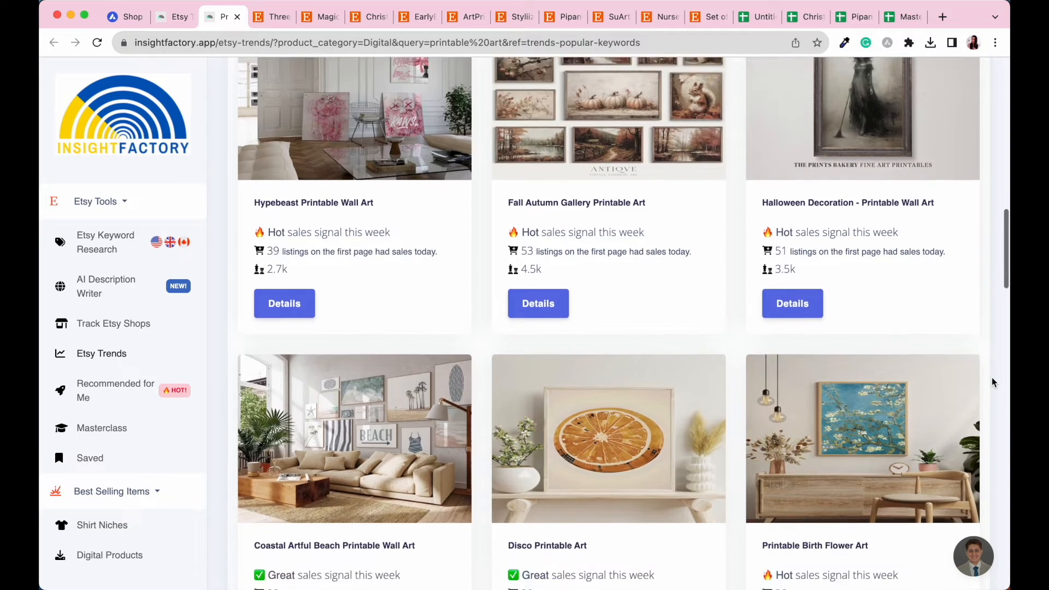
scroll(down, 3)
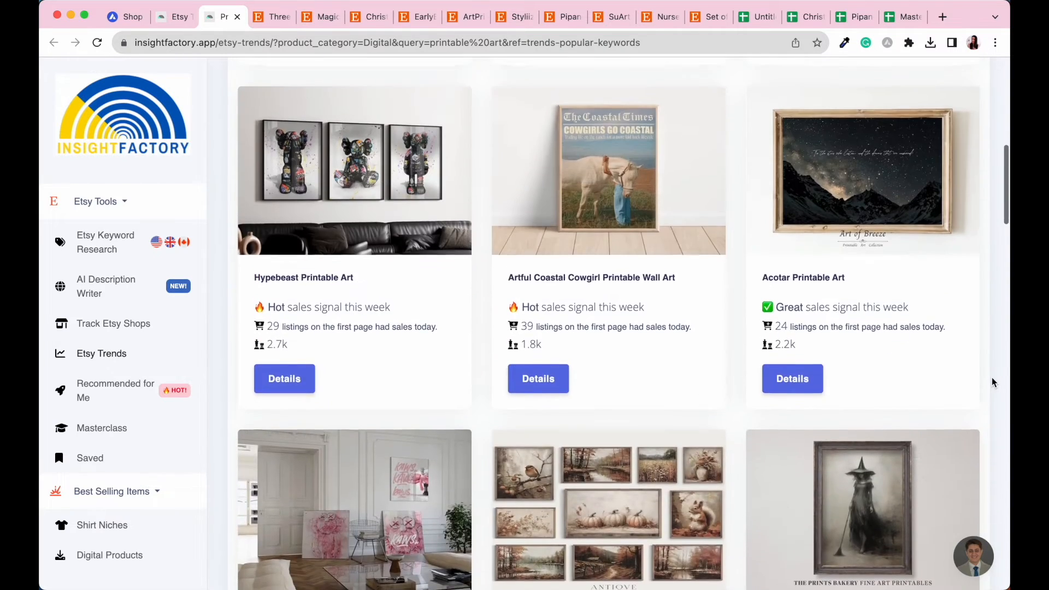
scroll(up, 3)
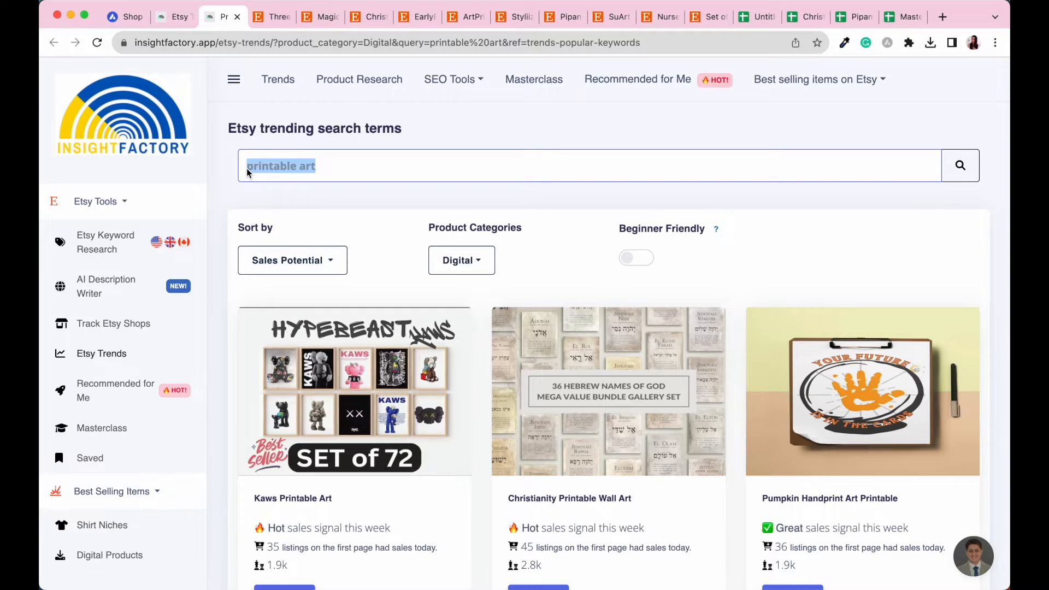
text(nursery prints)
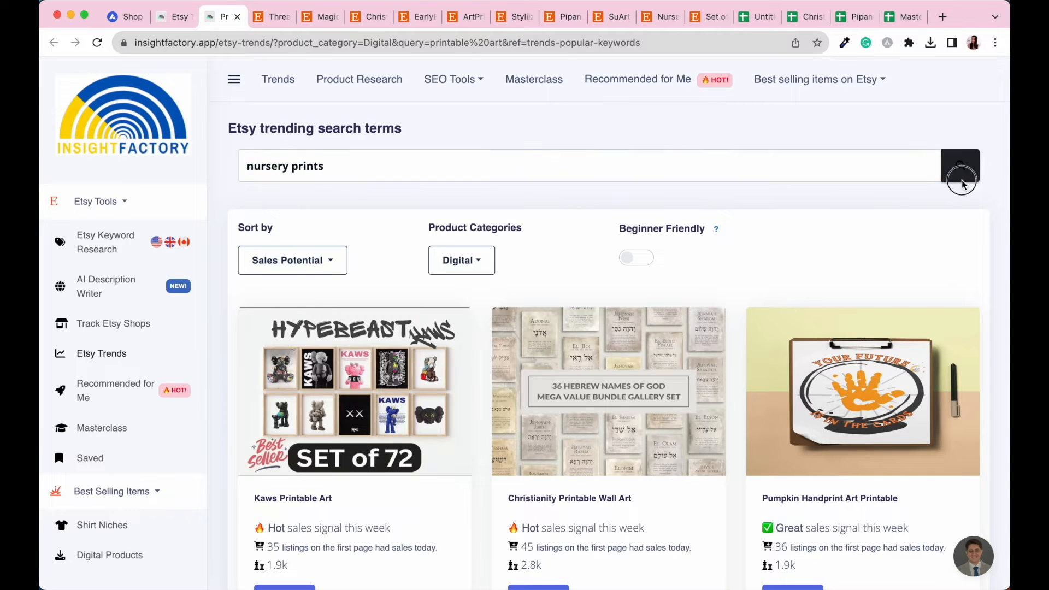
click(960, 165)
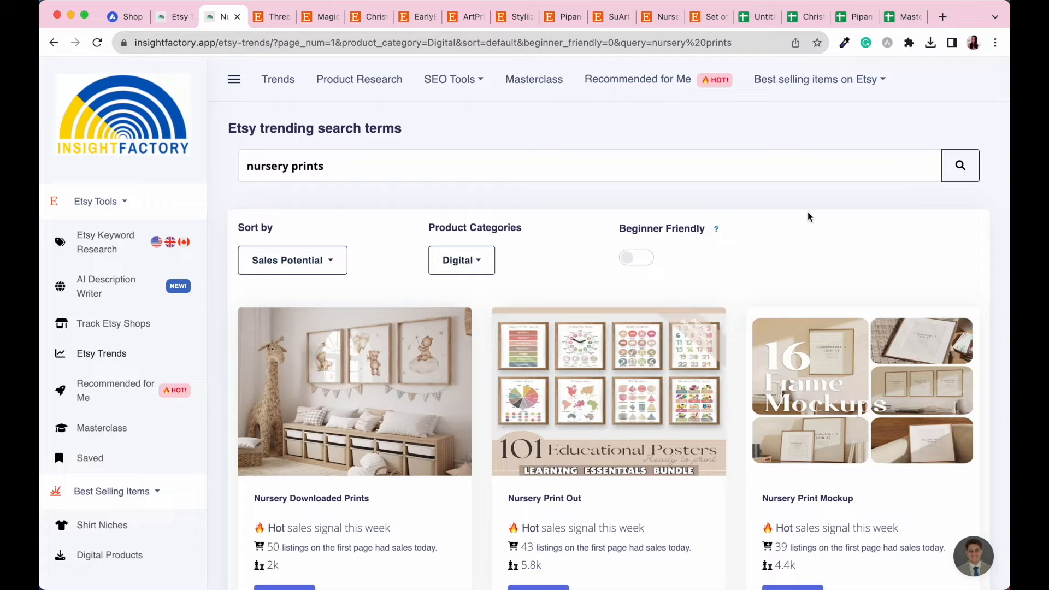
scroll(down, 3)
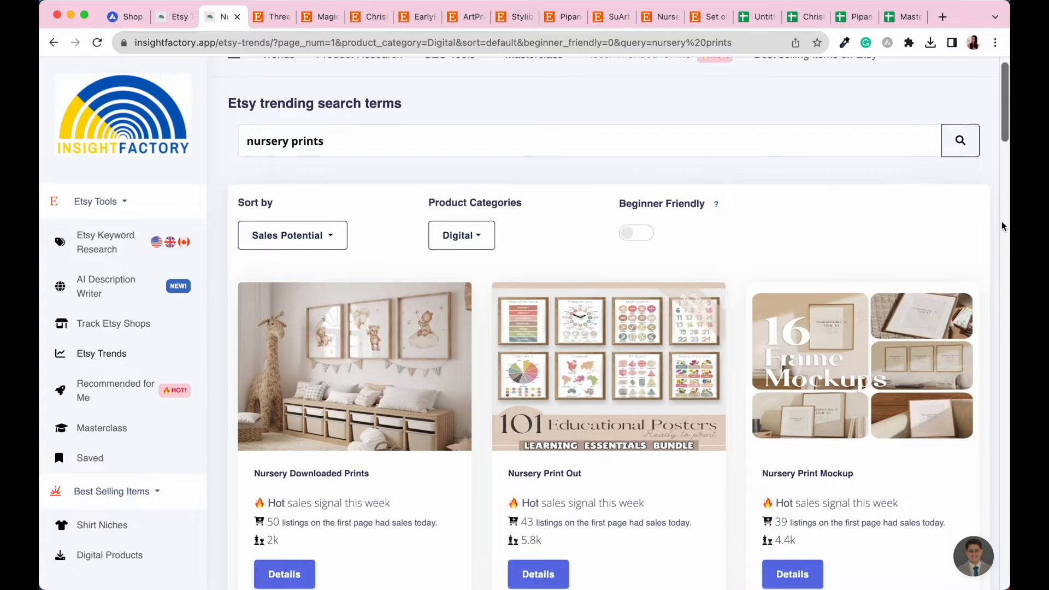
scroll(down, 3)
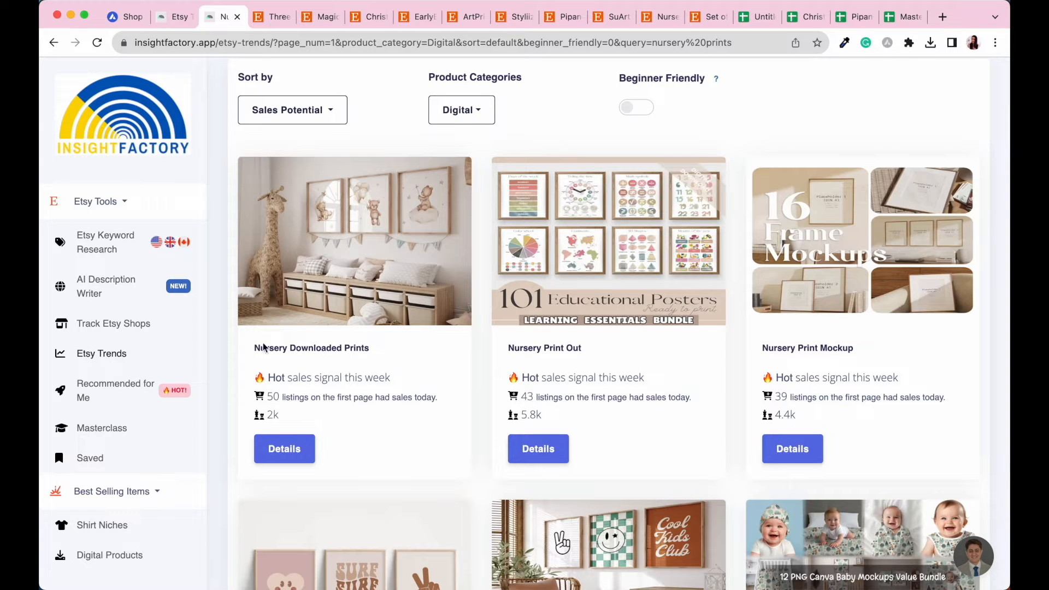
mouse_move(276, 388)
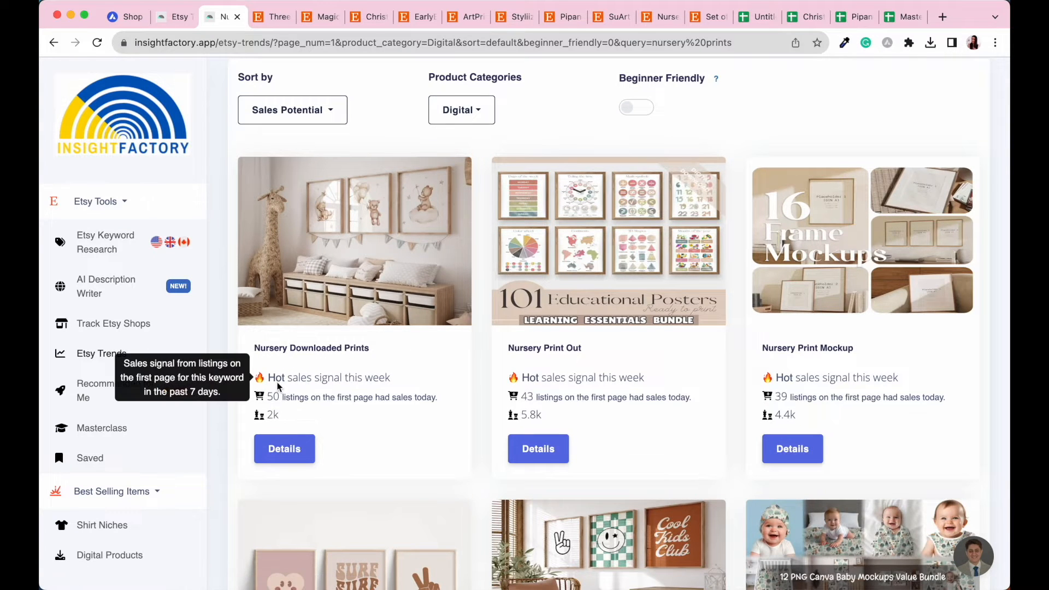
mouse_move(281, 414)
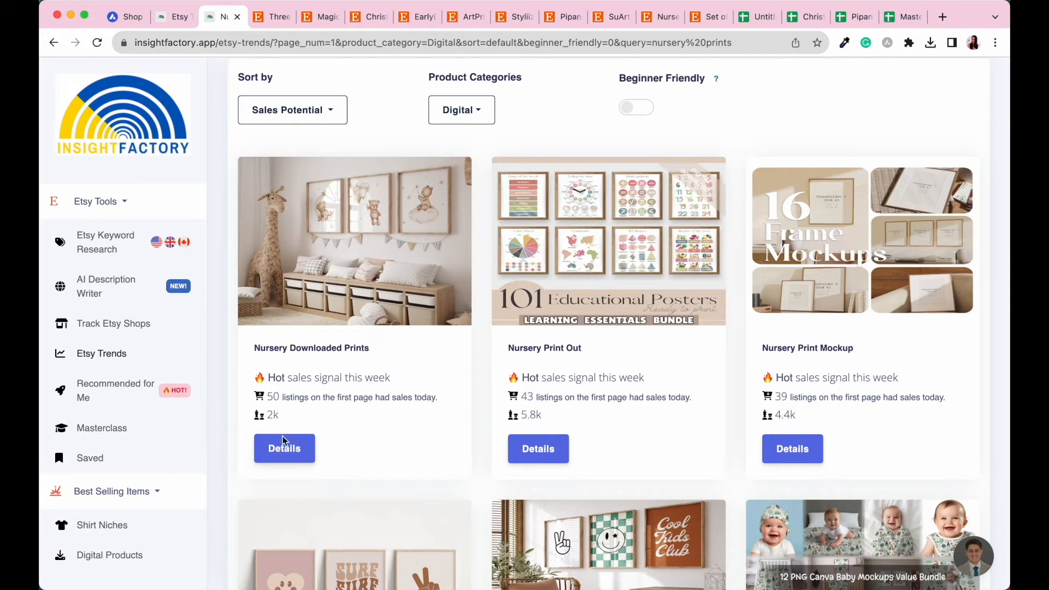
mouse_move(258, 415)
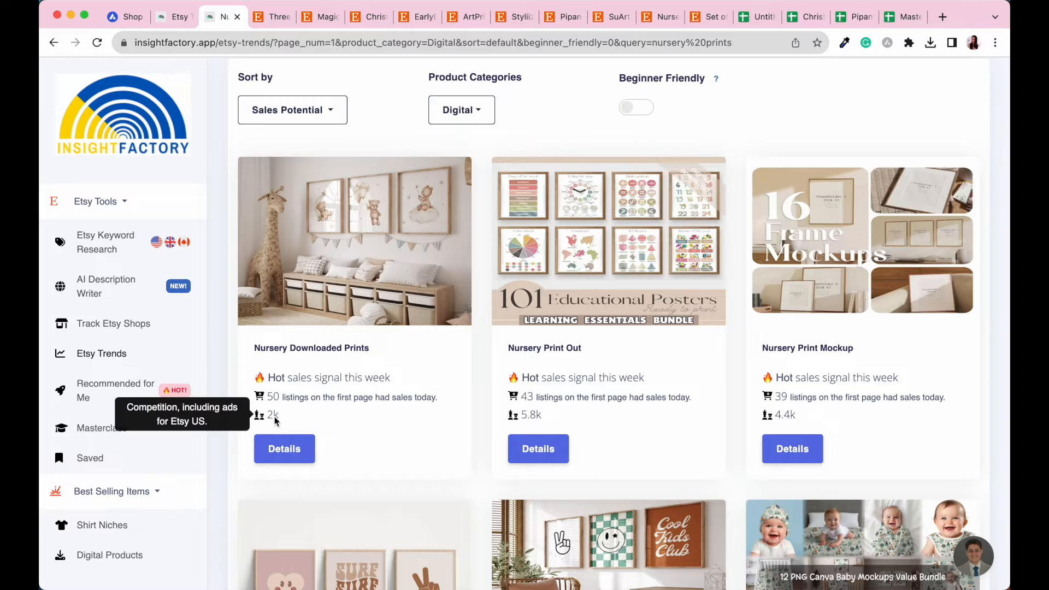
mouse_move(293, 426)
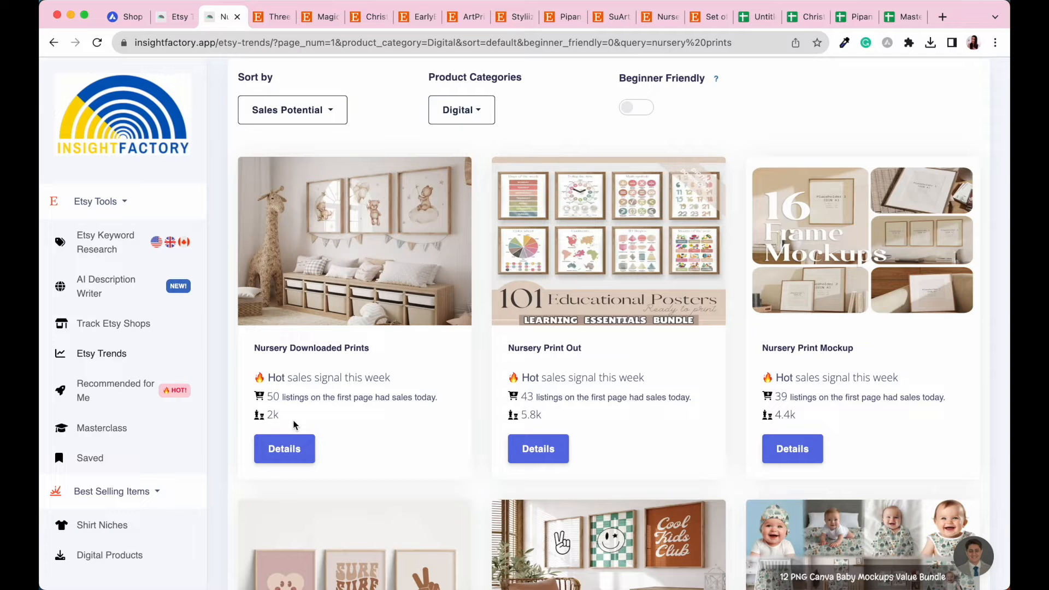
mouse_move(546, 369)
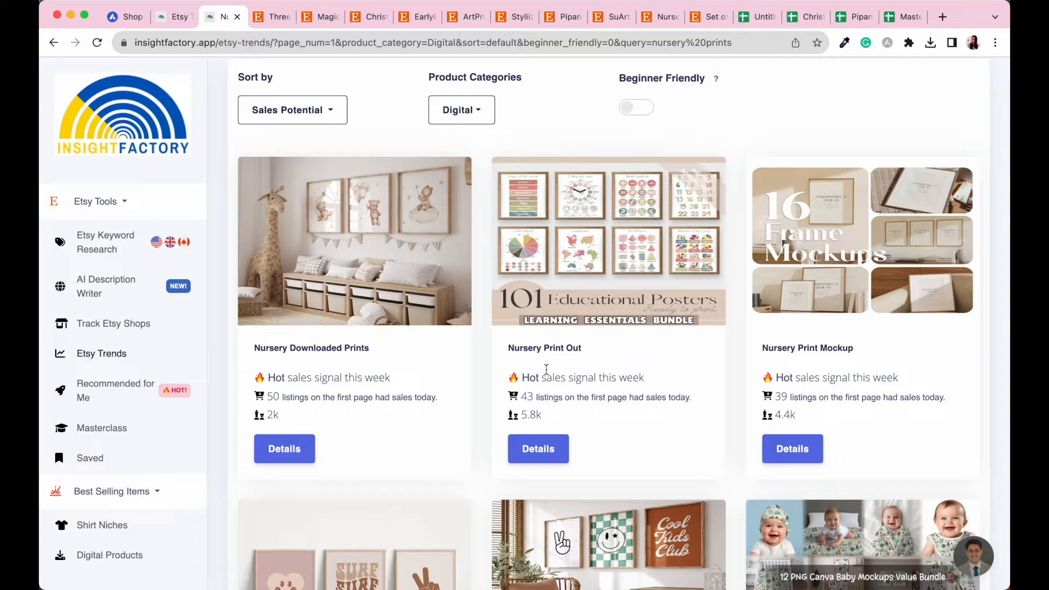
mouse_move(841, 361)
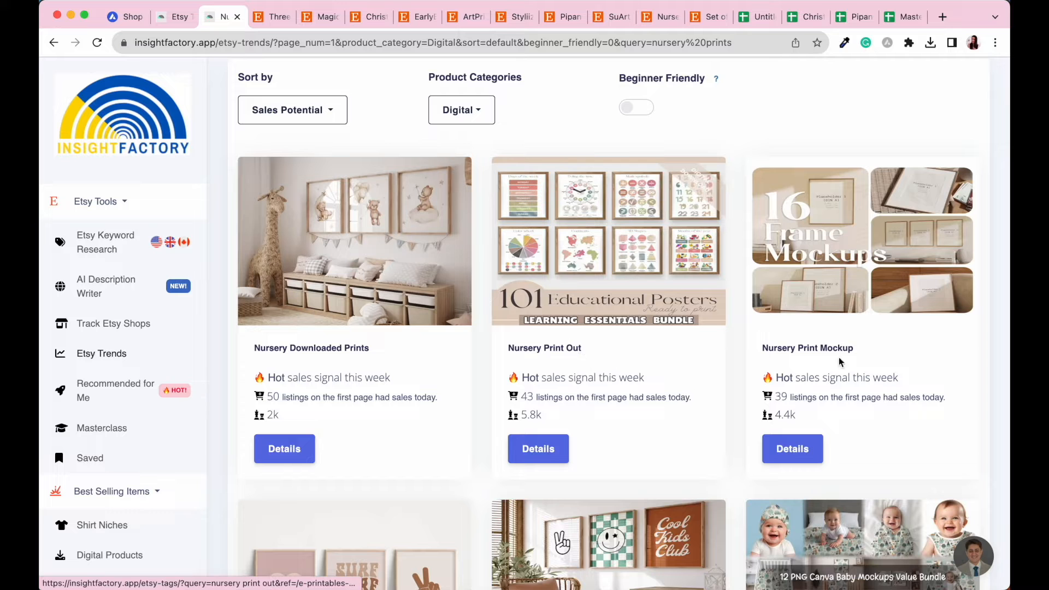
scroll(down, 3)
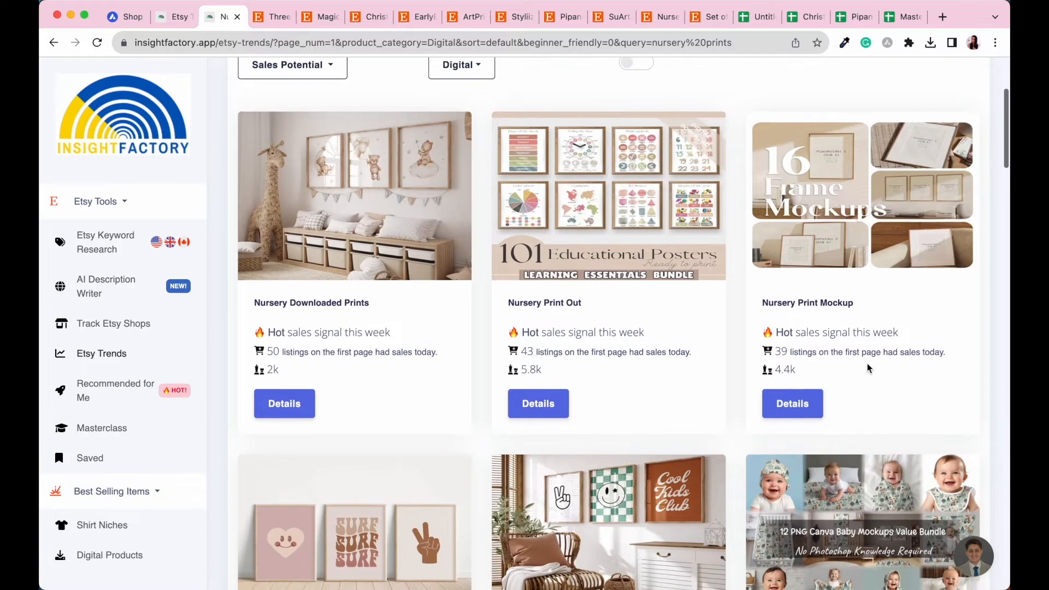
scroll(down, 3)
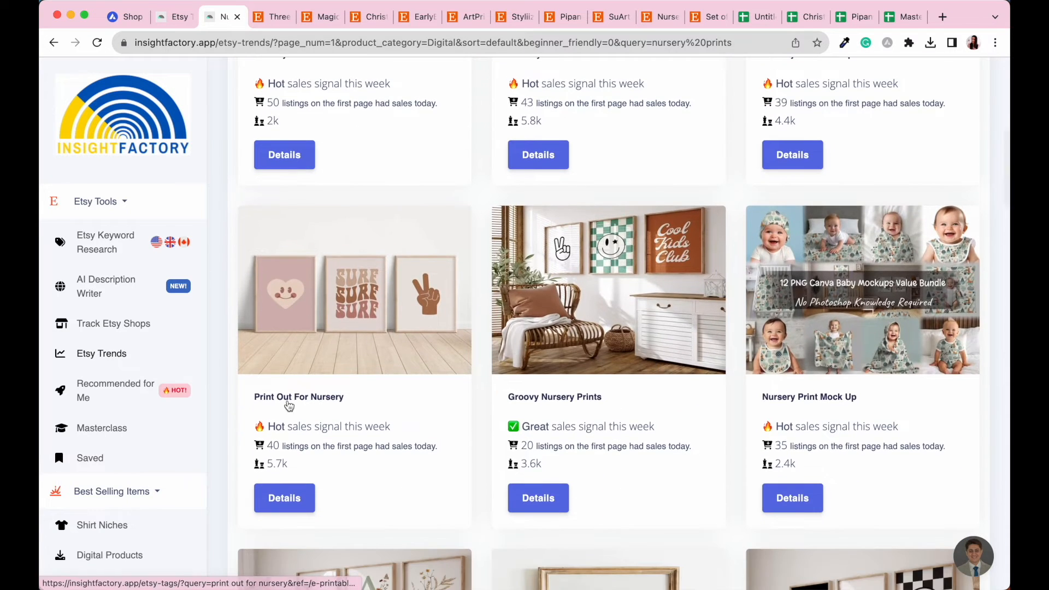
mouse_move(340, 406)
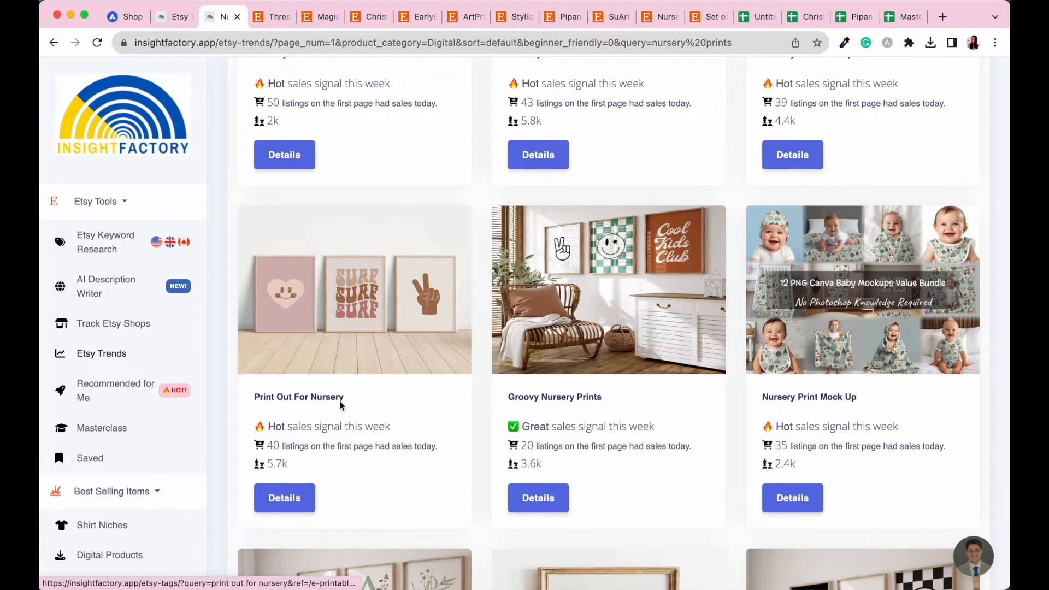
mouse_move(414, 424)
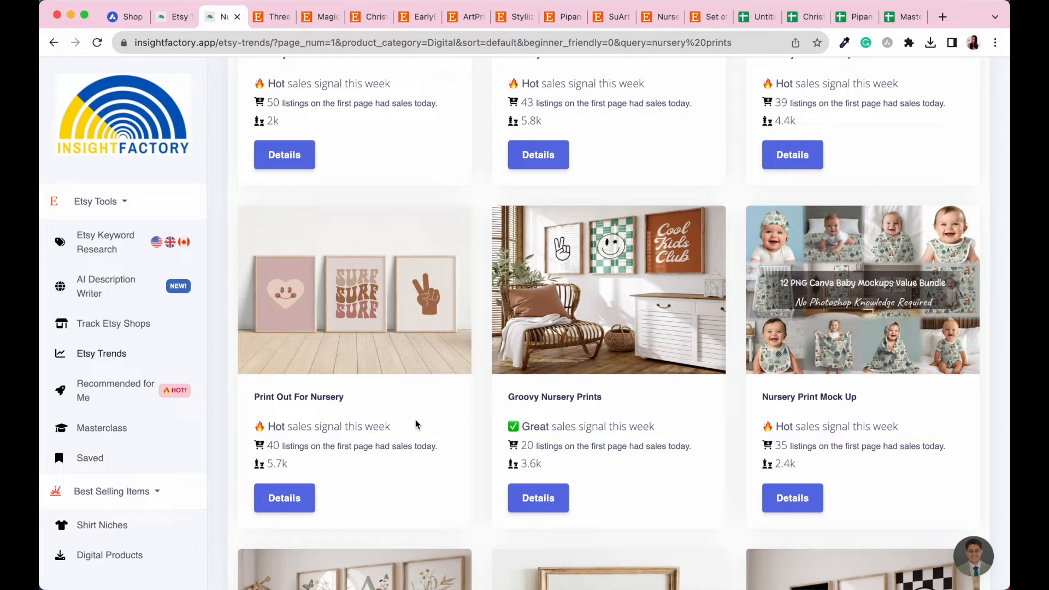
mouse_move(319, 402)
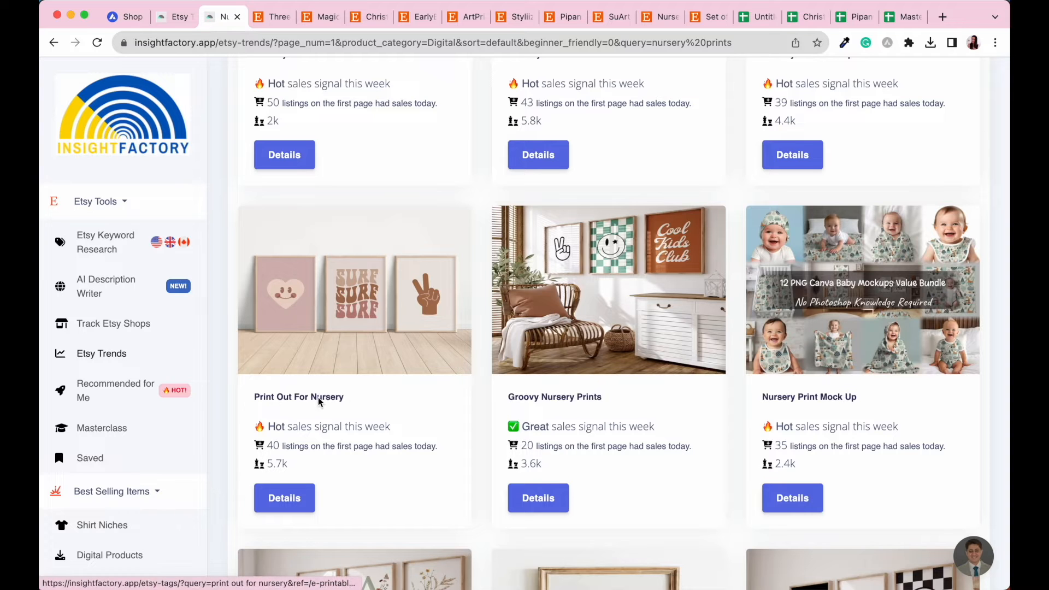
mouse_move(349, 403)
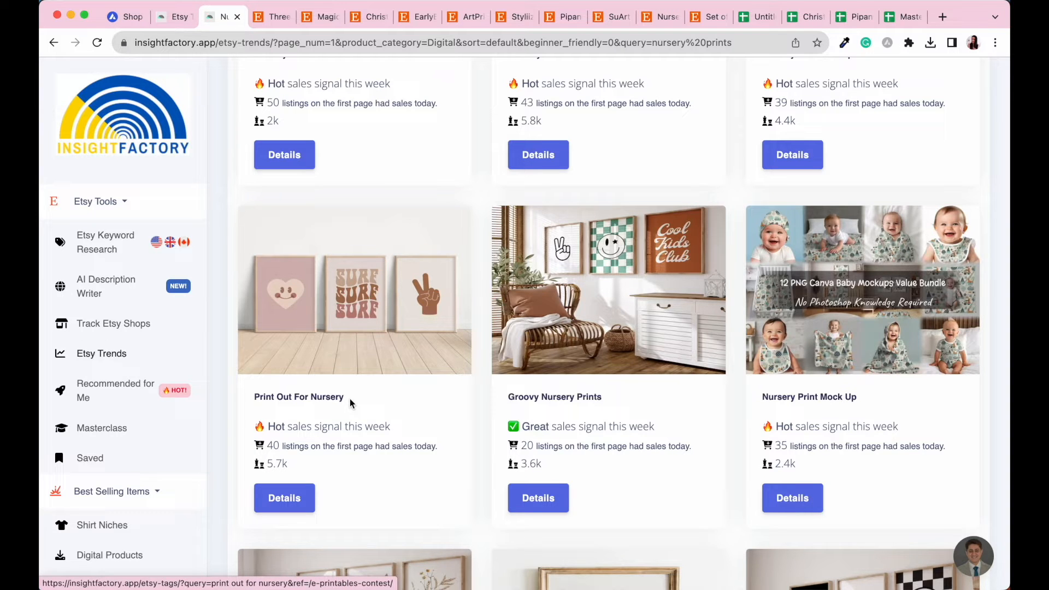
scroll(up, 3)
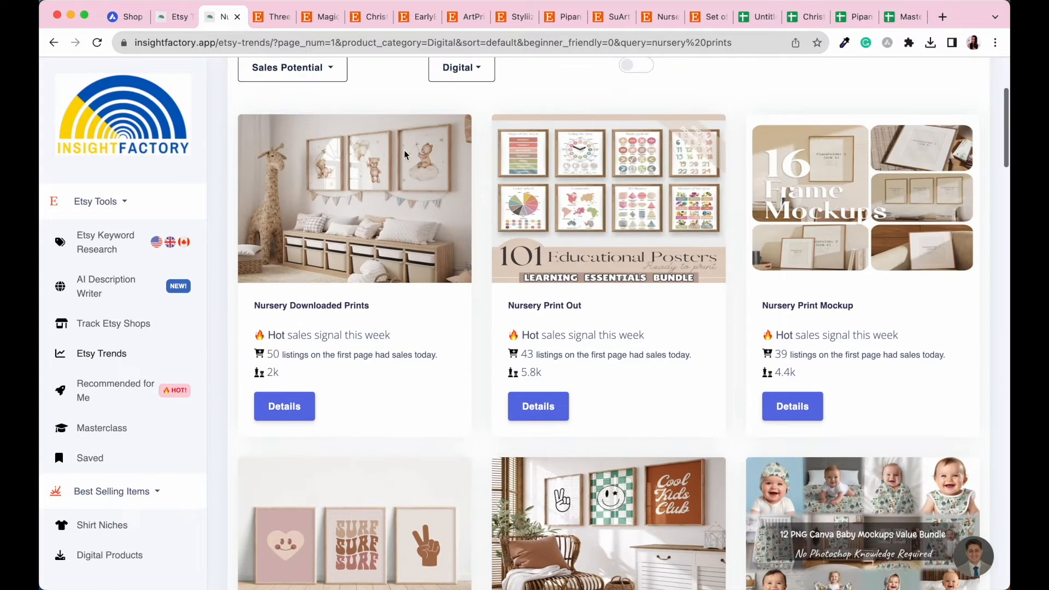
mouse_move(284, 406)
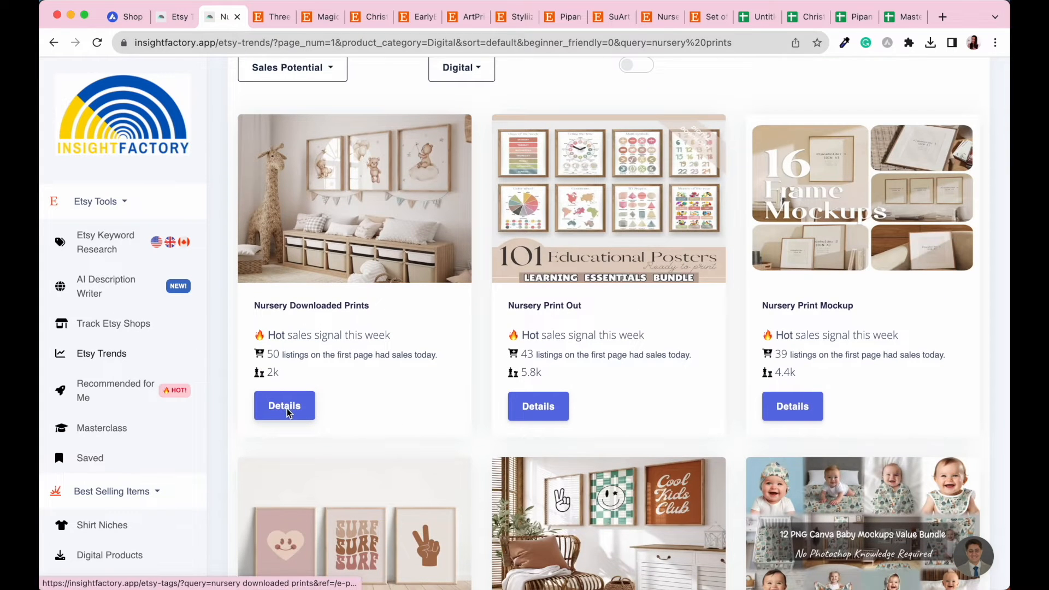
- Open keyword results for 'nursery downloaded prints' and review the top listings' 7-day sales
click(285, 405)
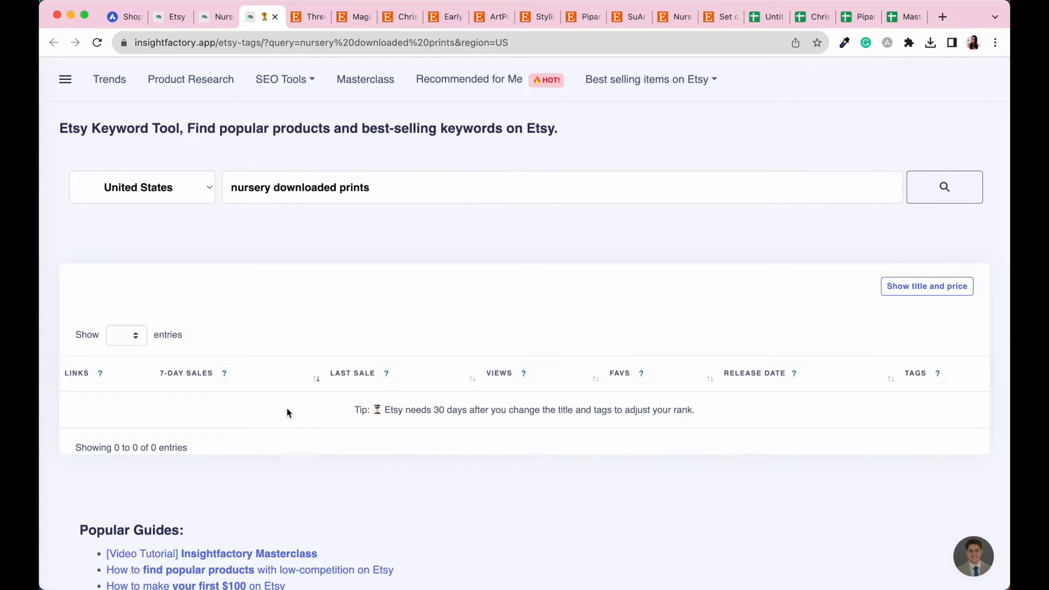
click(944, 187)
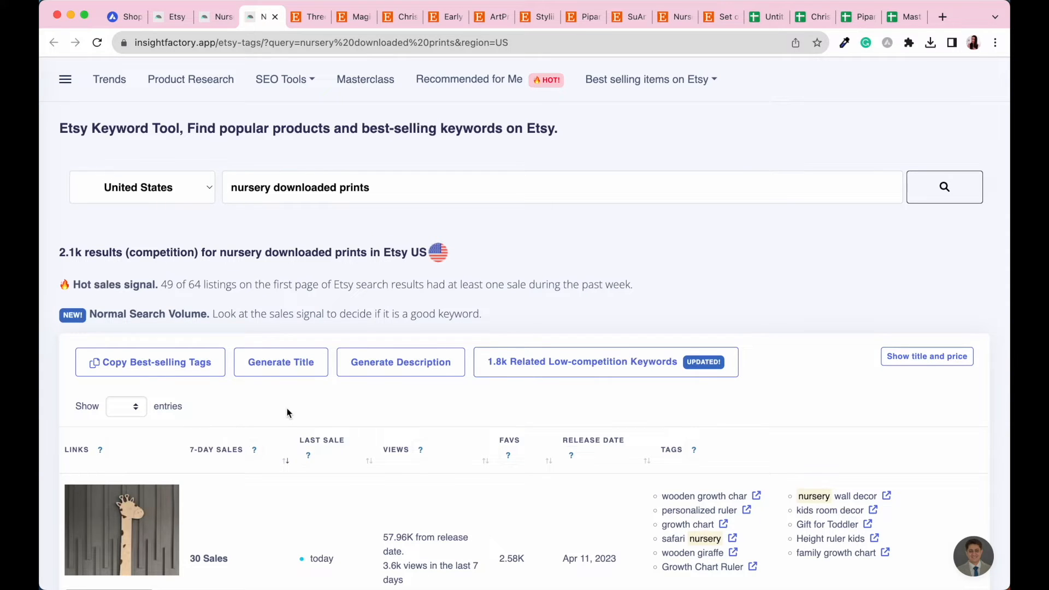
mouse_move(596, 361)
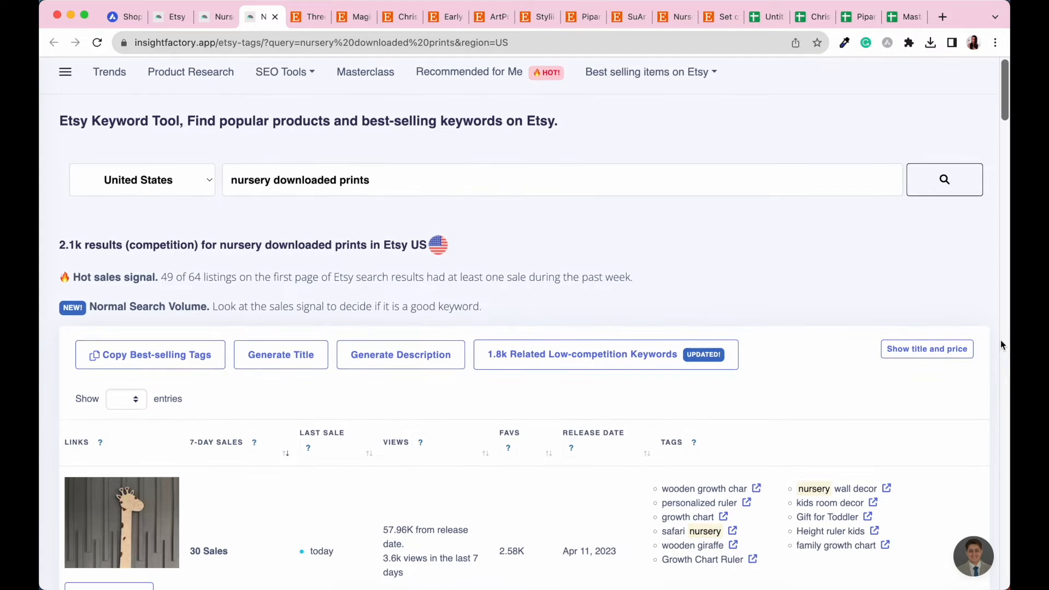
scroll(down, 3)
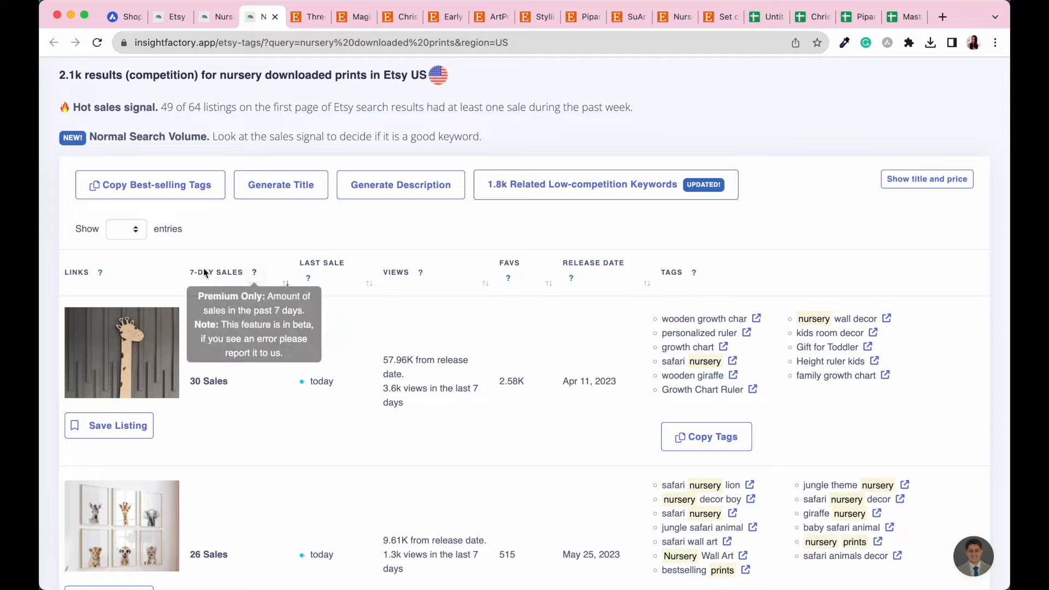
mouse_move(206, 272)
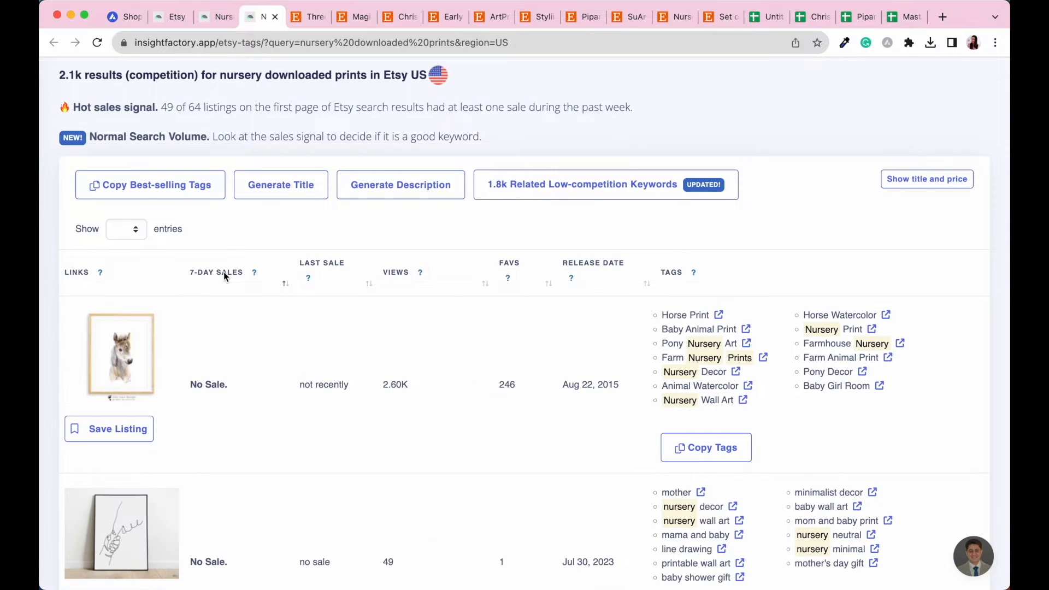
mouse_move(232, 262)
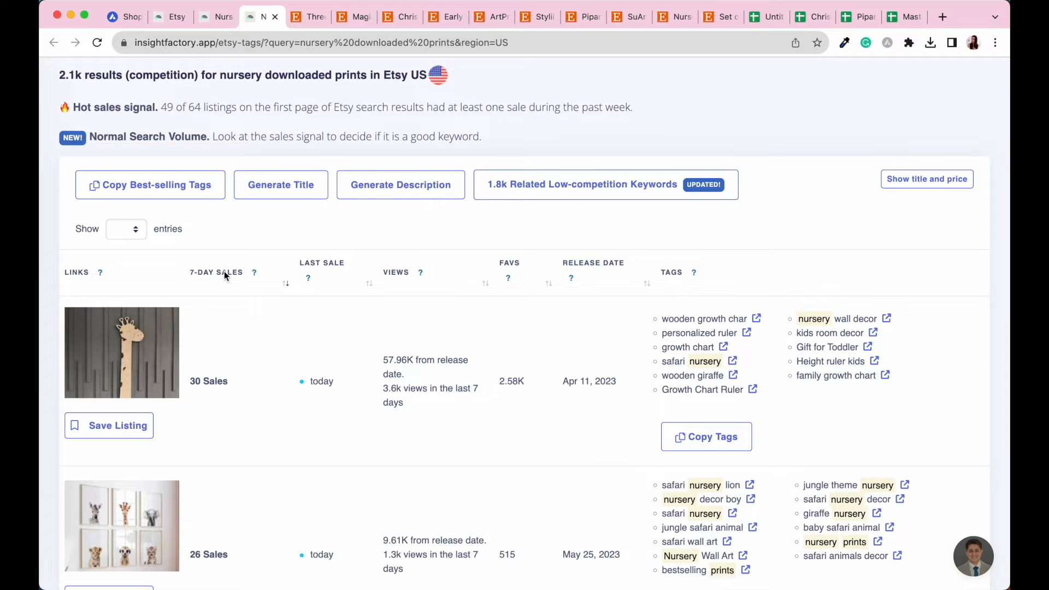
scroll(down, 3)
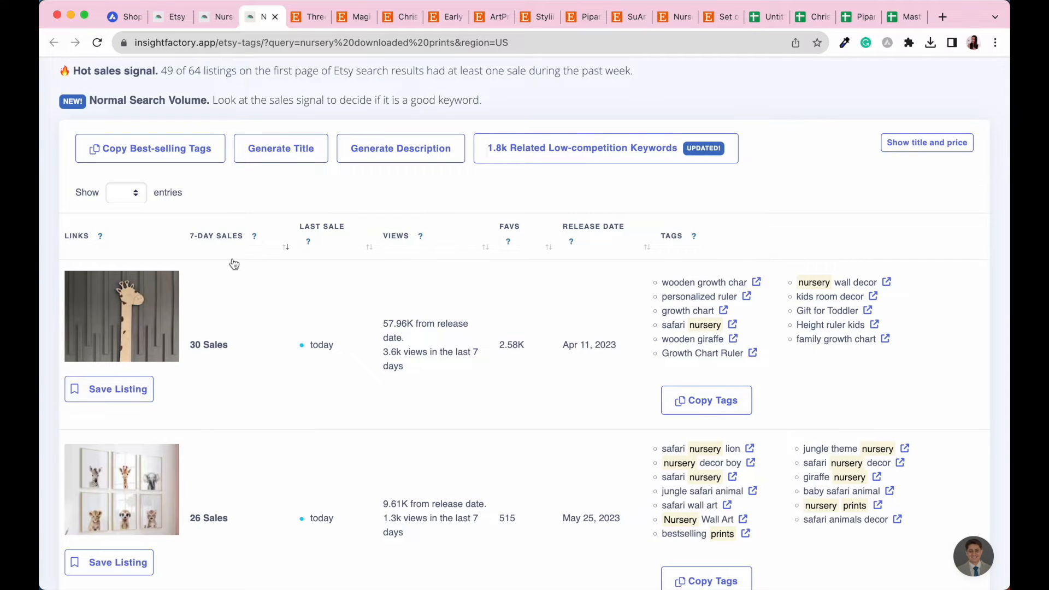
mouse_move(128, 308)
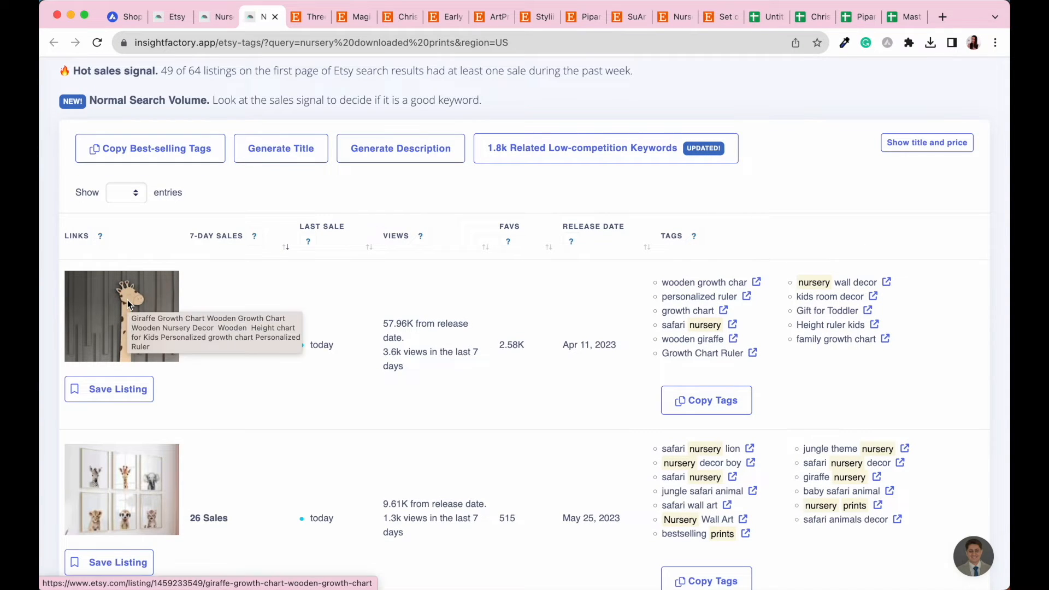
scroll(down, 3)
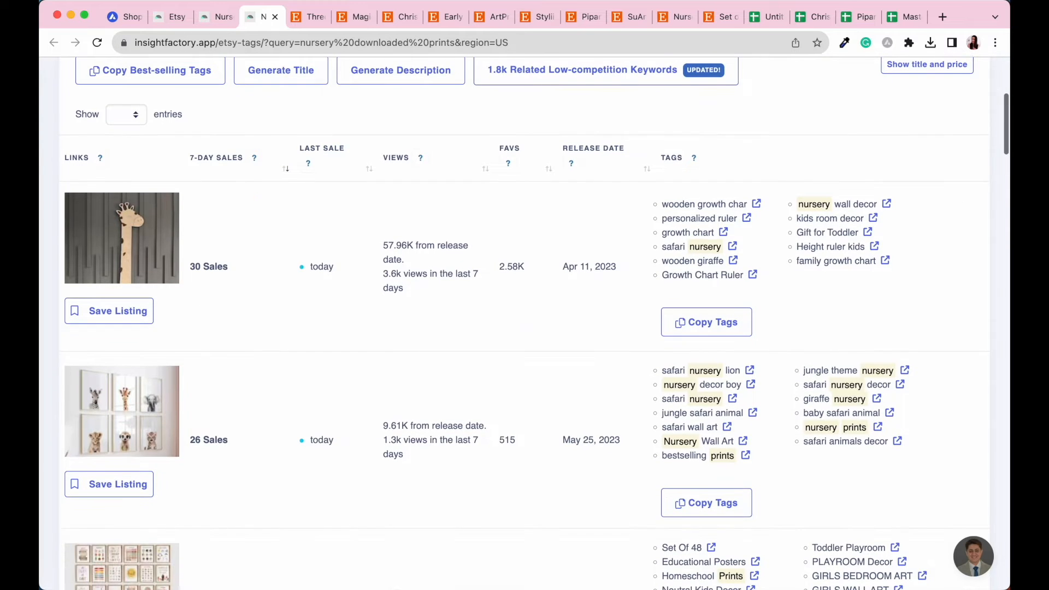
scroll(down, 3)
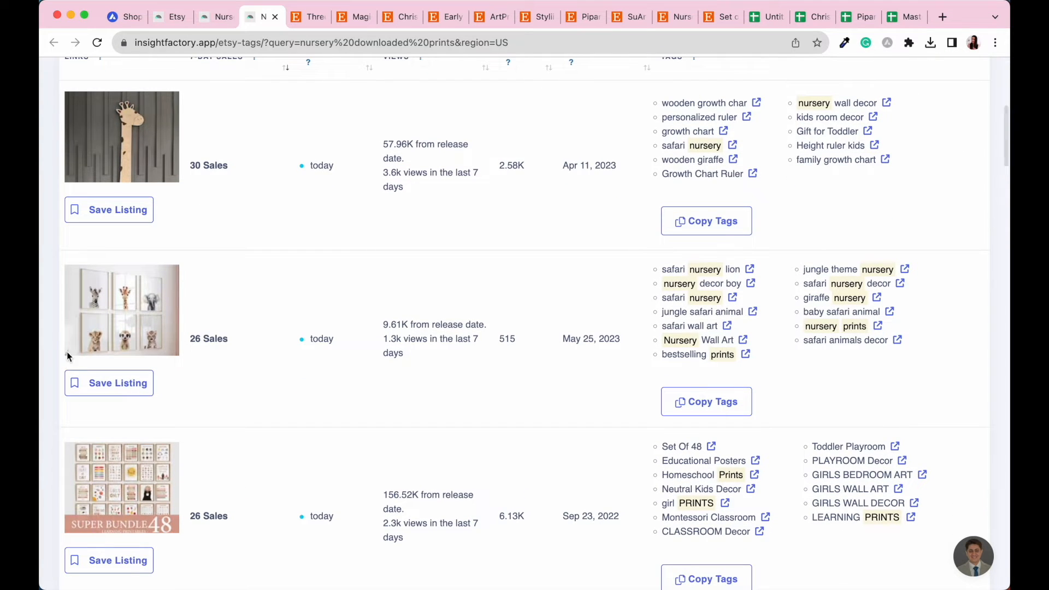
mouse_move(334, 354)
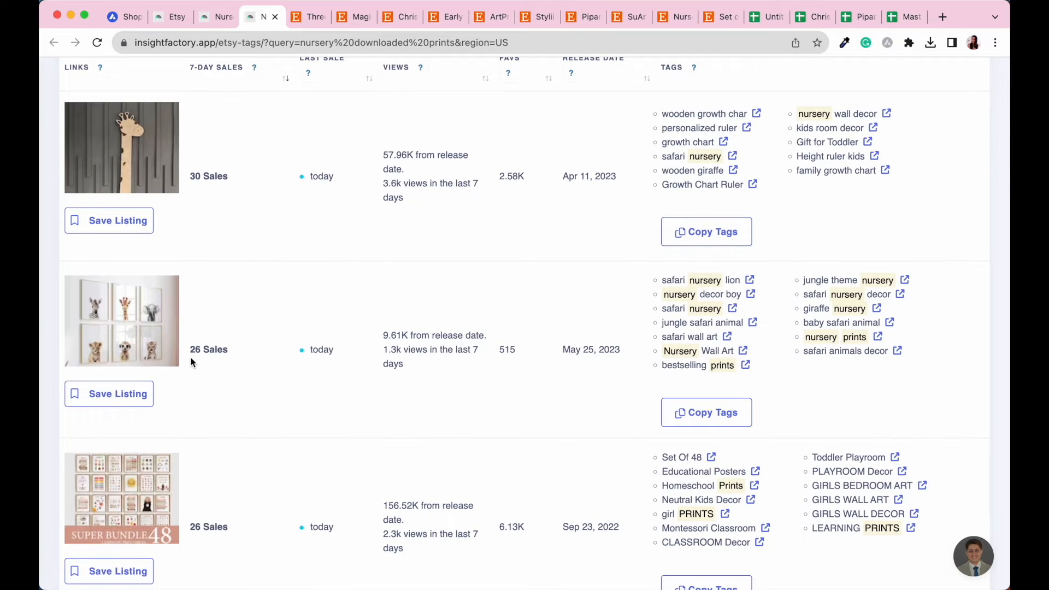
double_click(208, 349)
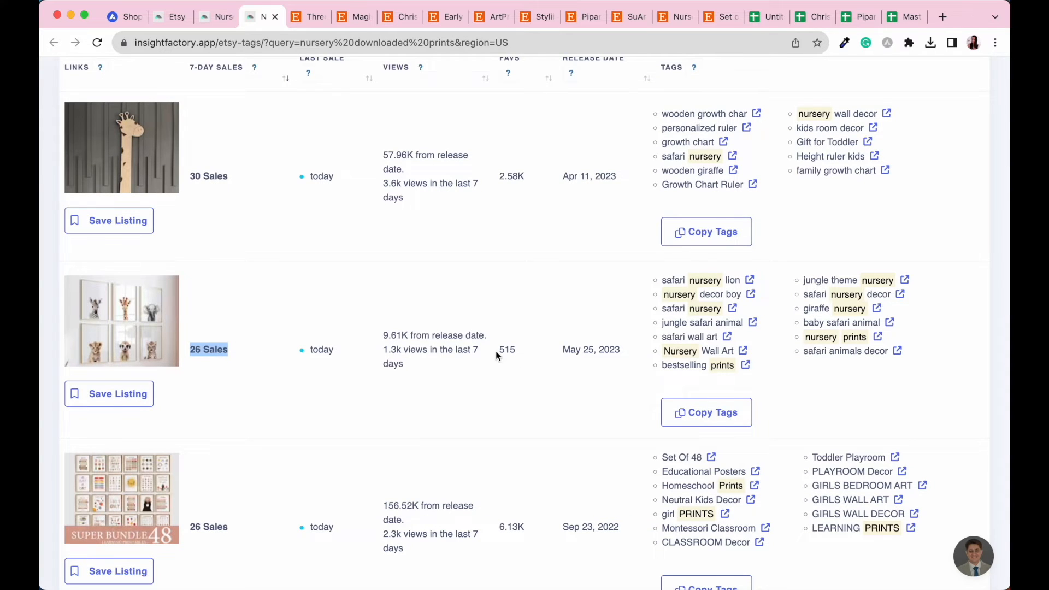
mouse_move(214, 303)
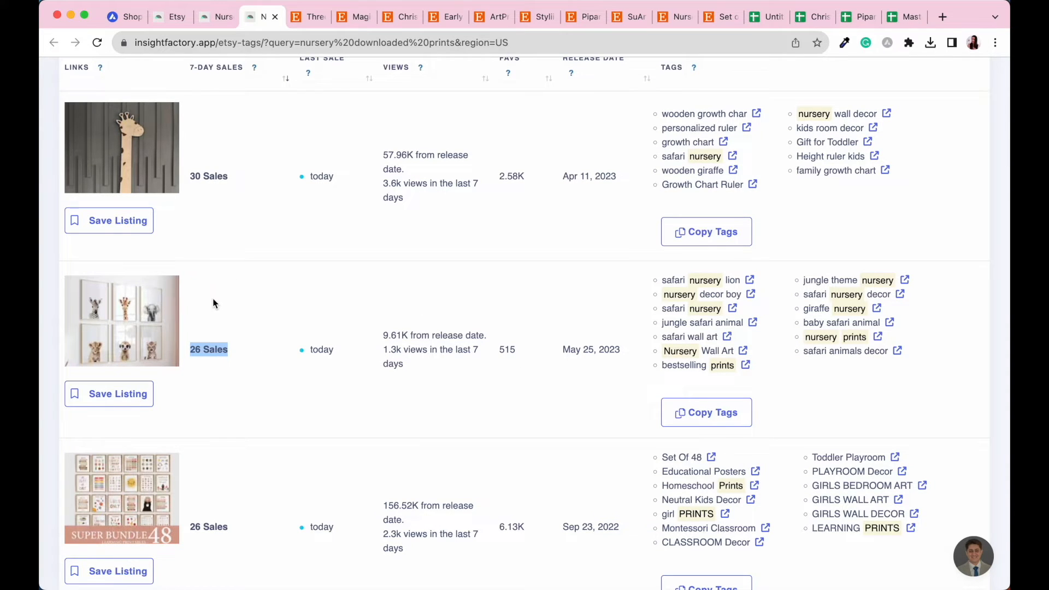
mouse_move(681, 357)
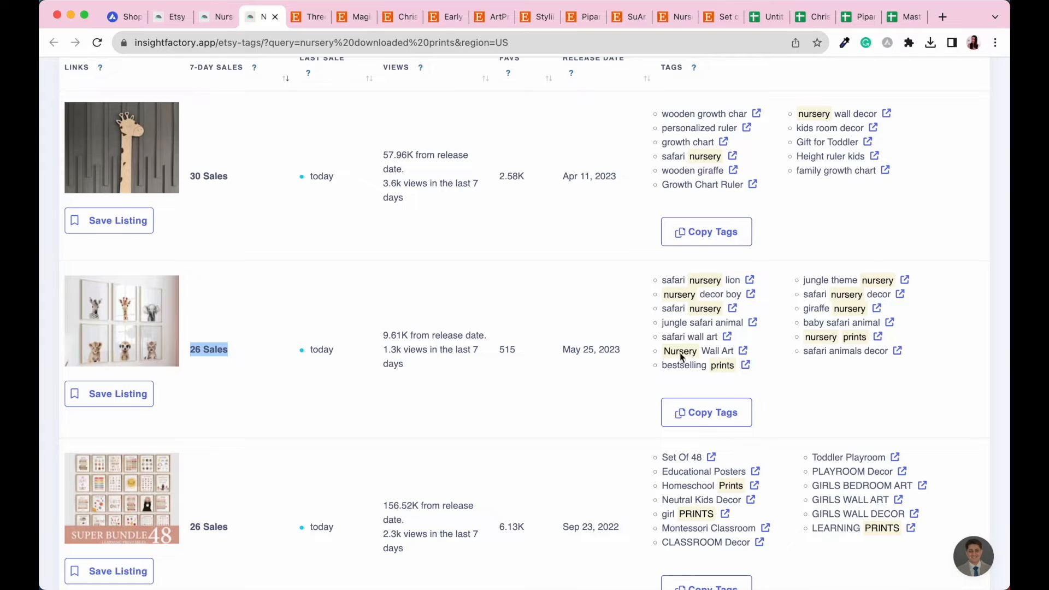
mouse_move(745, 261)
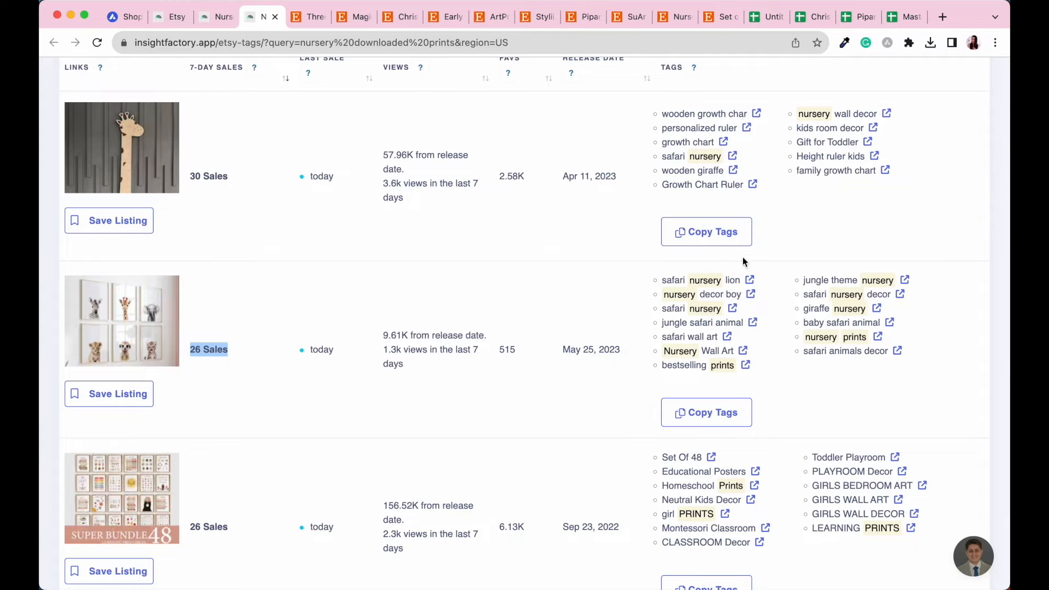
mouse_move(682, 348)
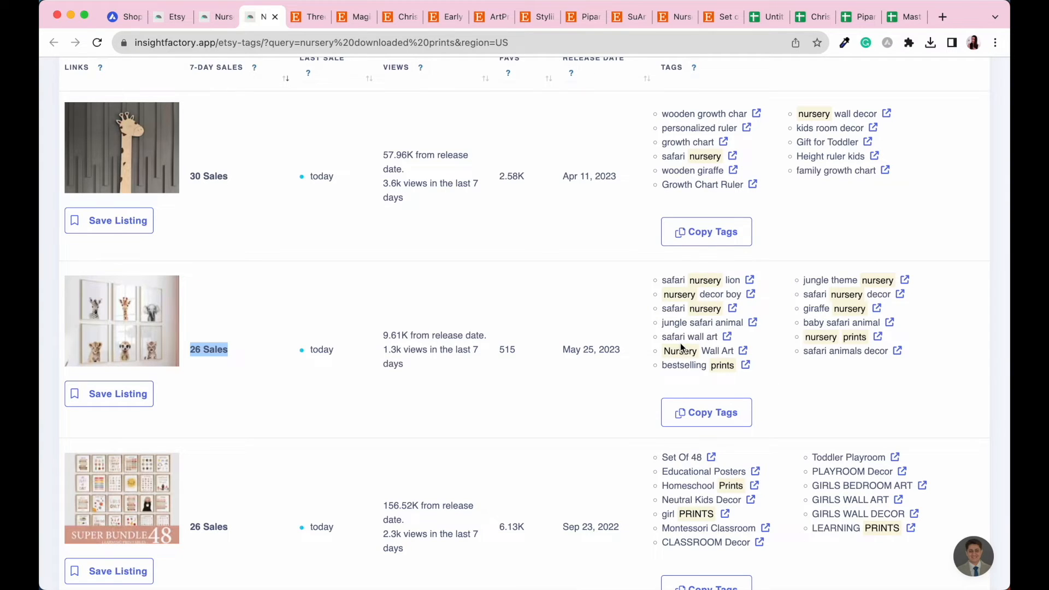
mouse_move(842, 358)
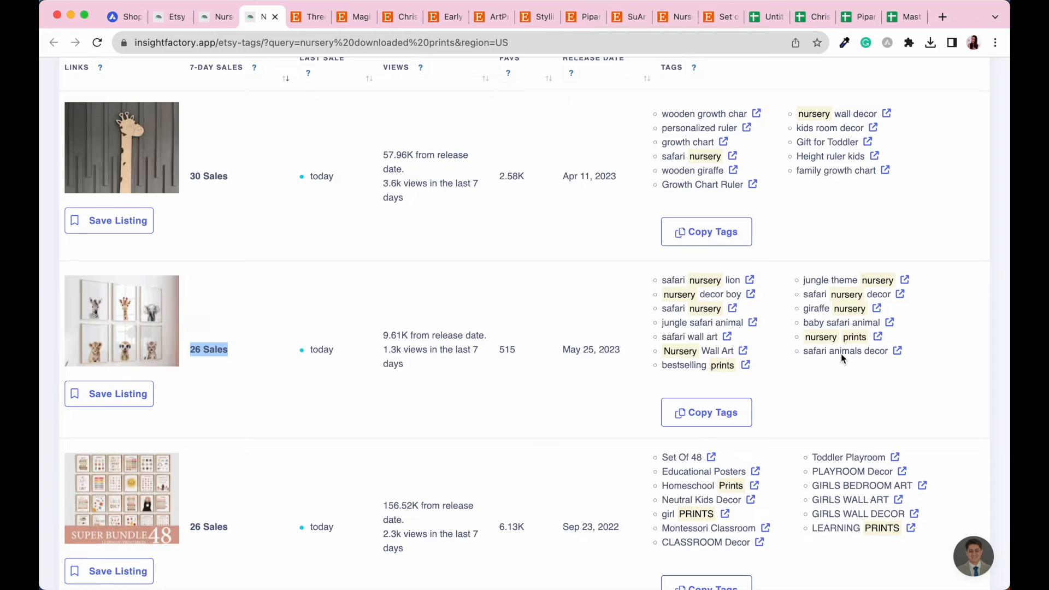
scroll(up, 3)
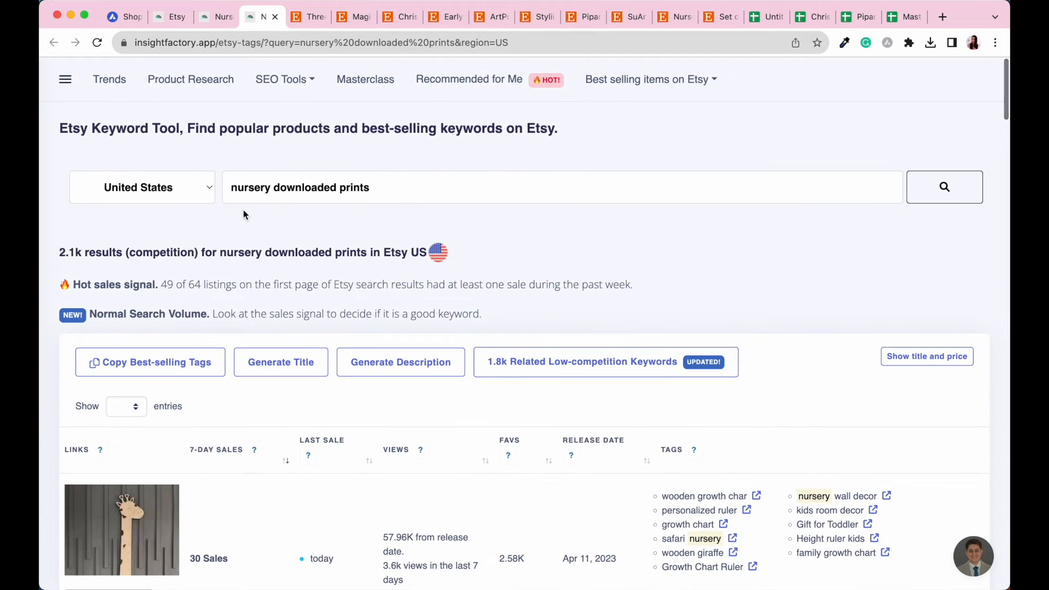
scroll(down, 3)
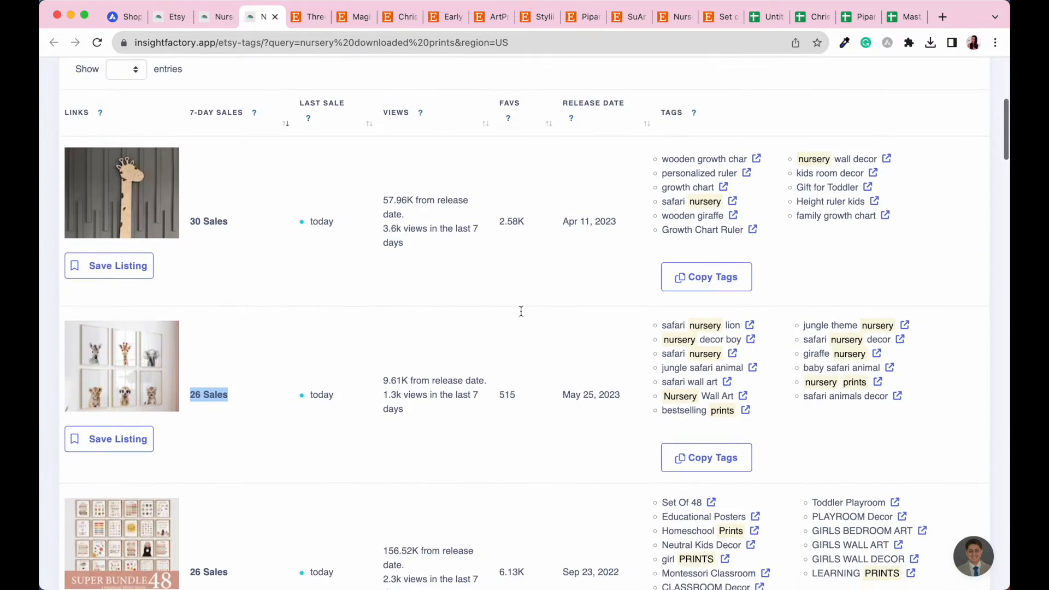
scroll(down, 3)
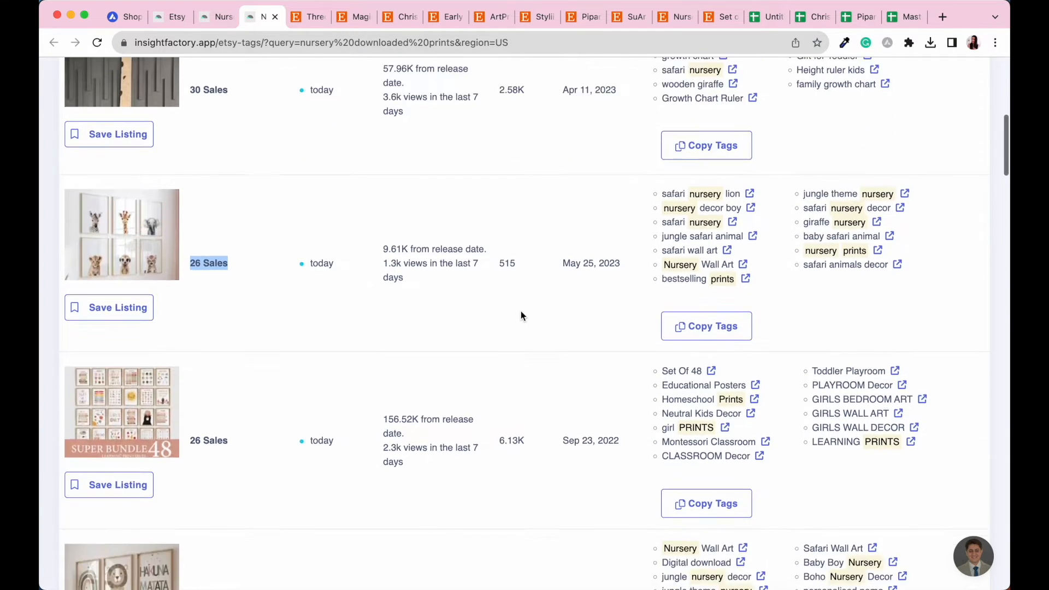
mouse_move(659, 342)
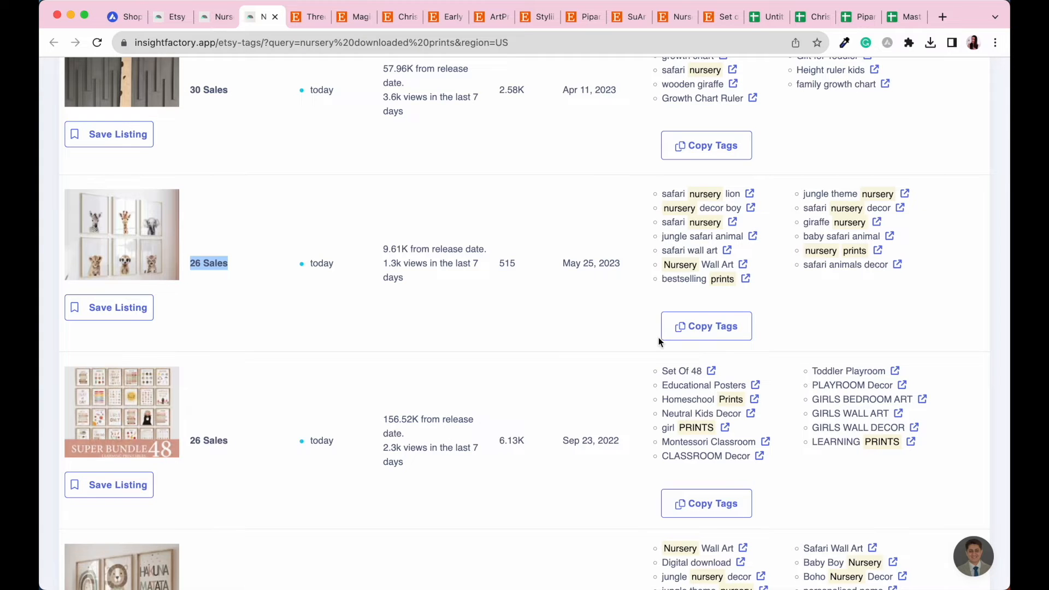
mouse_move(407, 272)
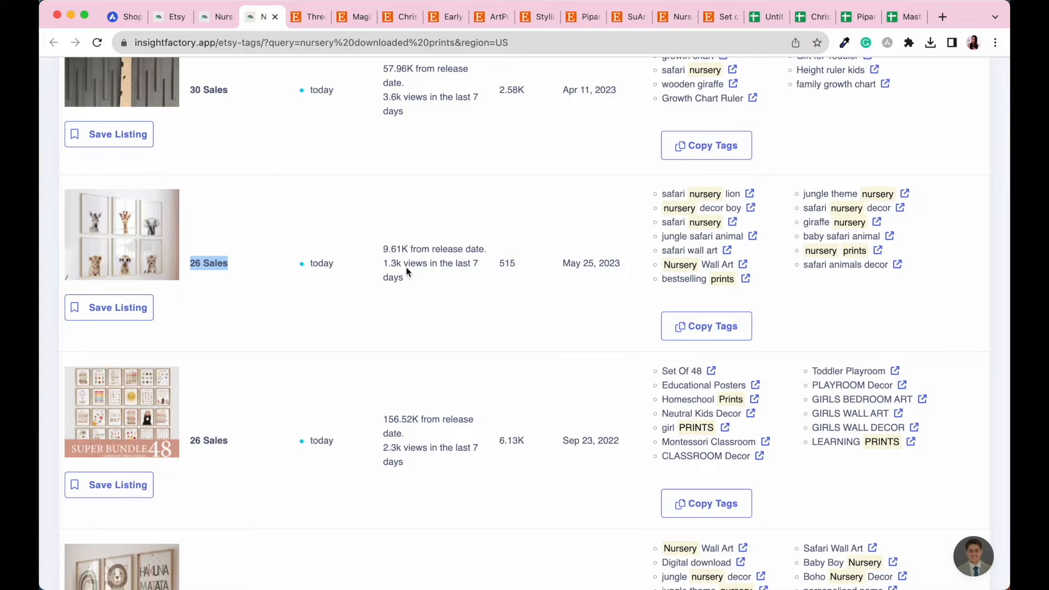
scroll(up, 3)
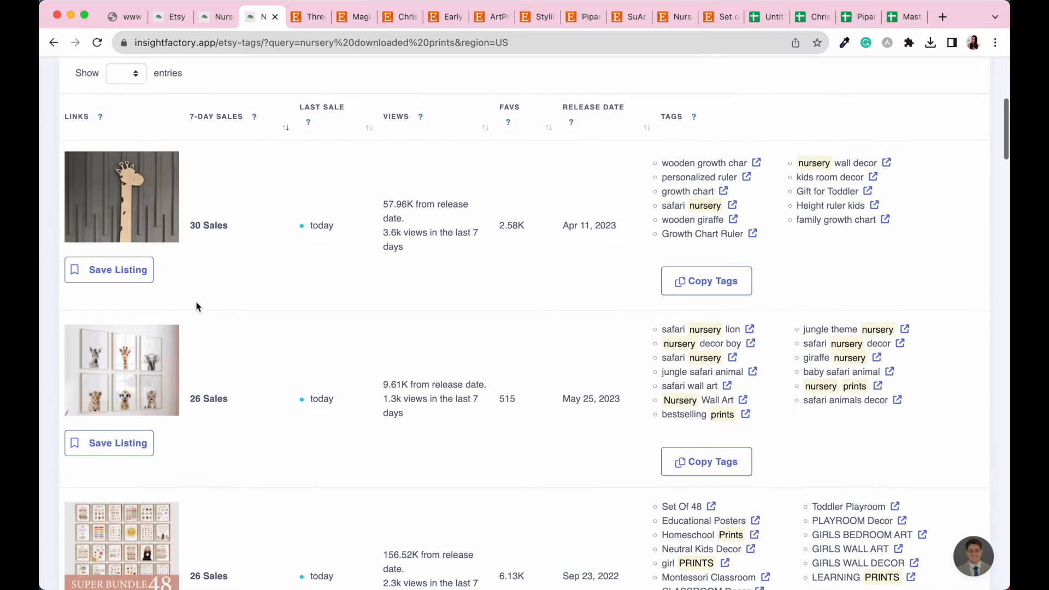
mouse_move(193, 371)
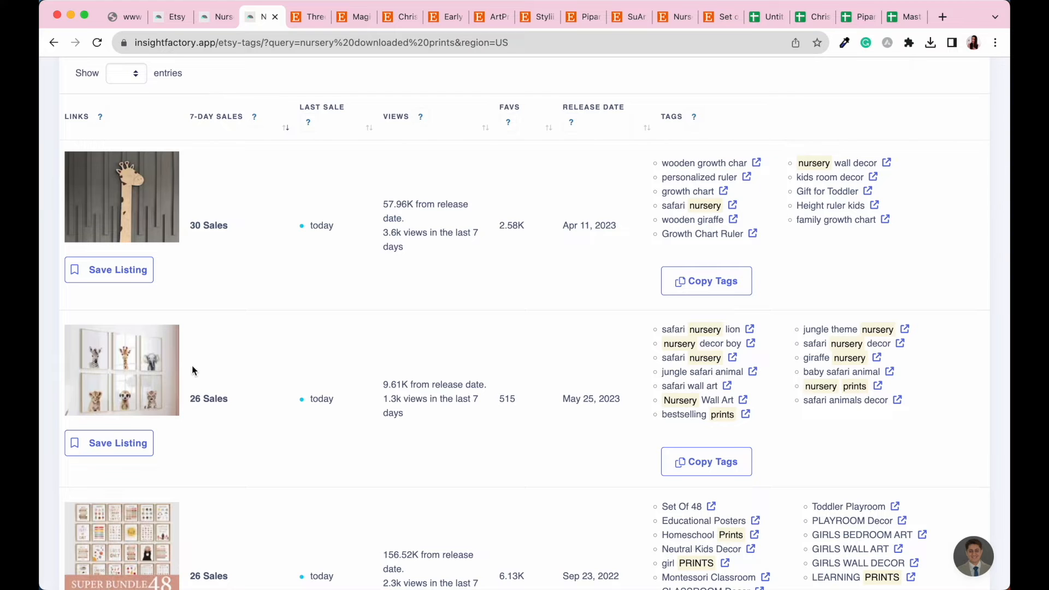
scroll(down, 3)
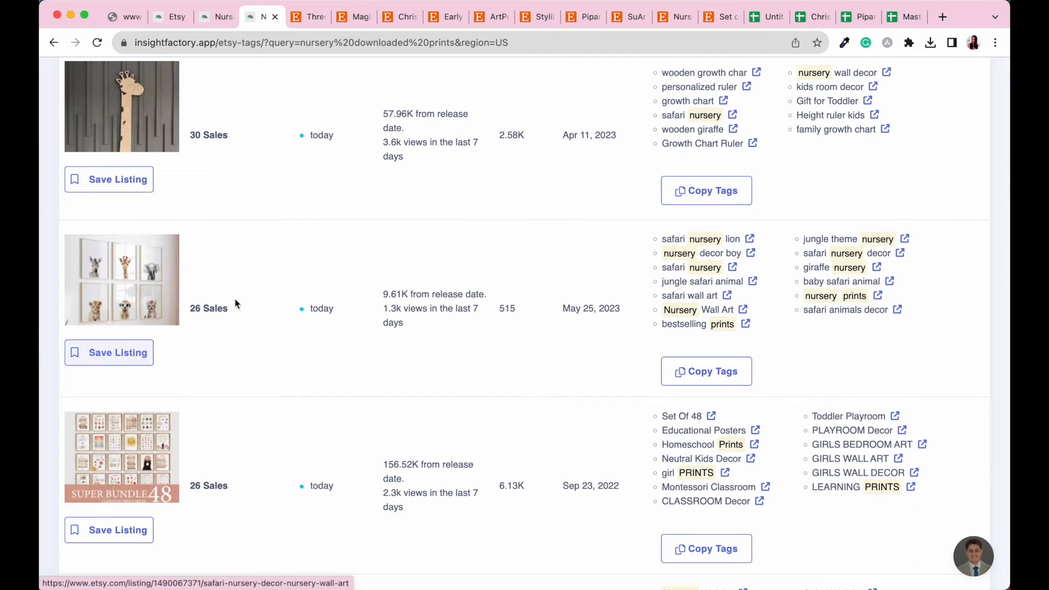
mouse_move(134, 305)
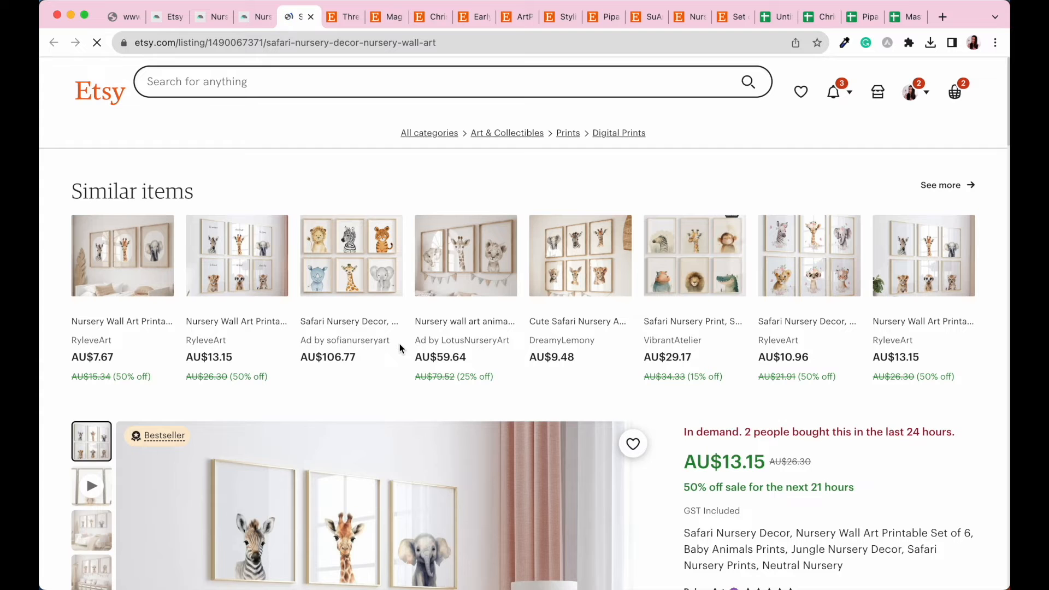
- Check the AU$13.15 bestselling safari nursery set-of-6 listing, then return to InsightFactory
scroll(down, 3)
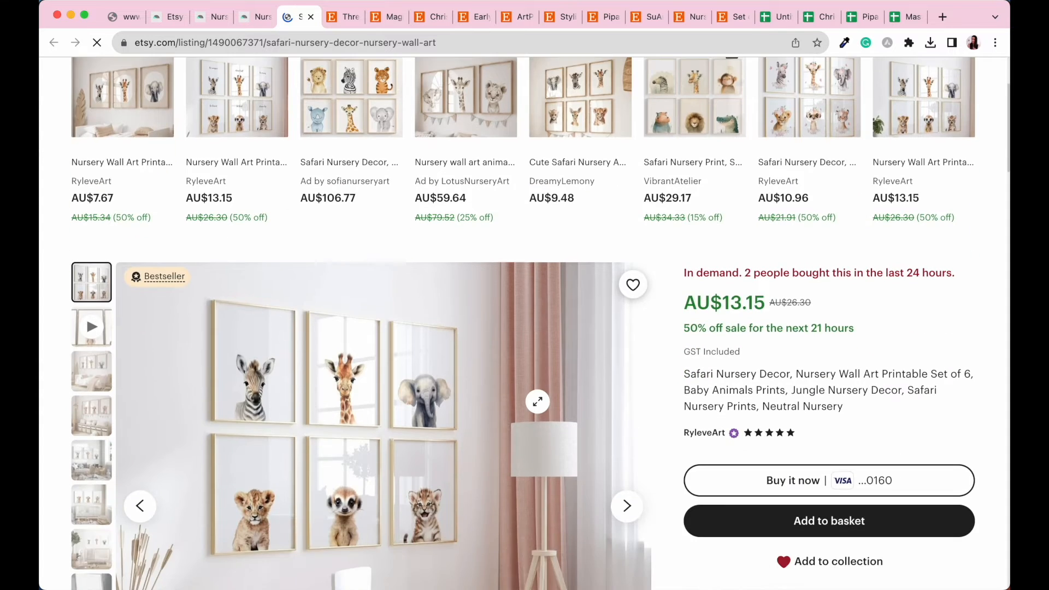
scroll(down, 3)
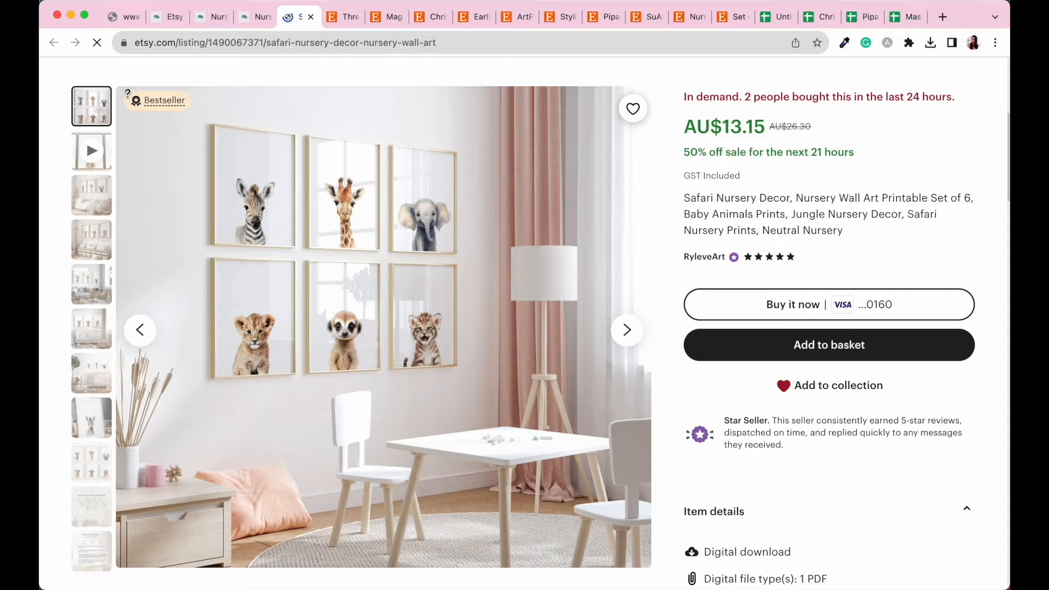
mouse_move(164, 101)
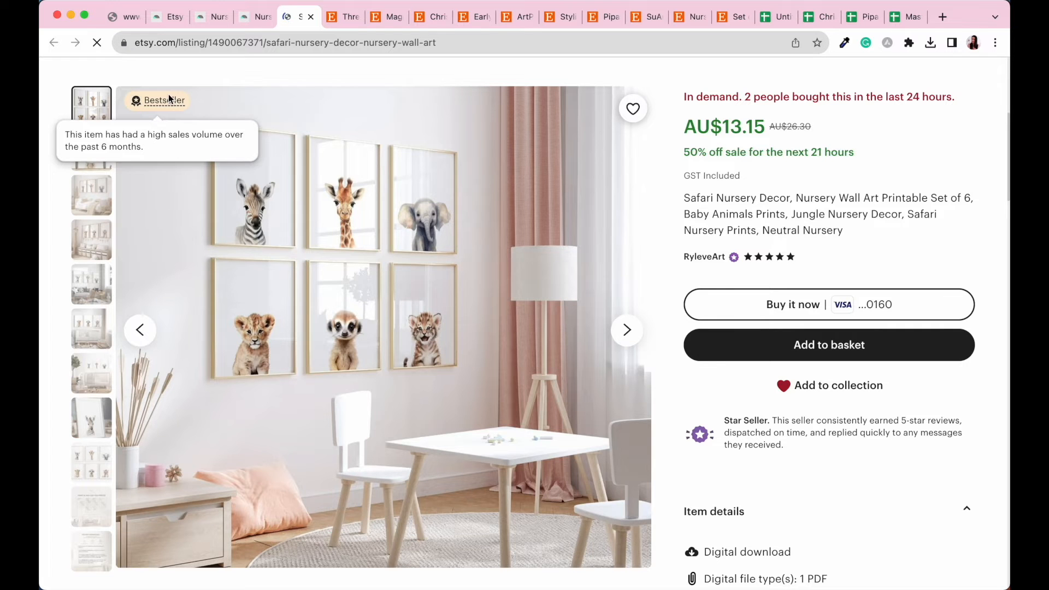
click(254, 16)
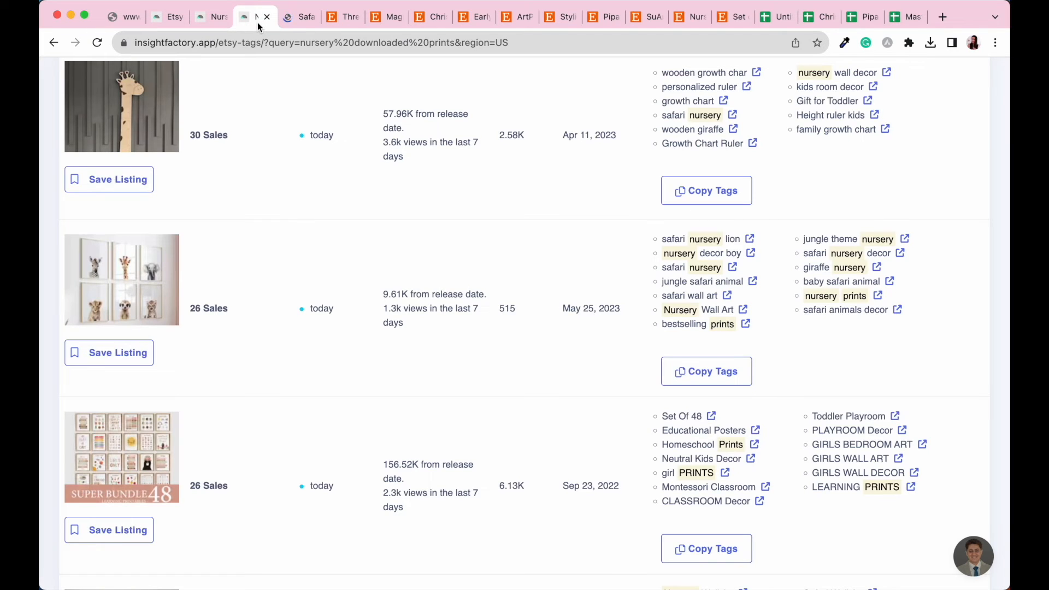
mouse_move(562, 328)
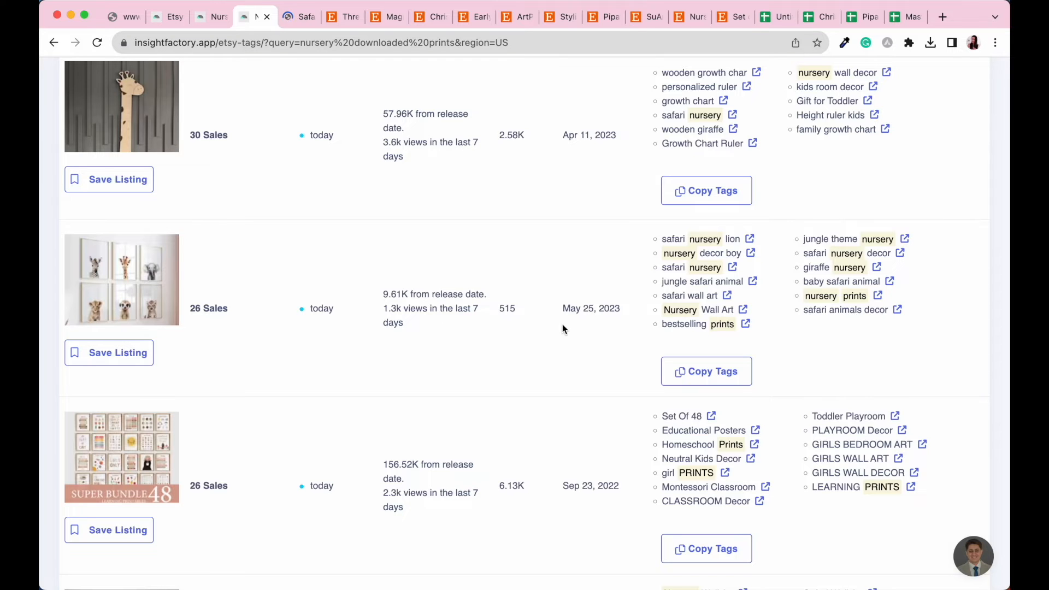
scroll(up, 3)
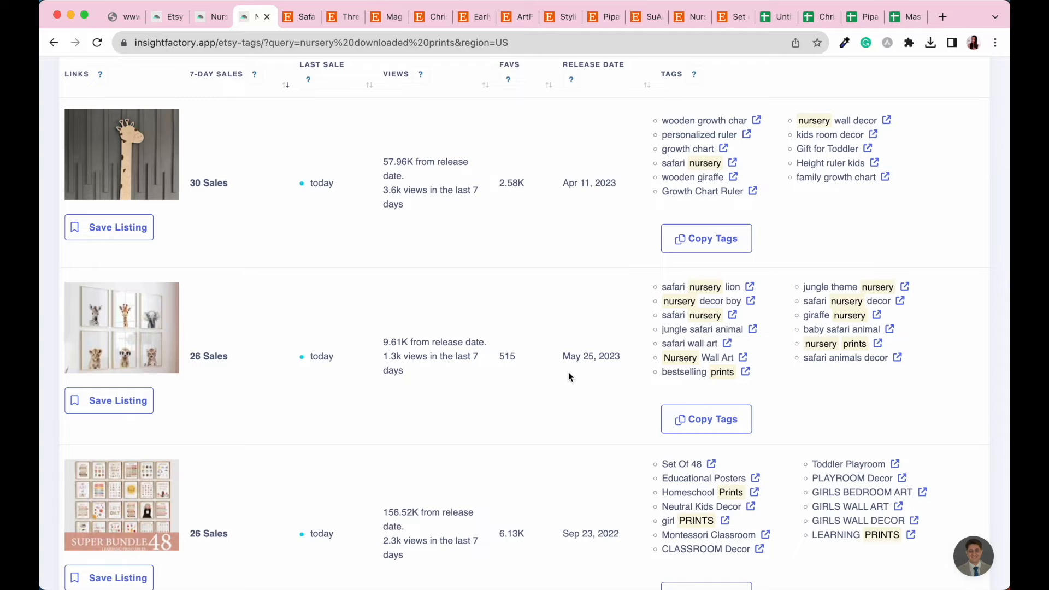
mouse_move(596, 370)
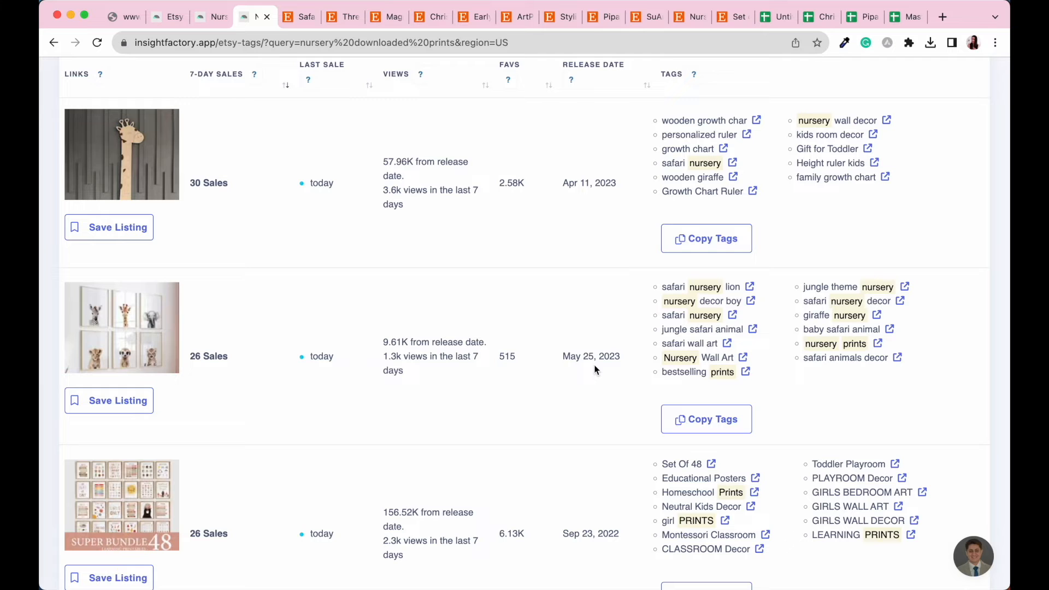
mouse_move(310, 25)
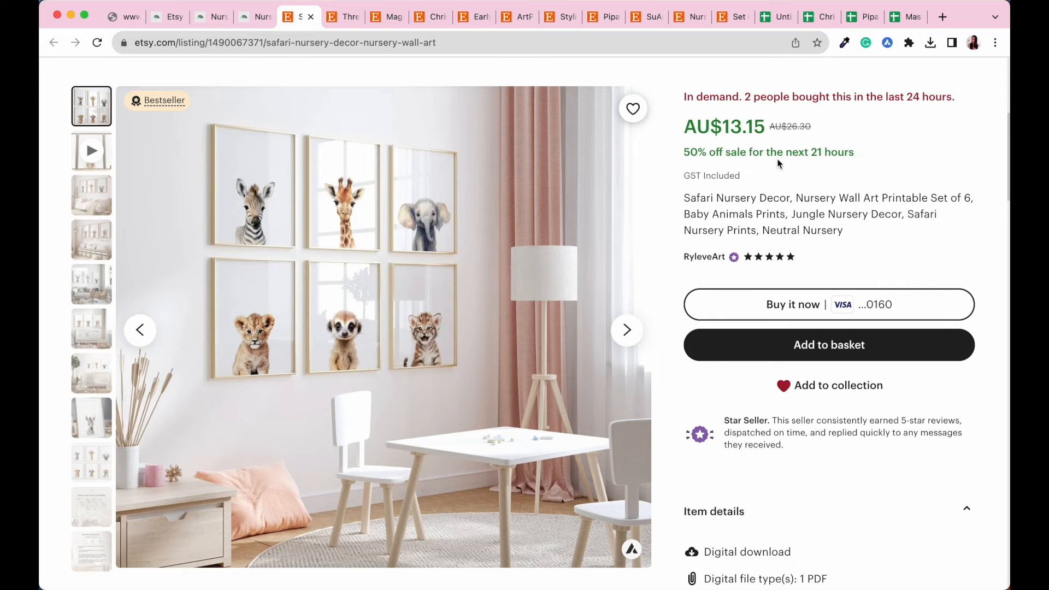
mouse_move(569, 388)
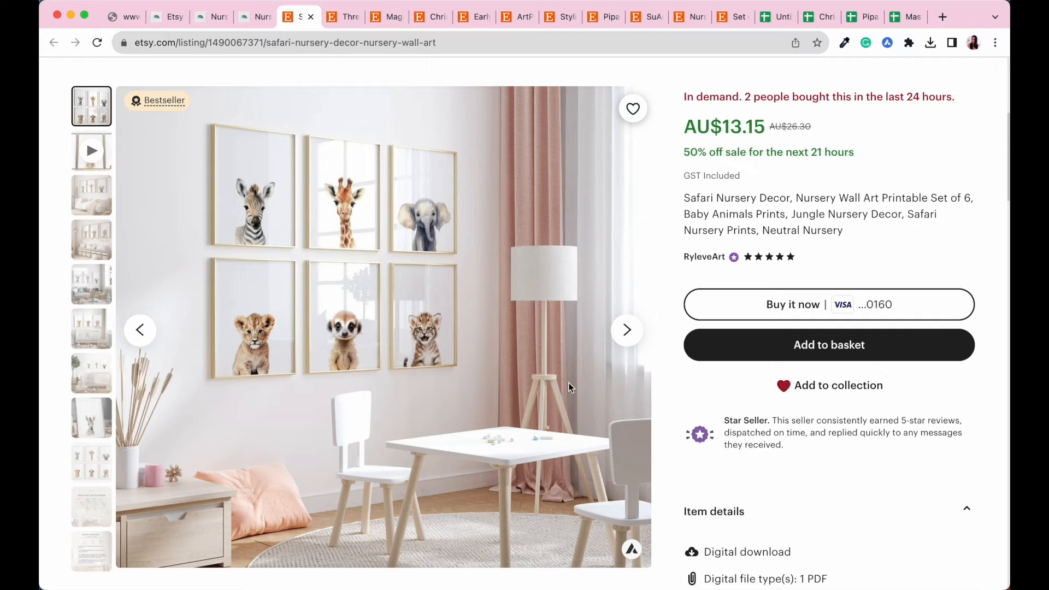
mouse_move(542, 321)
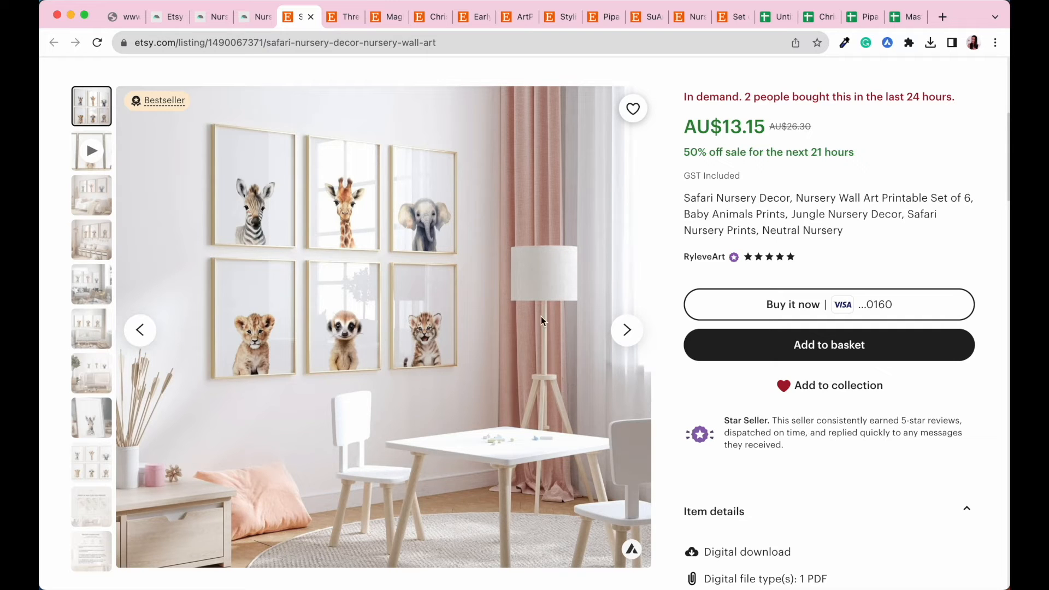
mouse_move(255, 17)
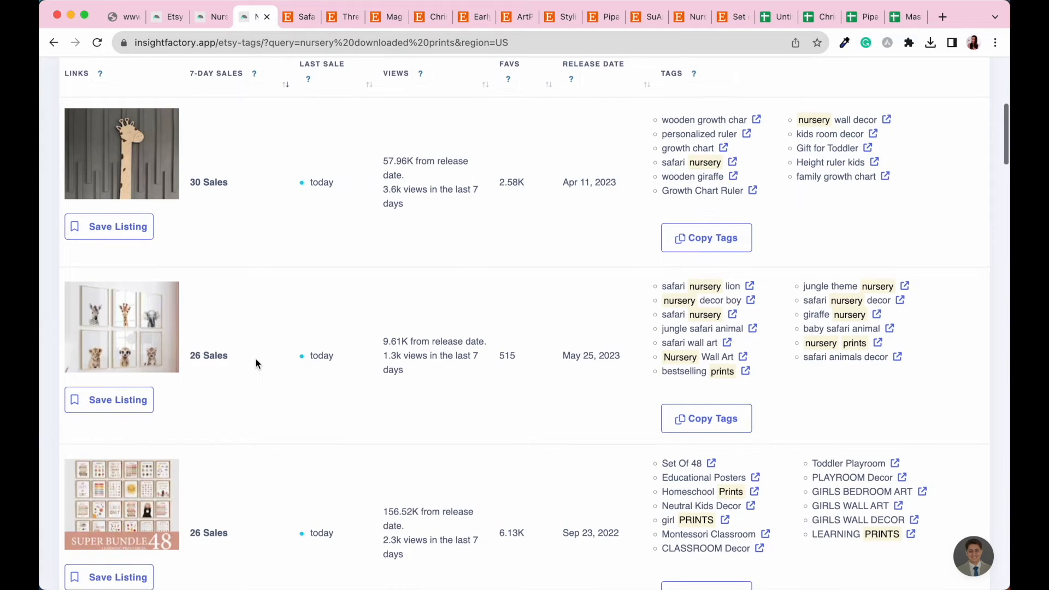
- Open the AU$24.64 'Hakuna Matata' set of 3 jungle animal prints on Etsy
scroll(down, 3)
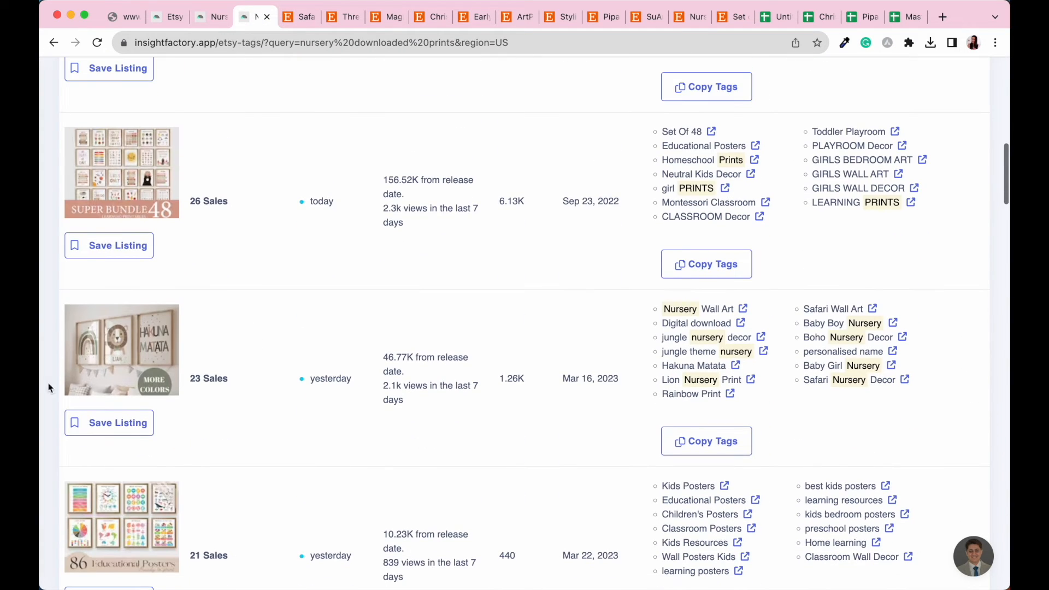
mouse_move(195, 346)
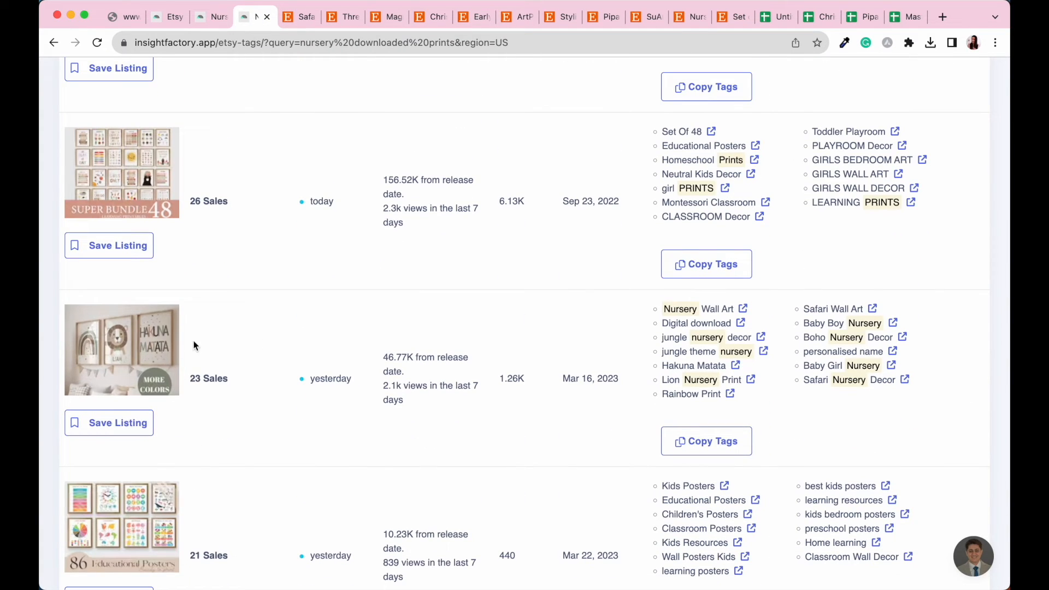
click(121, 350)
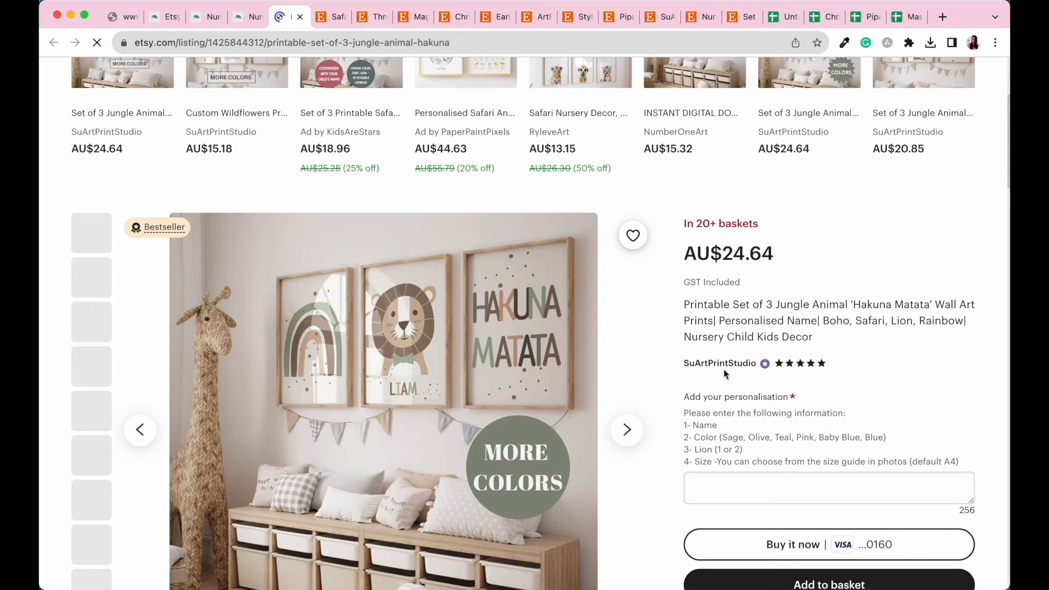
mouse_move(746, 378)
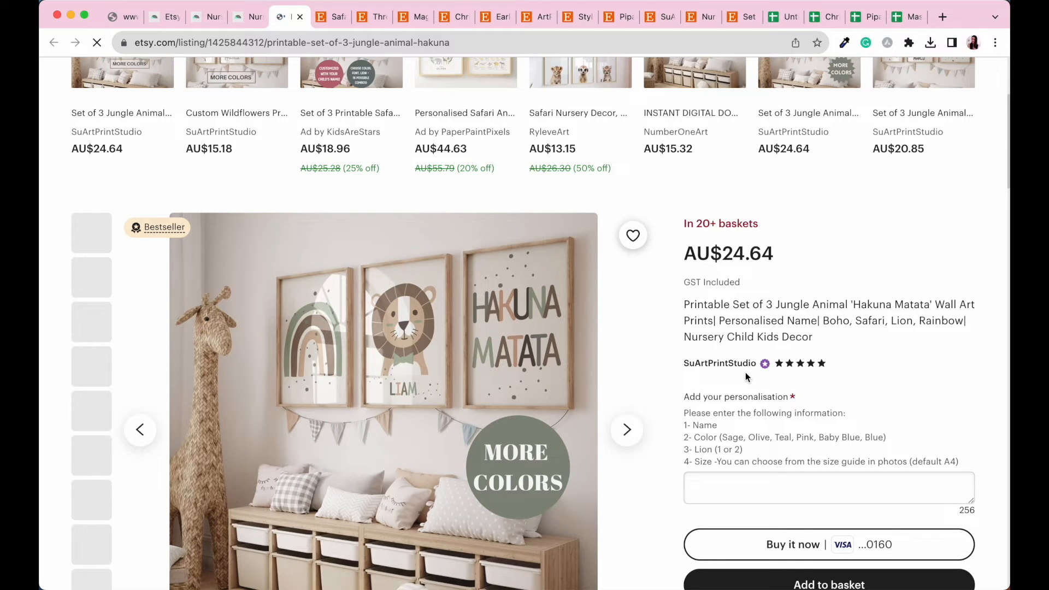
mouse_move(737, 175)
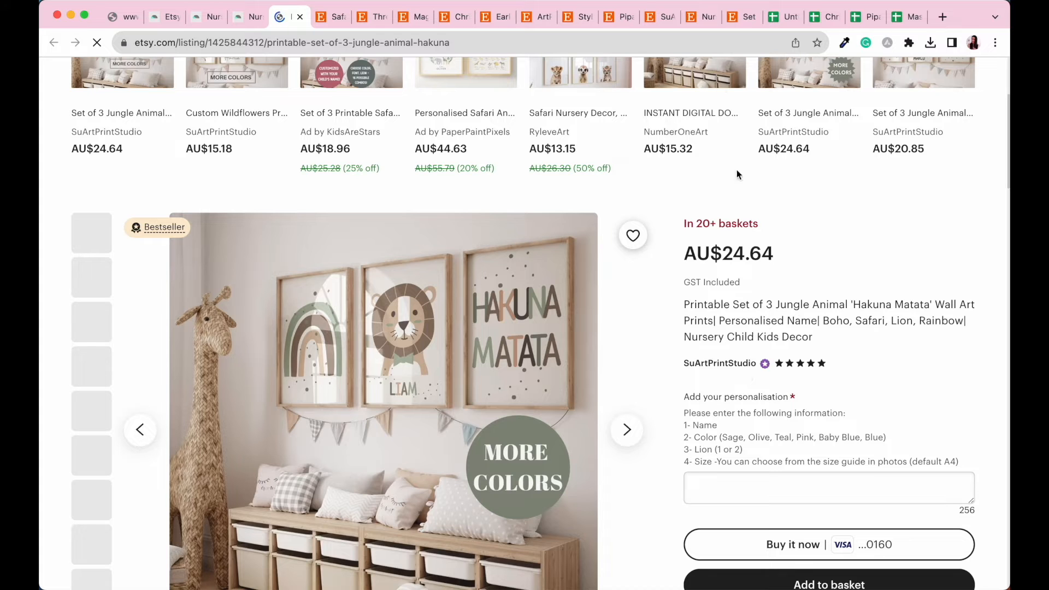
- Open SuArtPrintStudio's shop page (2,346 sales) and browse its items
click(719, 363)
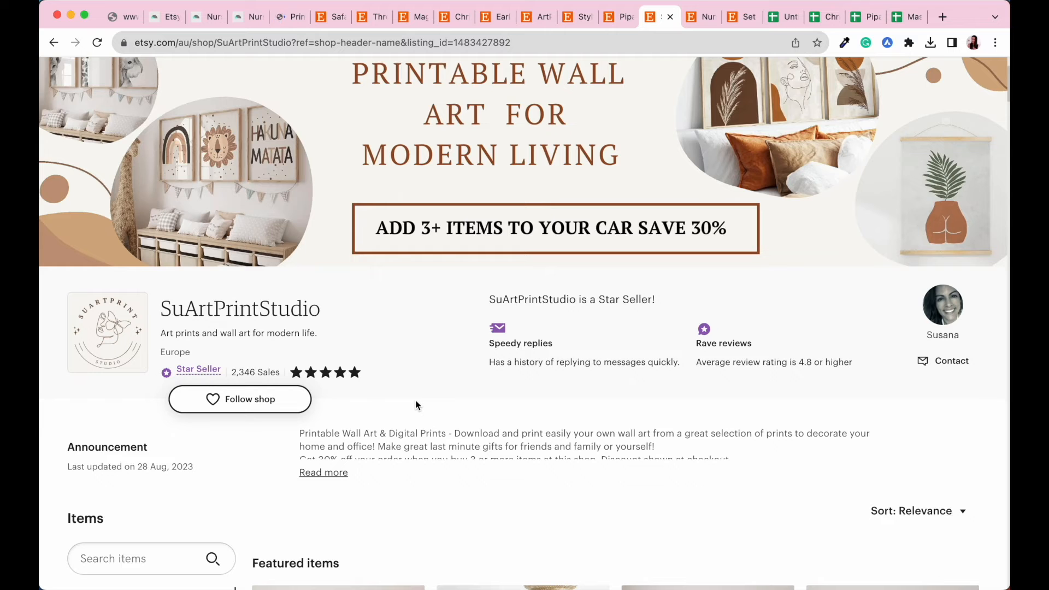
scroll(down, 3)
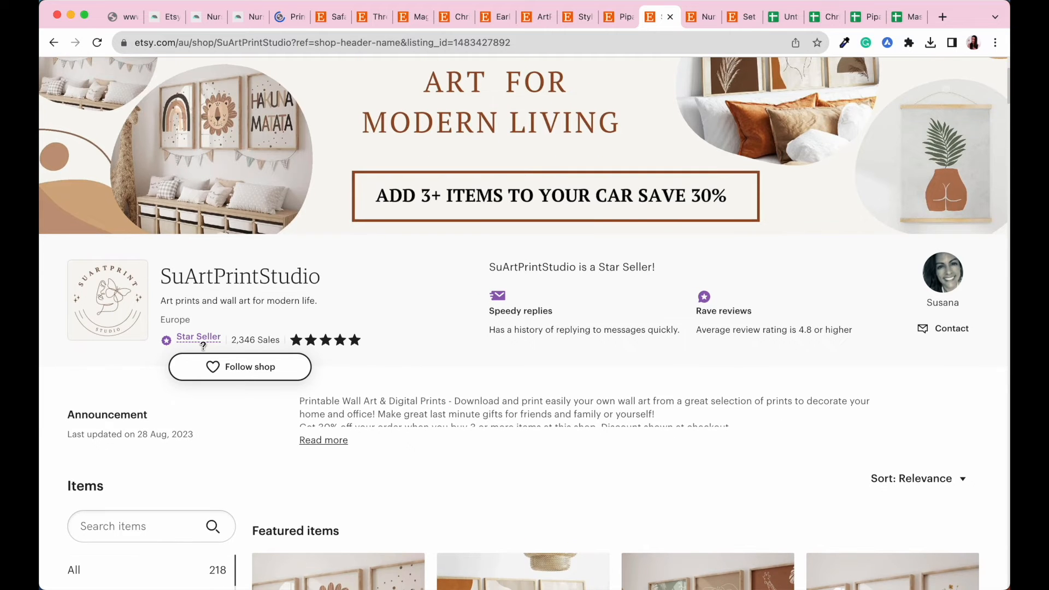
mouse_move(307, 363)
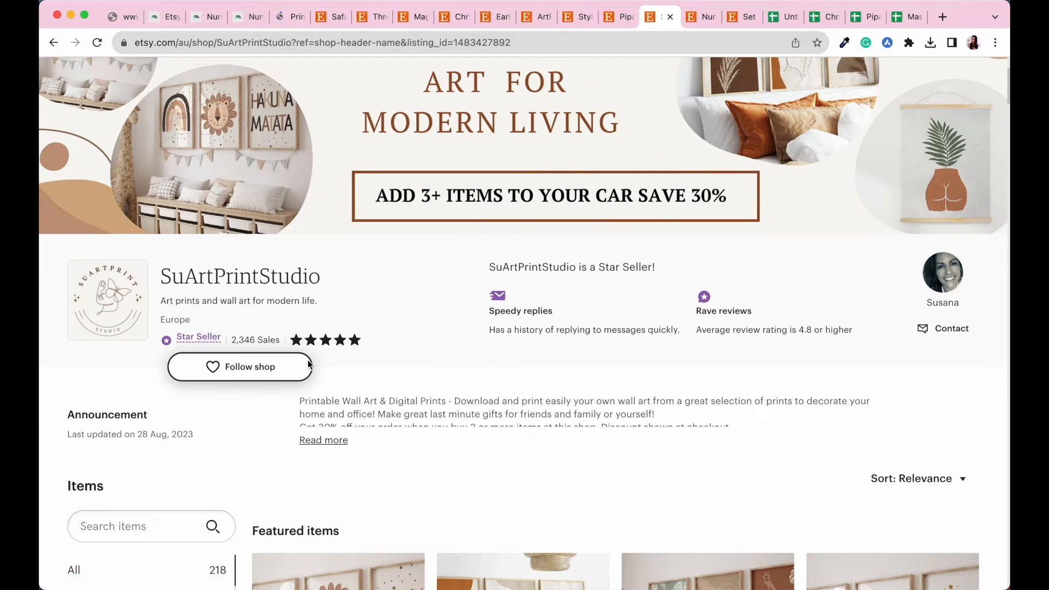
scroll(down, 3)
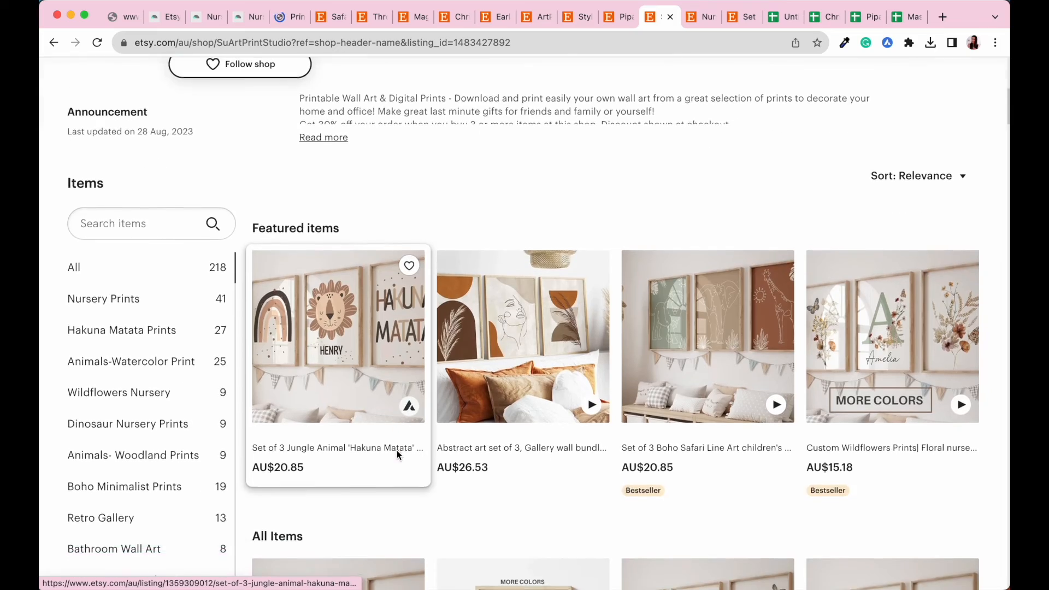
scroll(down, 3)
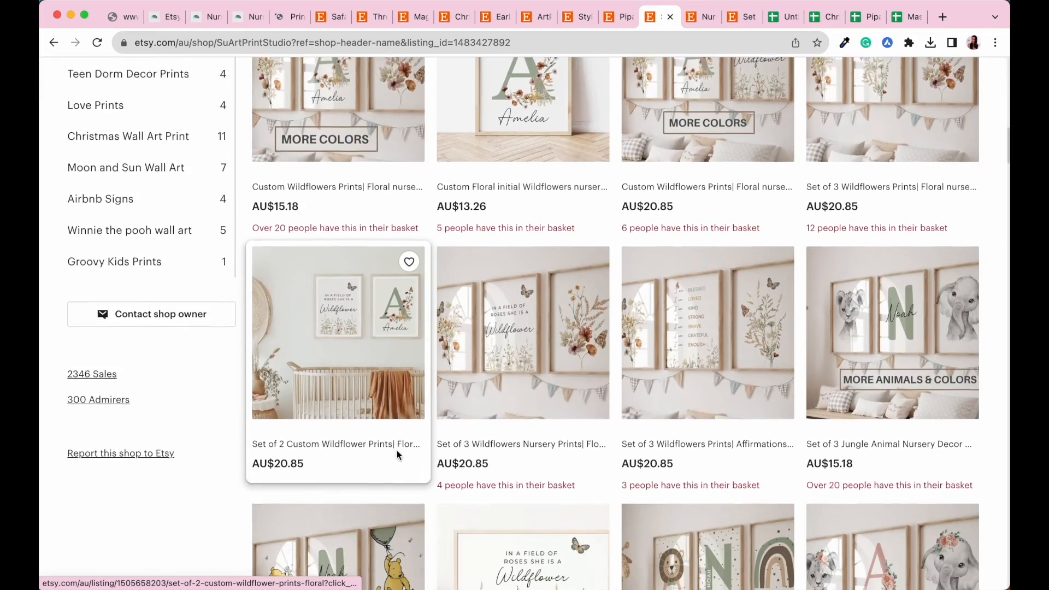
scroll(down, 3)
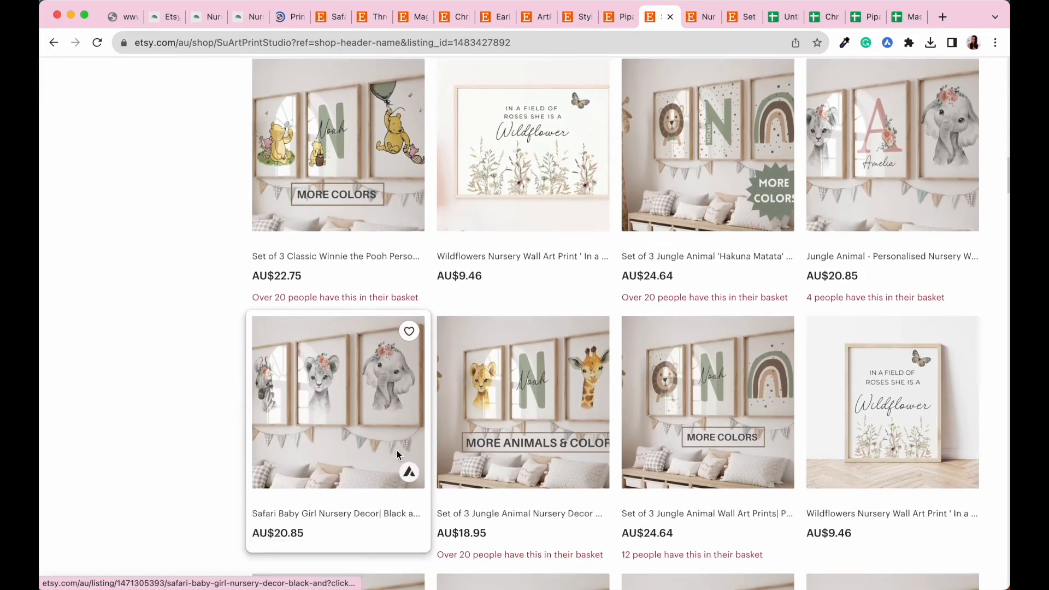
scroll(down, 3)
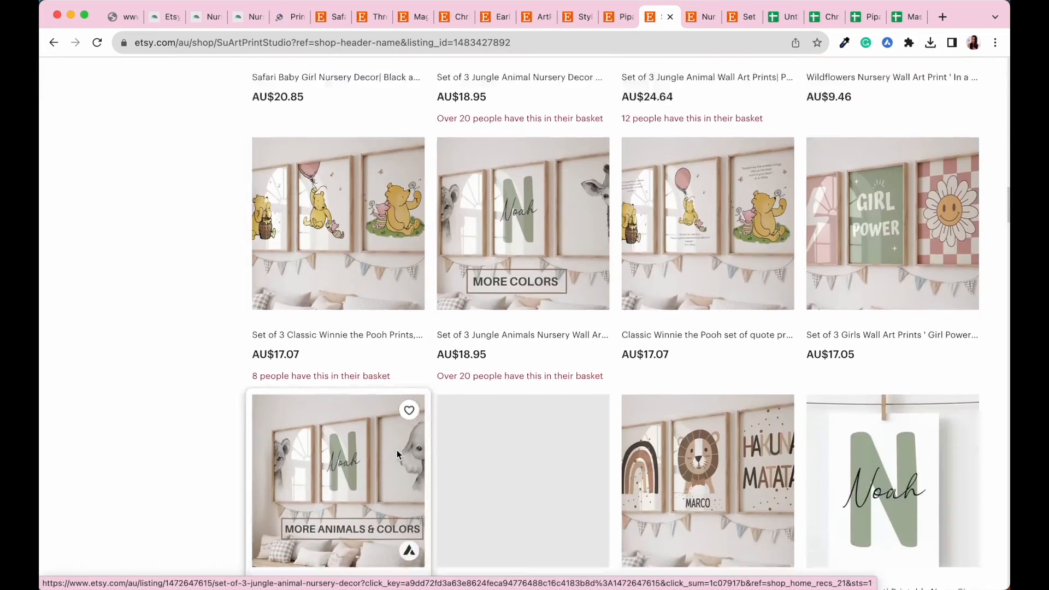
scroll(down, 3)
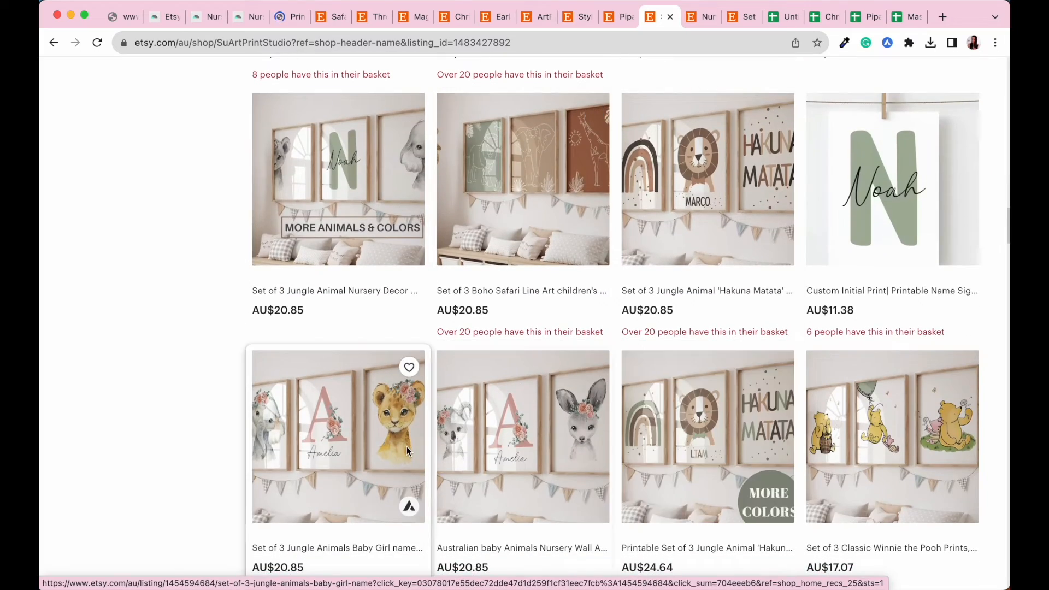
scroll(down, 3)
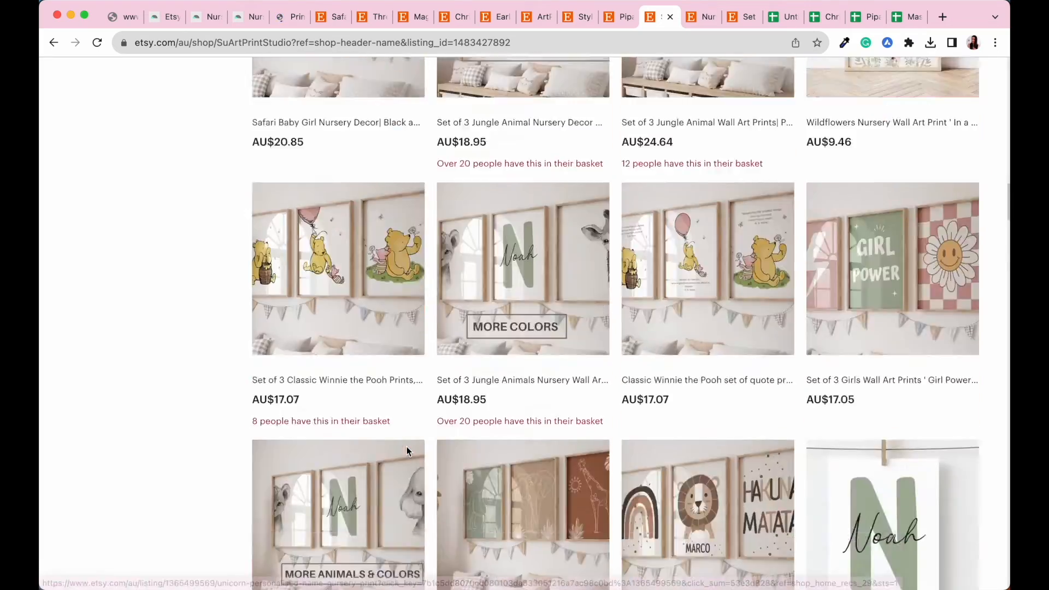
- Select the SuArtPrintStudio shop name for copying and return to InsightFactory
scroll(up, 3)
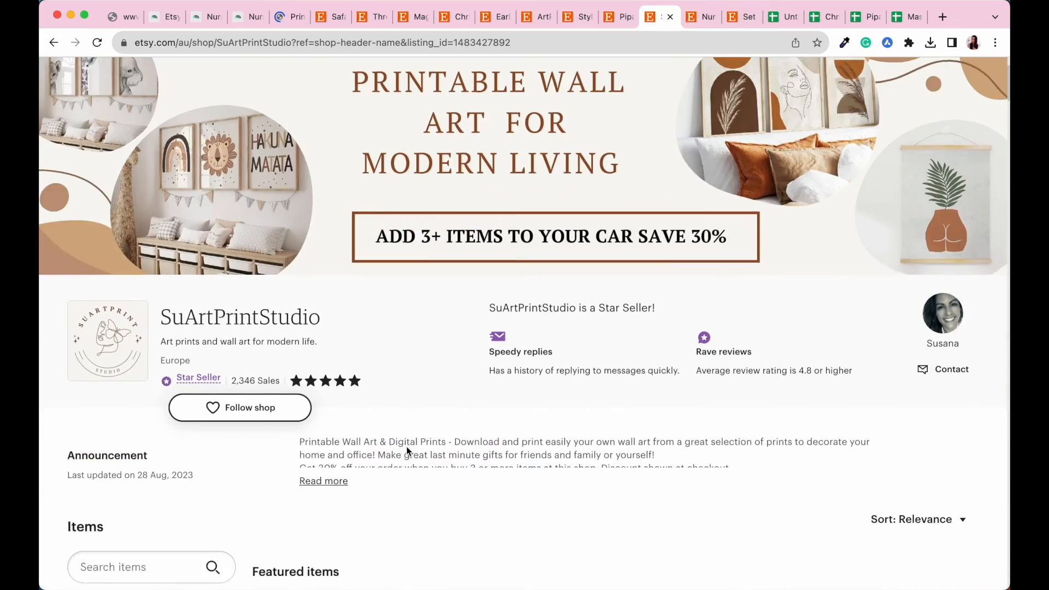
double_click(239, 316)
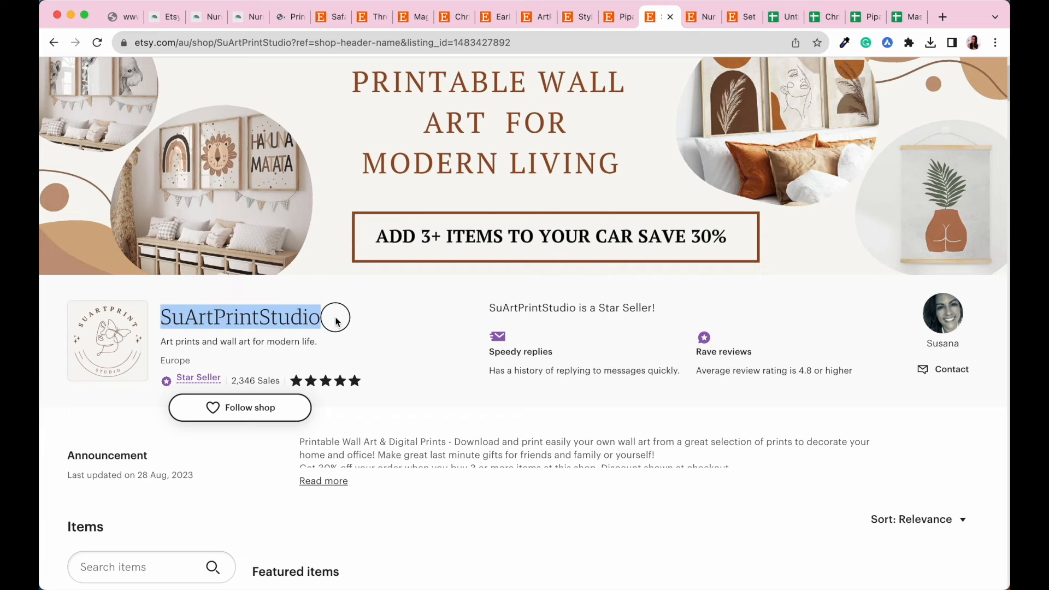
mouse_move(336, 321)
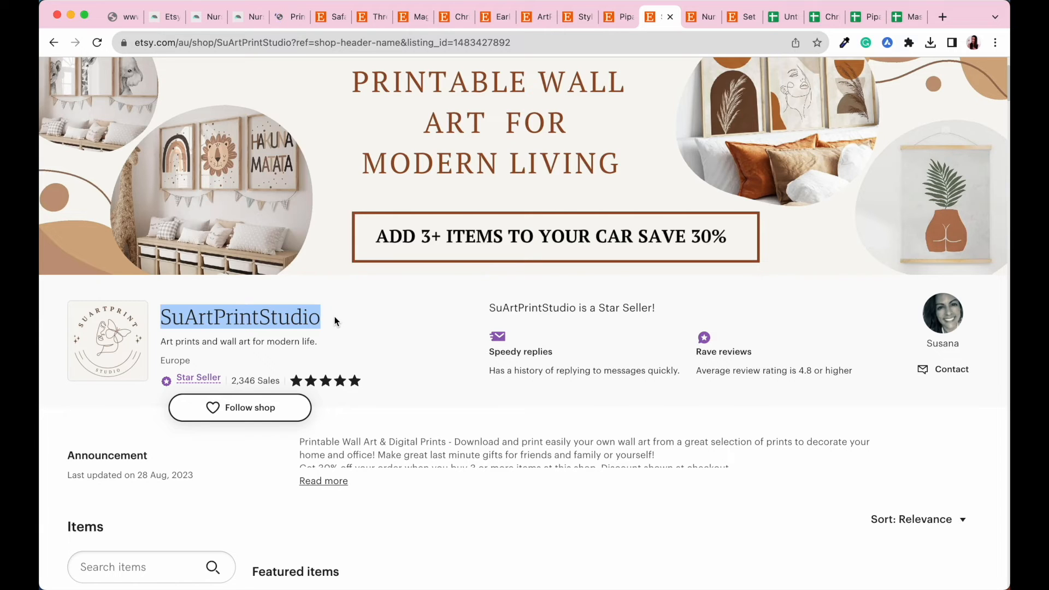
mouse_move(330, 110)
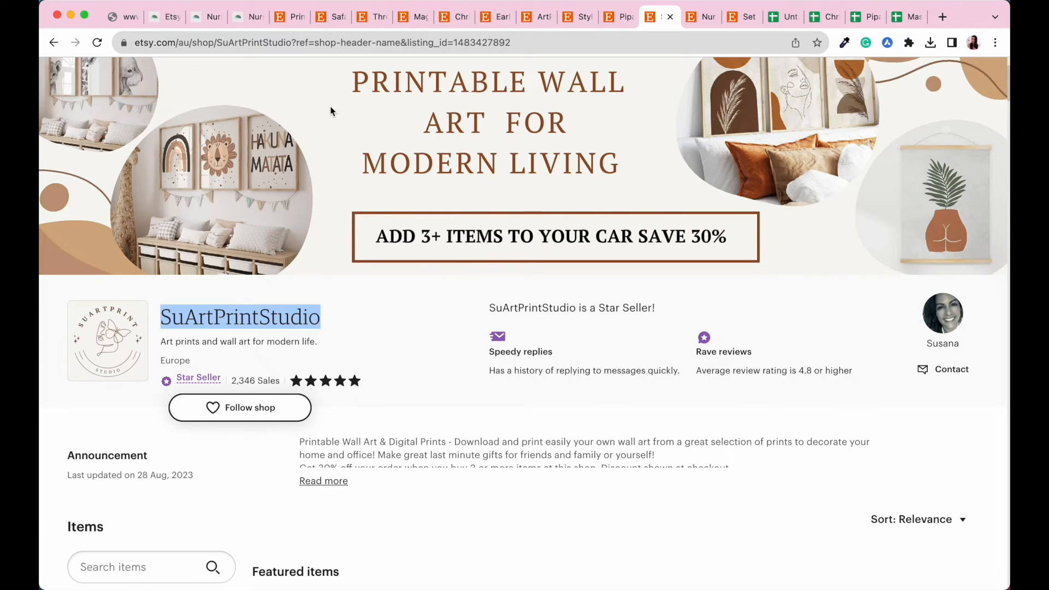
click(282, 16)
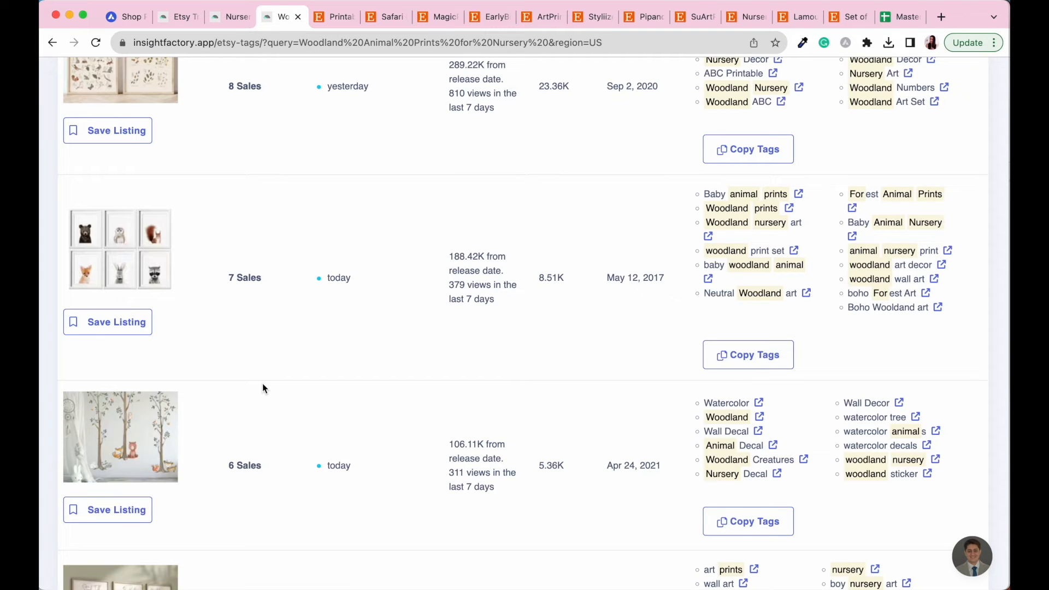
- Open the 7-sales woodland animal prints set (AU$45.83) on Etsy
click(121, 250)
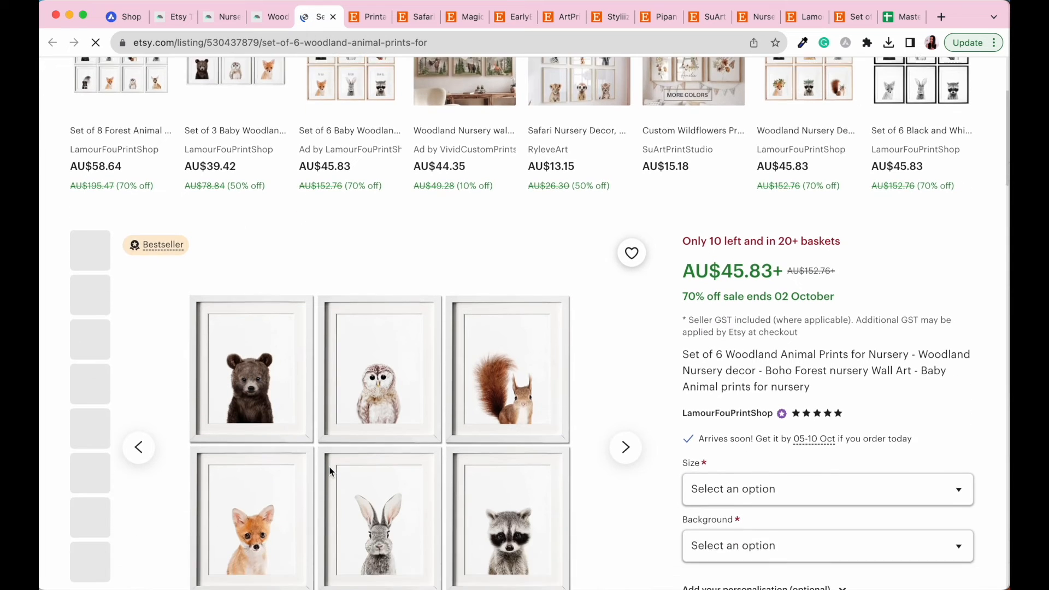
- Open LamourFouPrintShop's shop (65,144 sales, 373 items) and browse its items
scroll(down, 3)
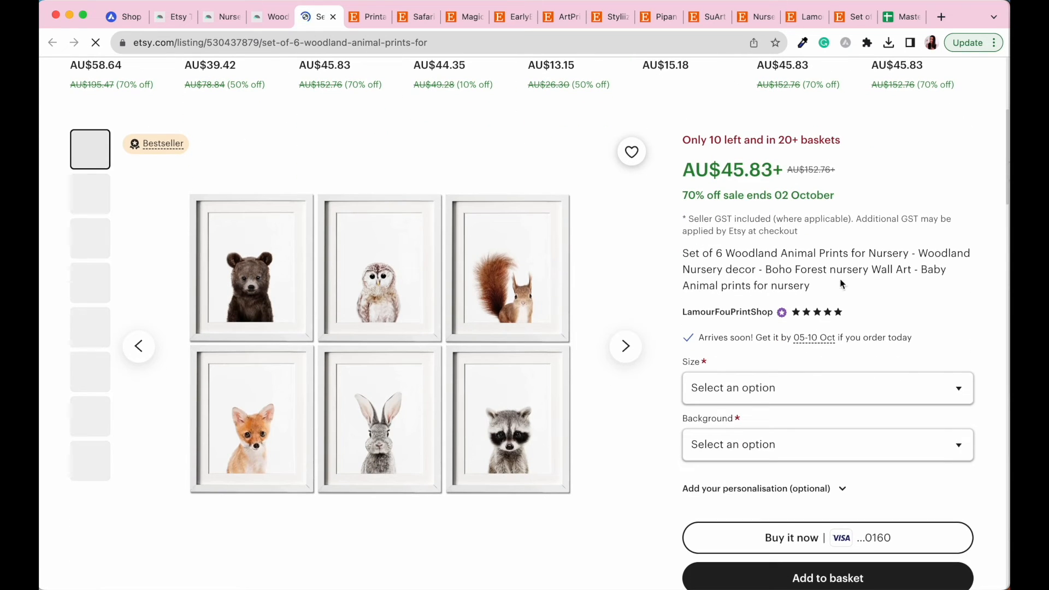
mouse_move(825, 322)
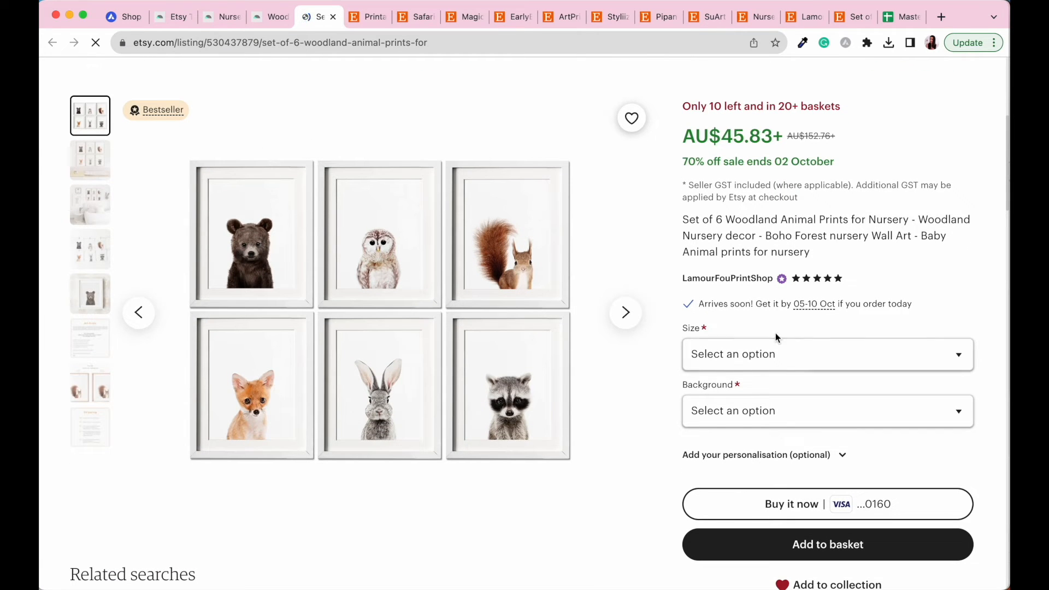
mouse_move(726, 278)
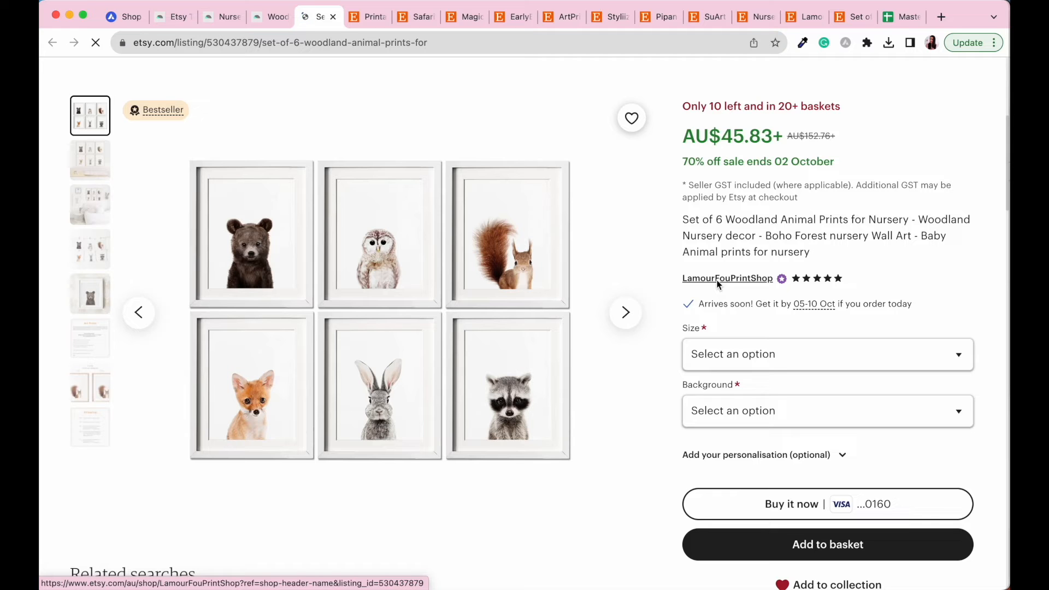
click(726, 278)
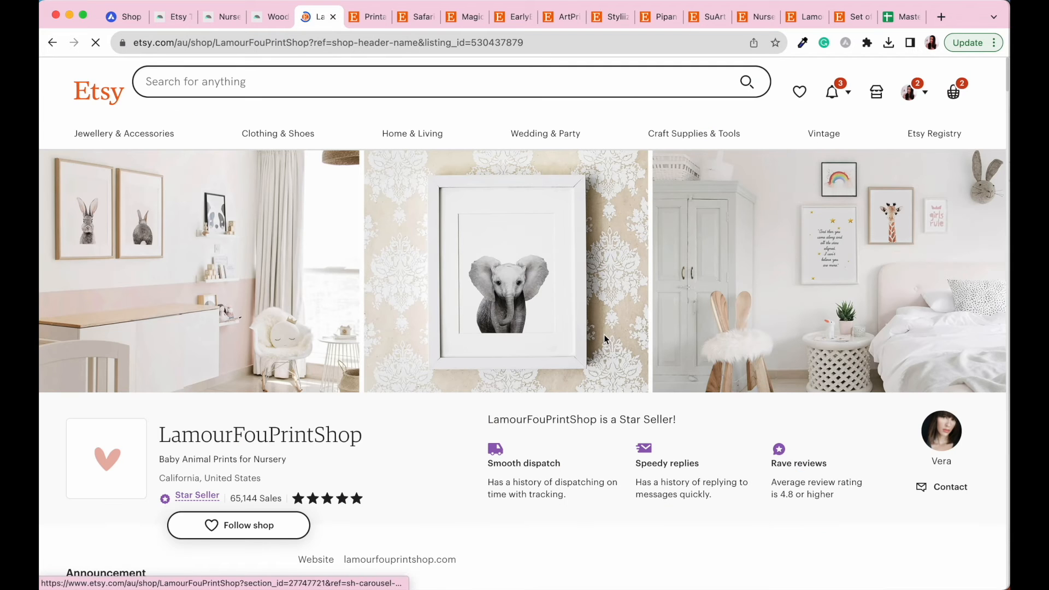
scroll(down, 3)
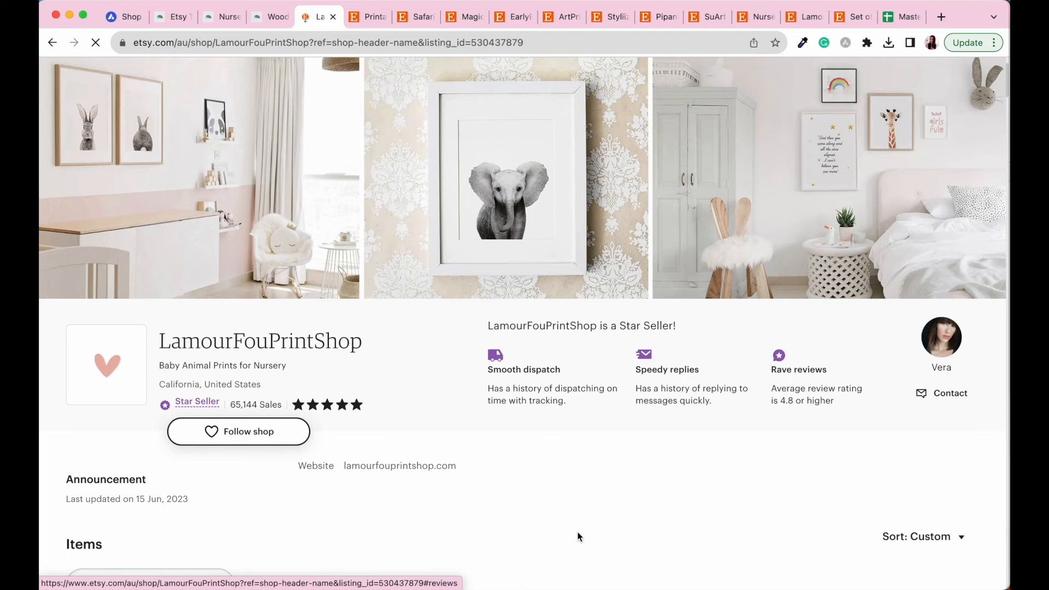
scroll(down, 3)
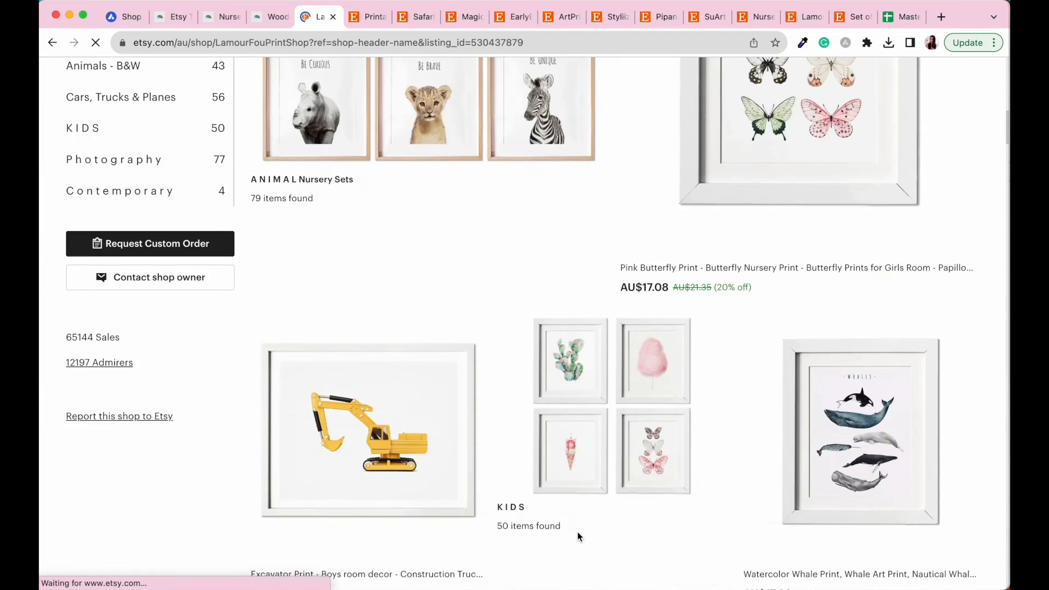
scroll(down, 3)
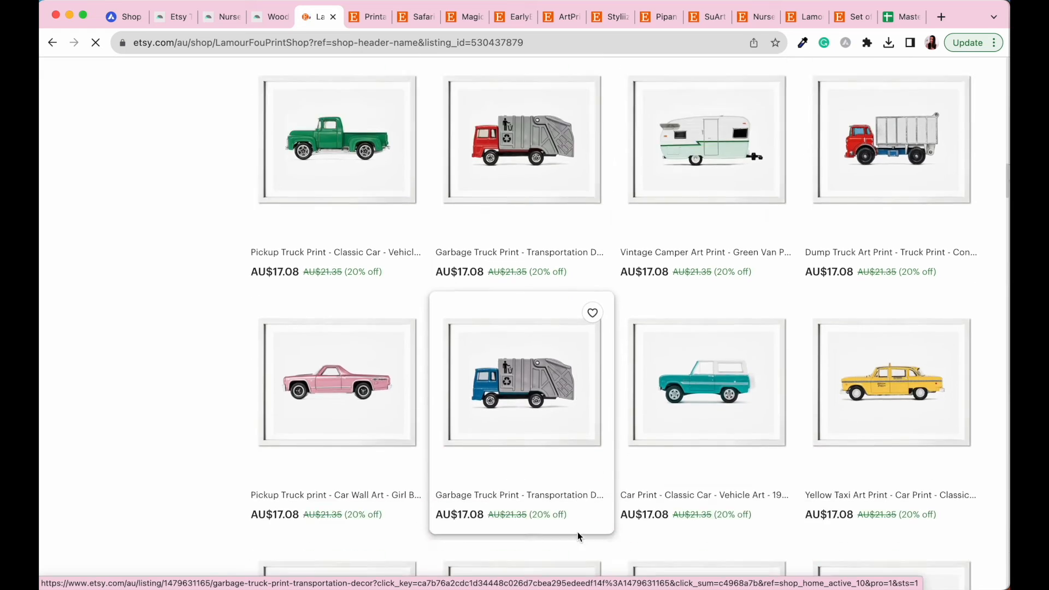
scroll(down, 3)
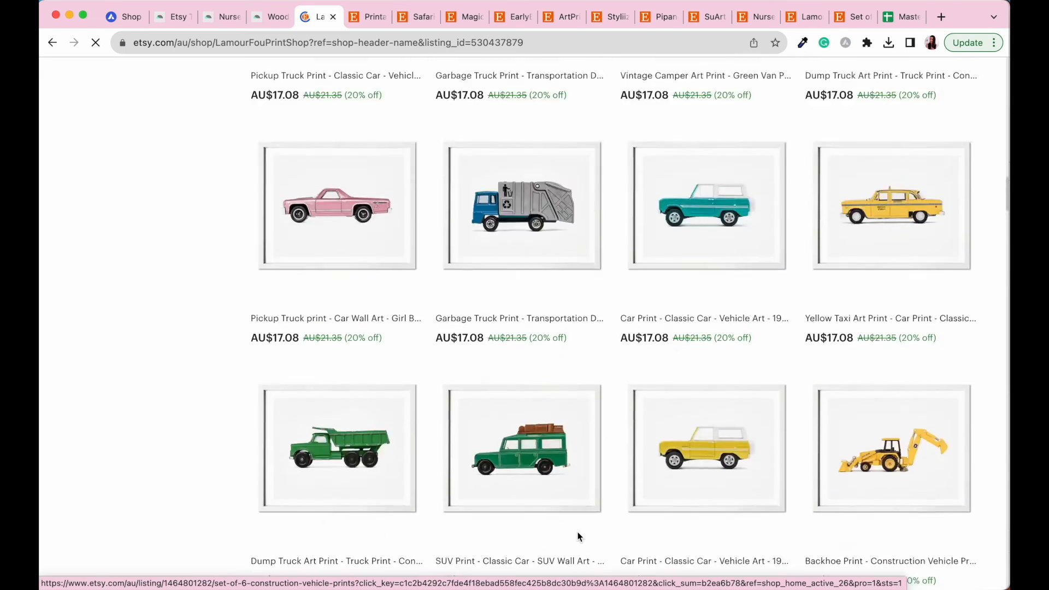
scroll(up, 3)
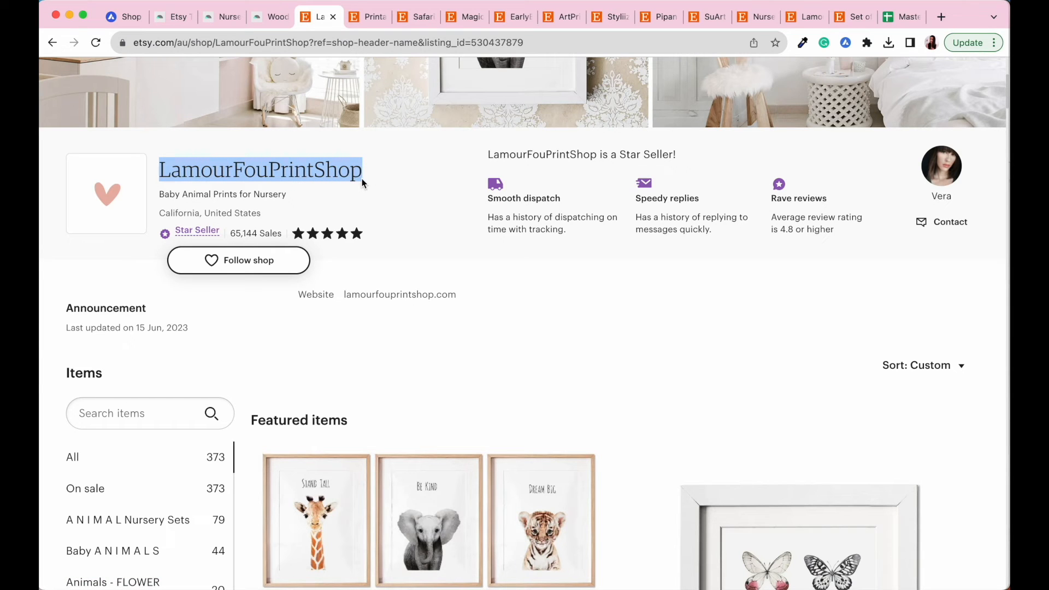
mouse_move(132, 15)
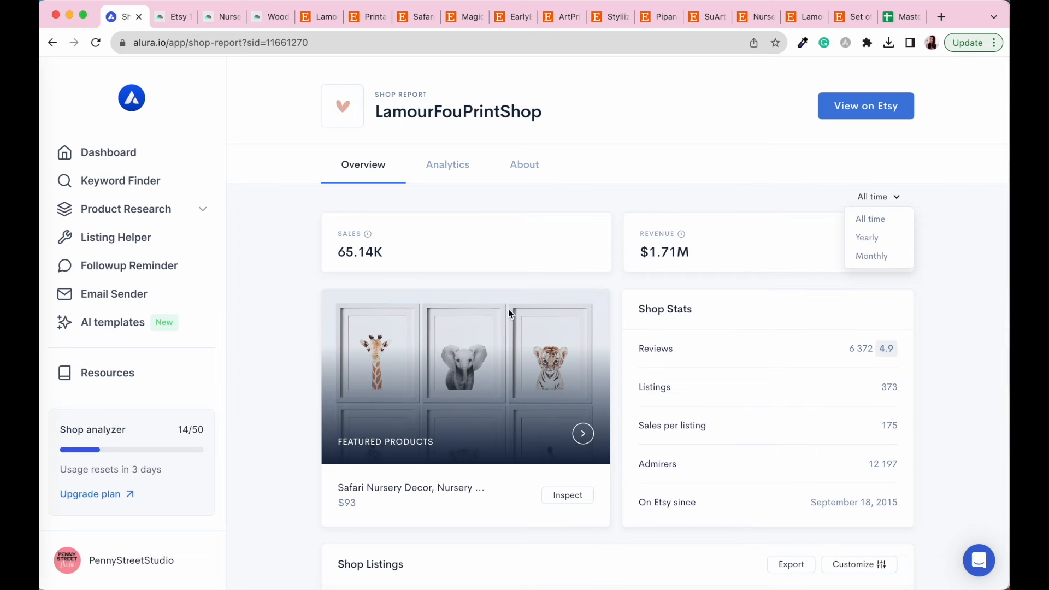
mouse_move(970, 261)
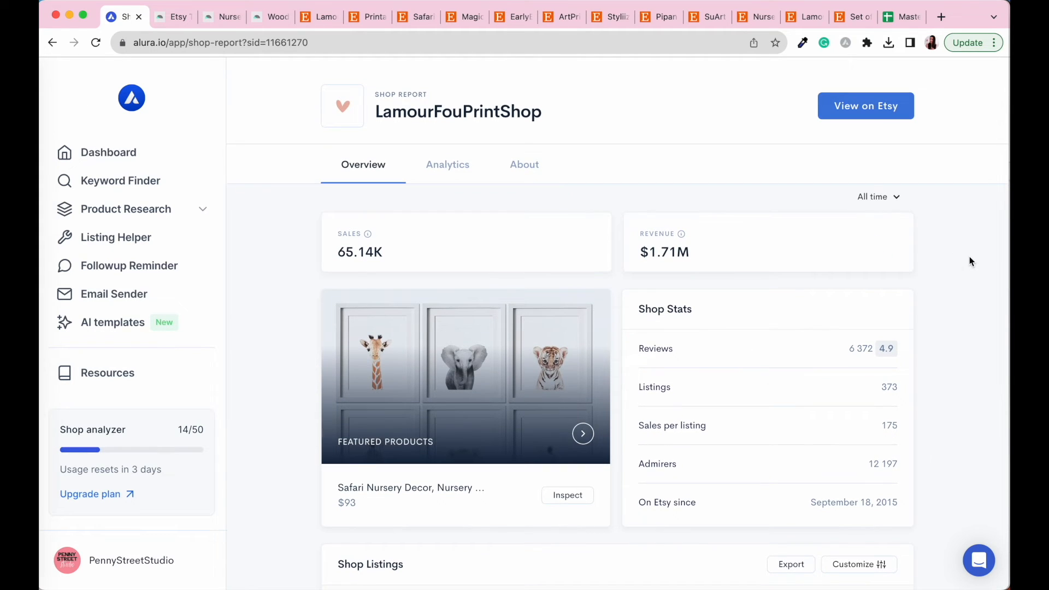
mouse_move(667, 269)
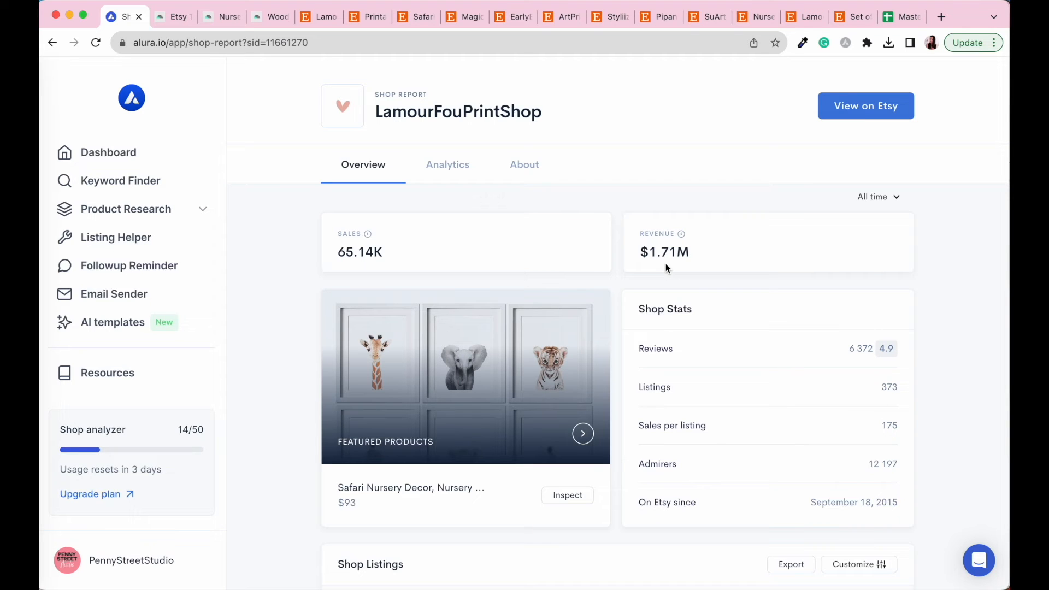
mouse_move(897, 356)
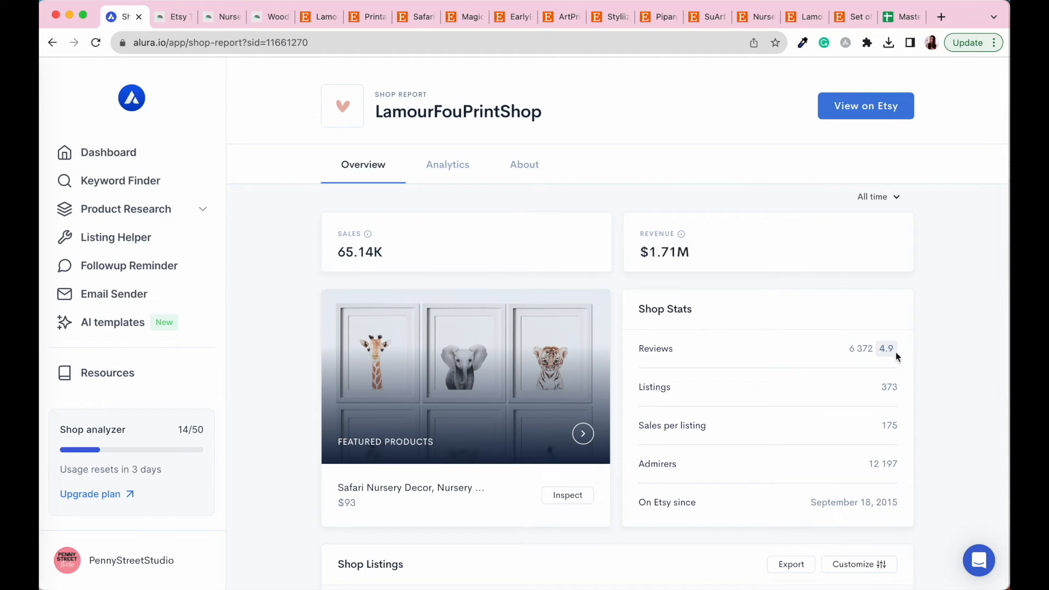
mouse_move(955, 386)
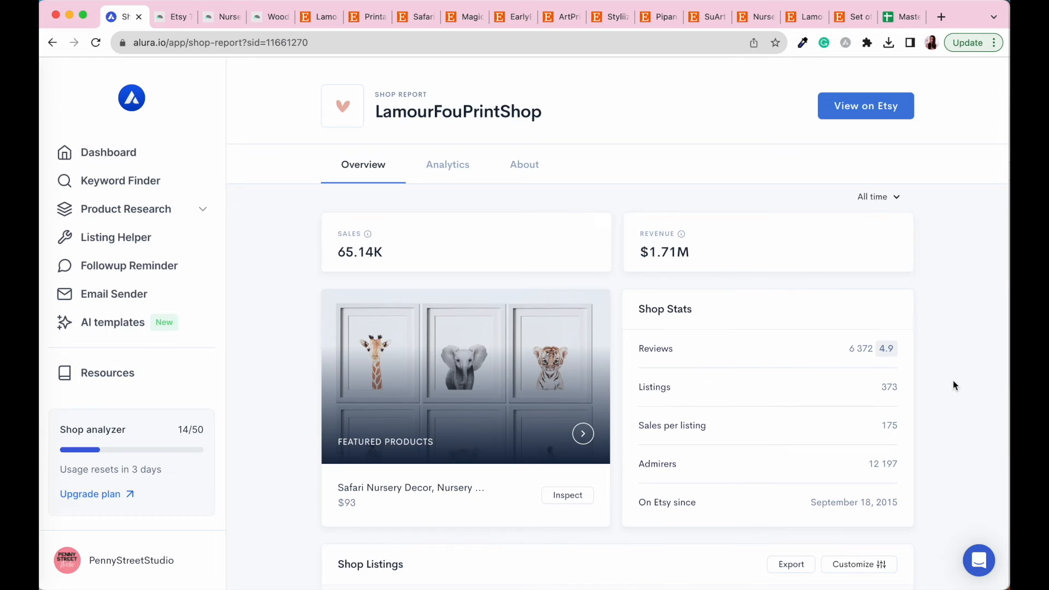
- Review LamourFouPrintShop's Alura report ($1.71M revenue, 4.9 rating) and export its listings
scroll(down, 3)
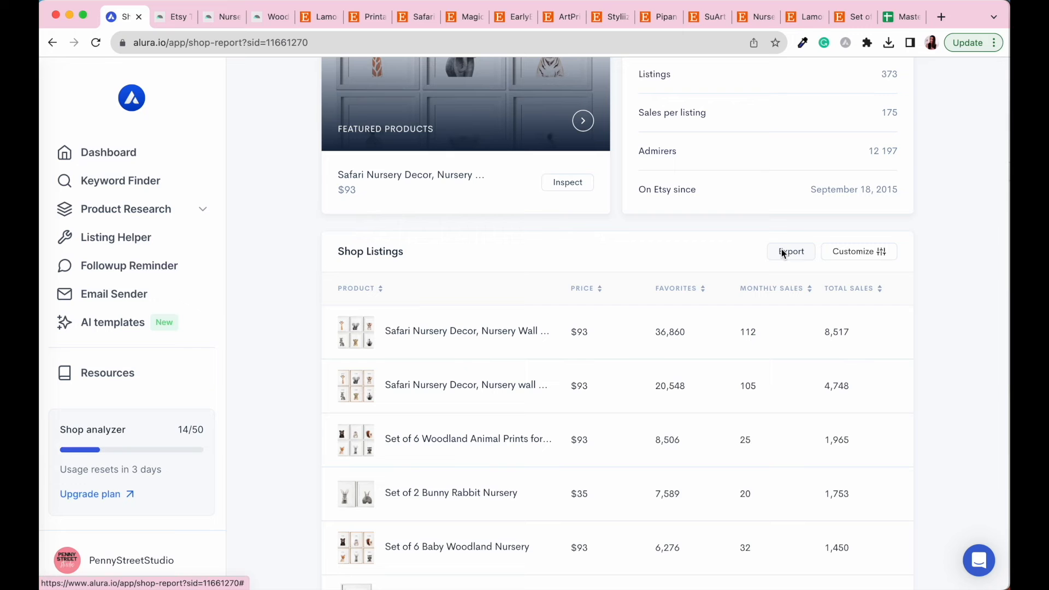
click(901, 16)
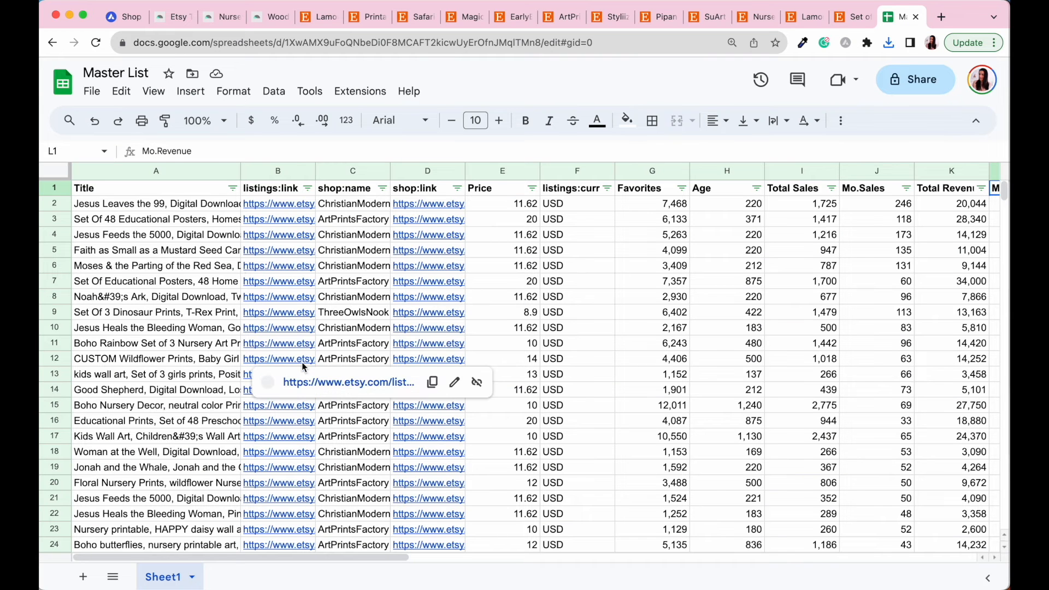
mouse_move(280, 358)
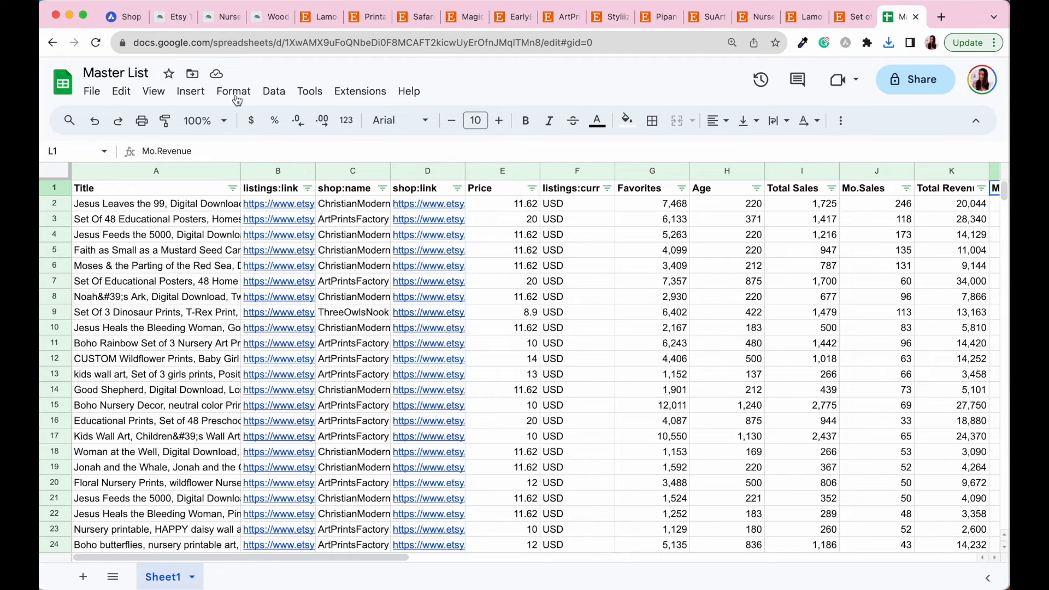
- Import the LamourFouPrintShop listings CSV into a new Google Sheets spreadsheet
click(92, 92)
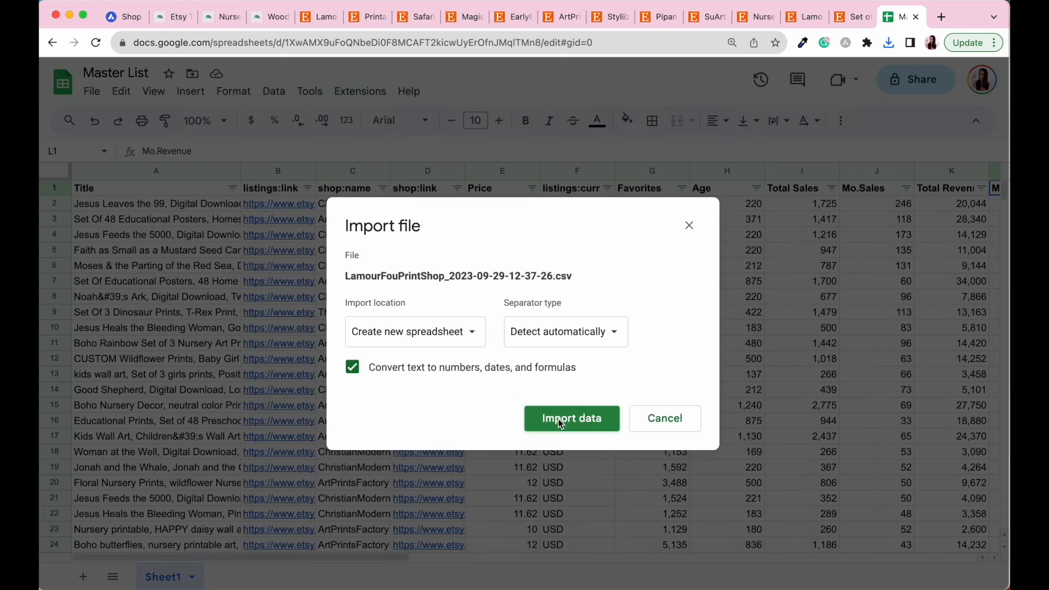
click(572, 418)
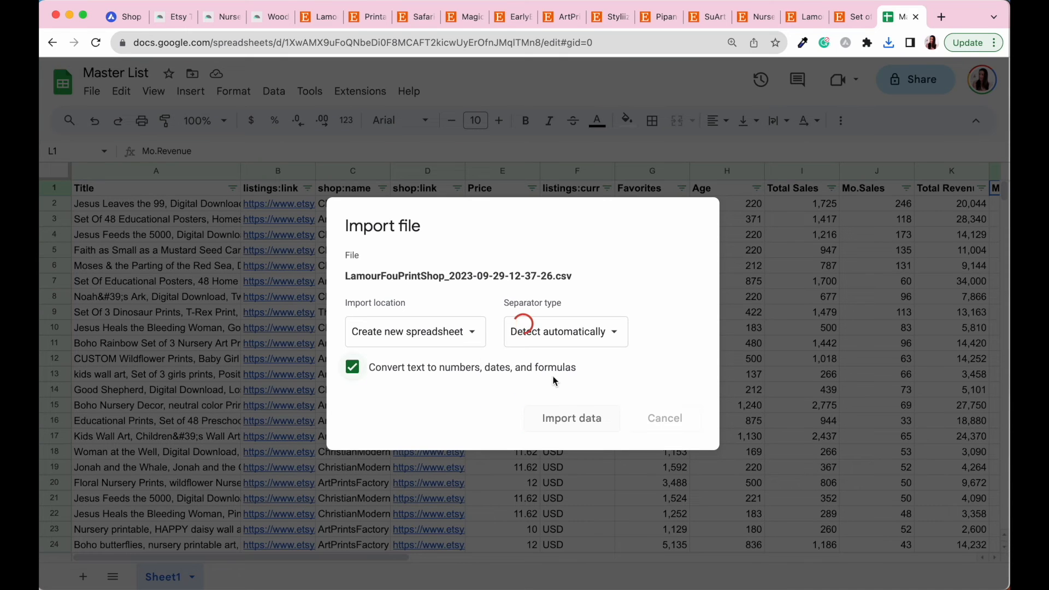
click(571, 417)
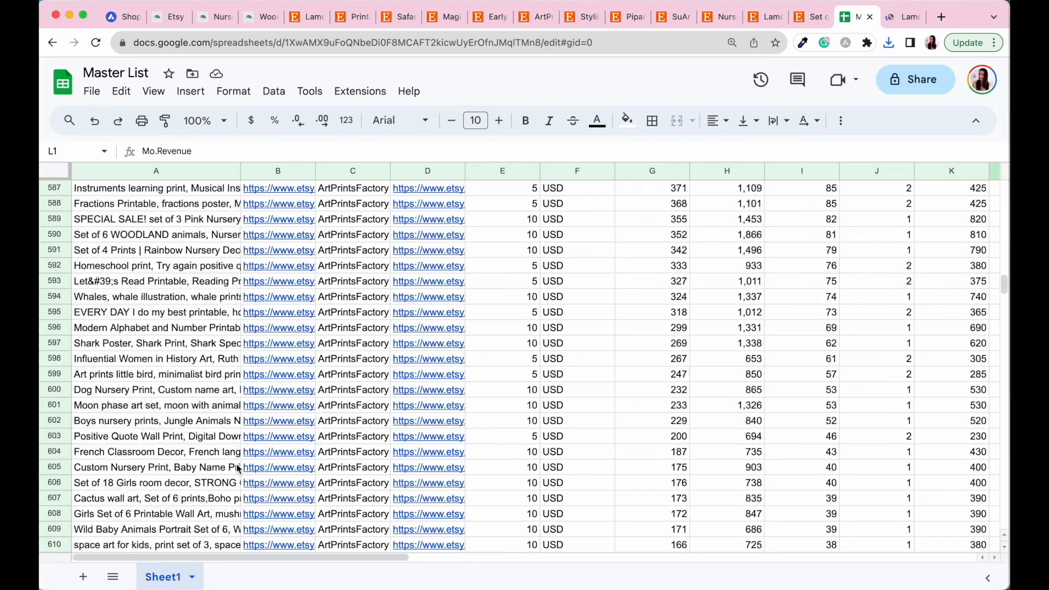
- Paste the LamourFouPrintShop listings into the first empty row, A2068, of the Master List
scroll(down, 3)
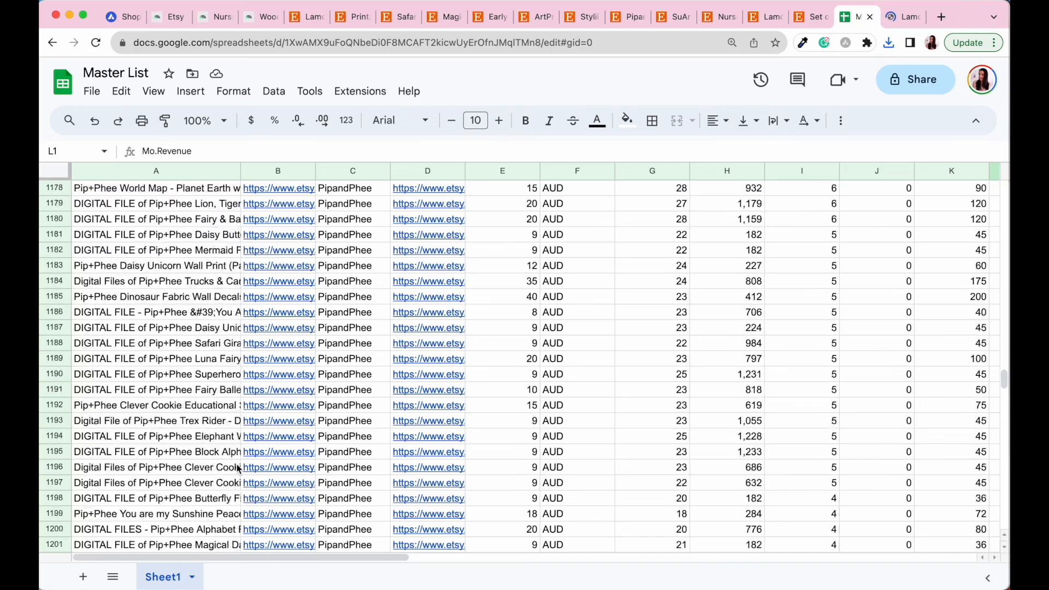
scroll(down, 3)
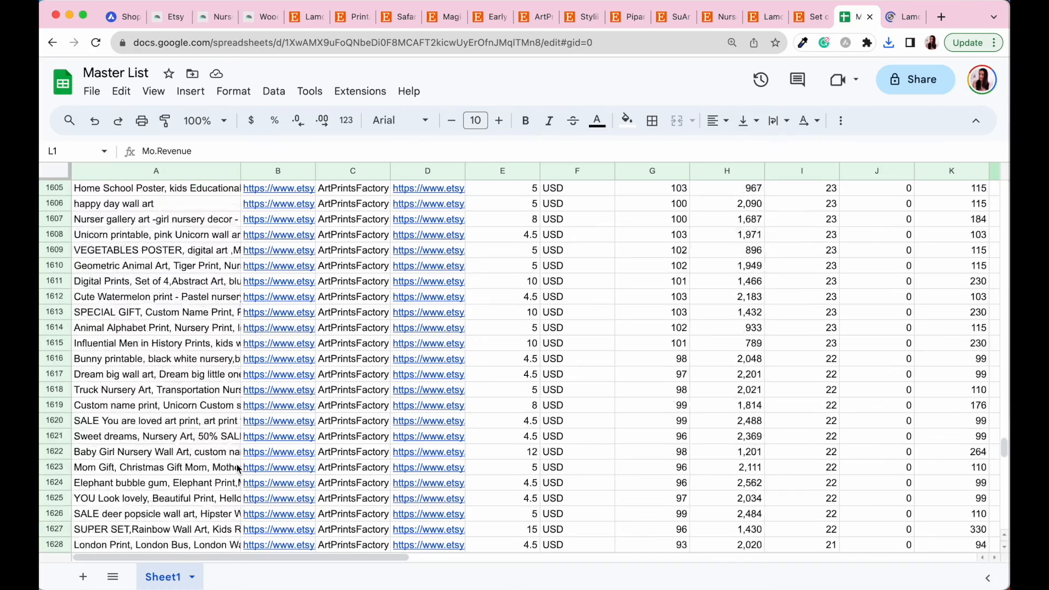
scroll(down, 3)
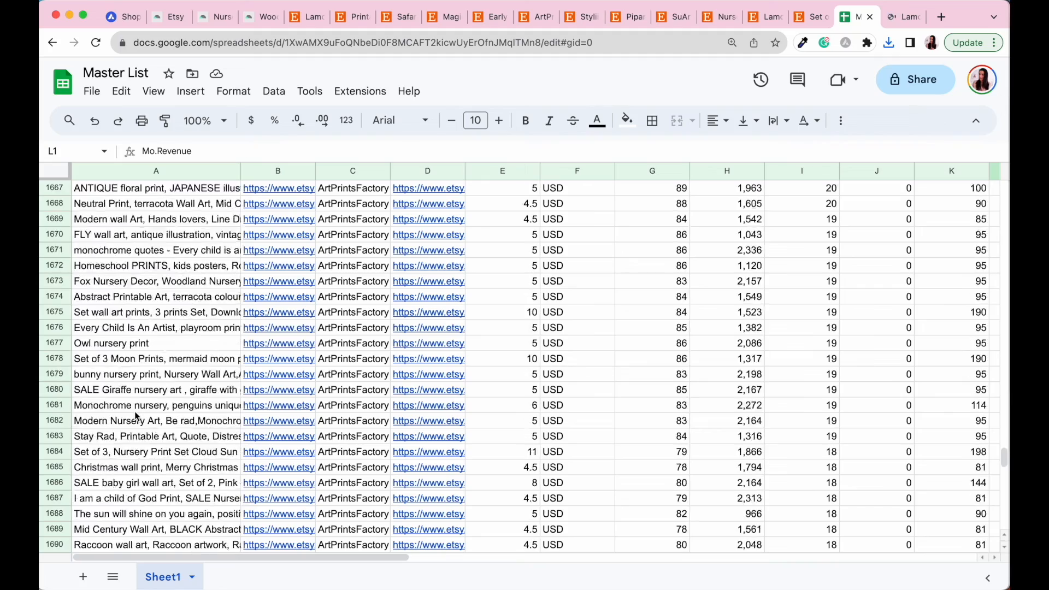
scroll(down, 3)
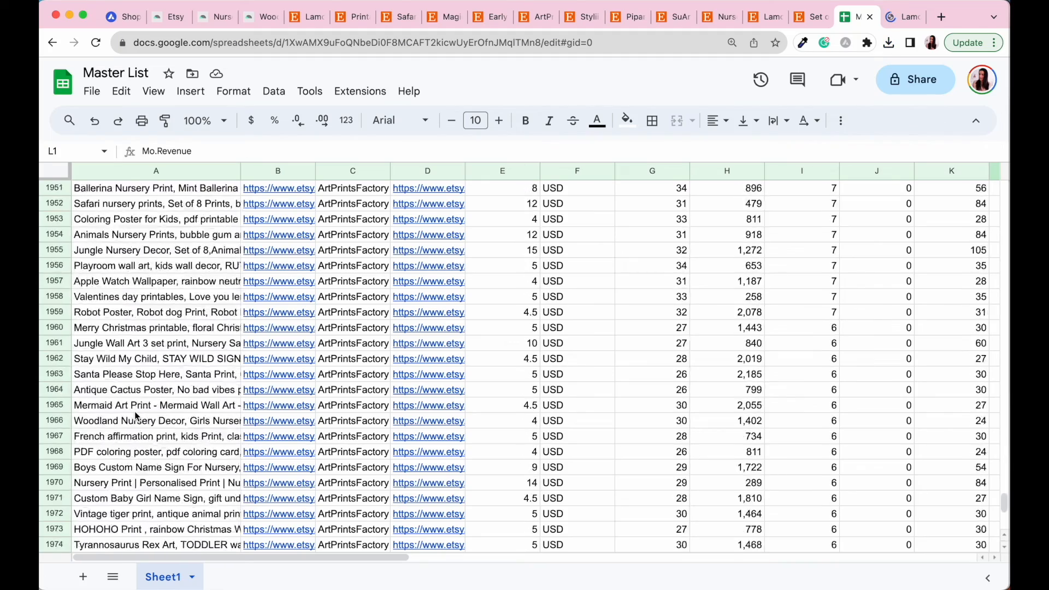
scroll(down, 3)
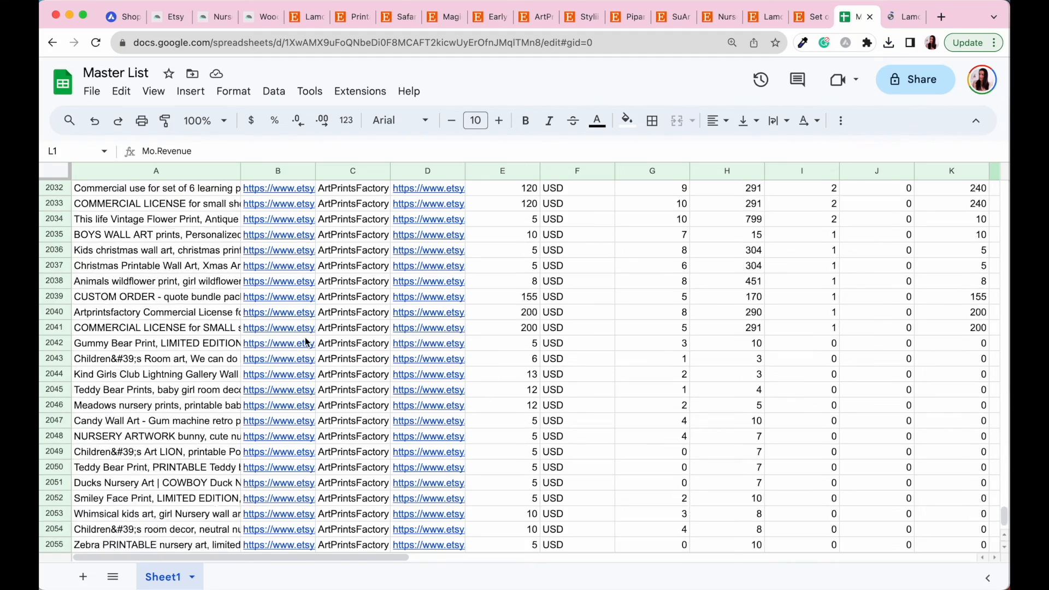
scroll(down, 3)
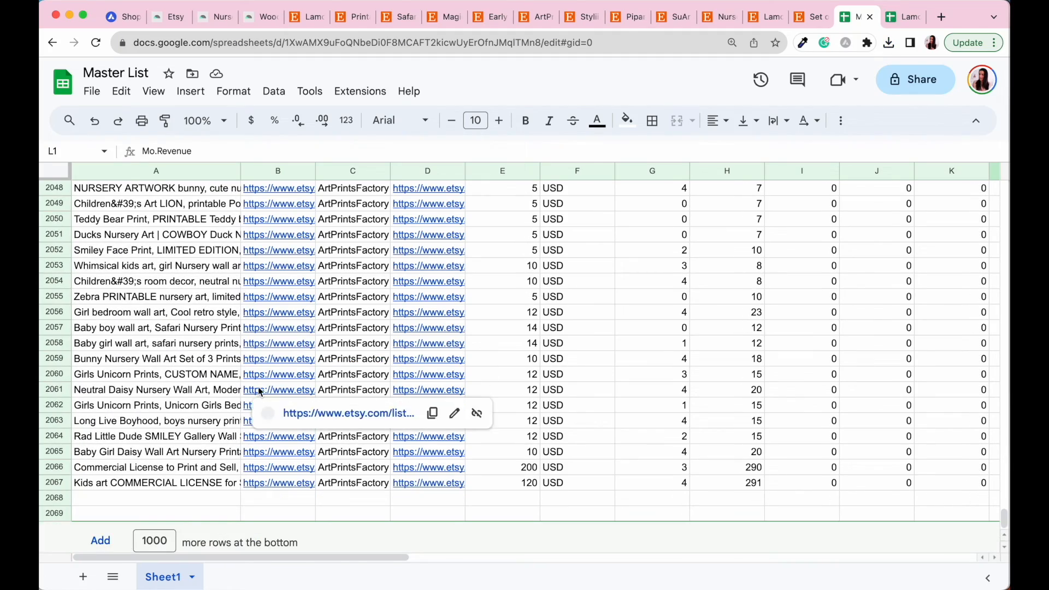
click(99, 542)
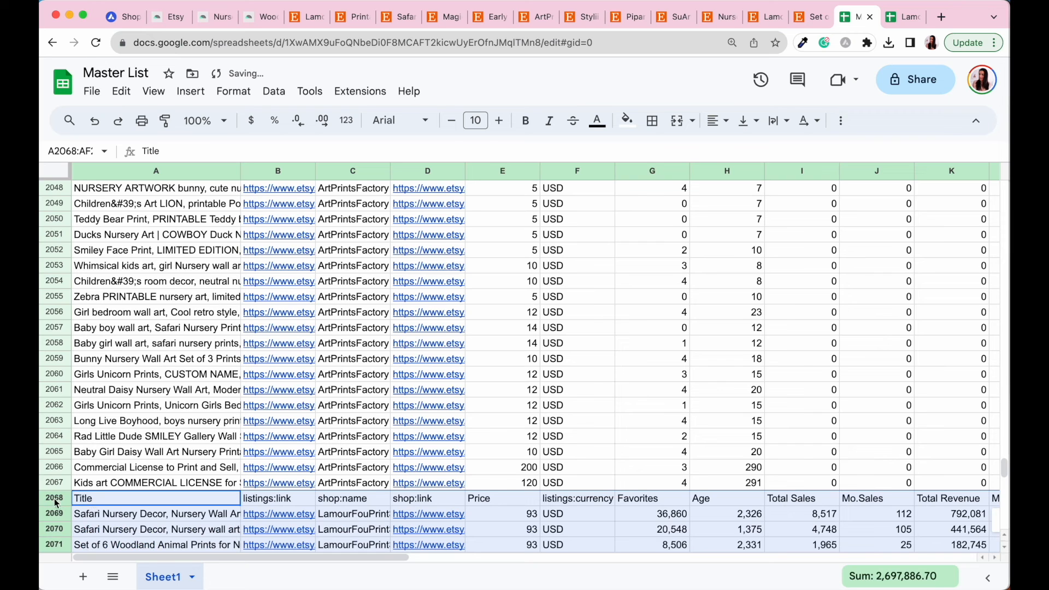
- Delete the duplicate Title header row 2068 from the pasted data
click(53, 498)
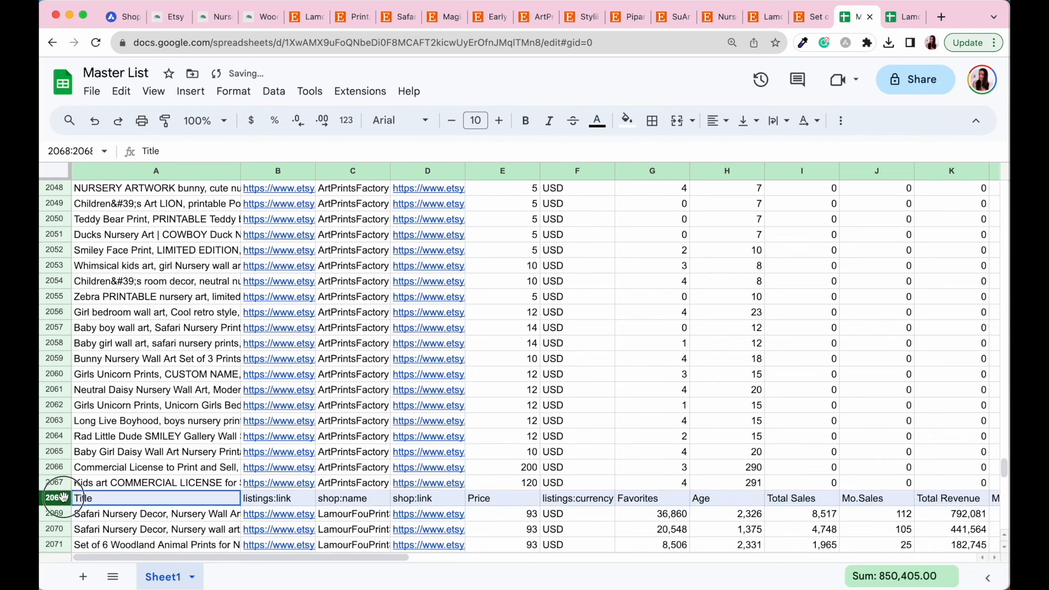
right_click(53, 498)
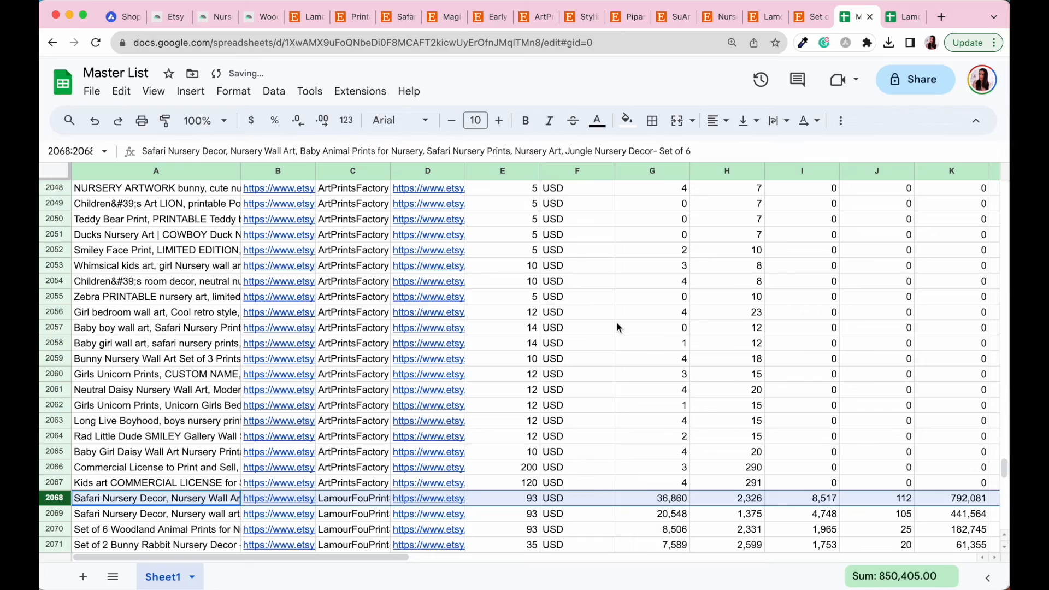
scroll(up, 3)
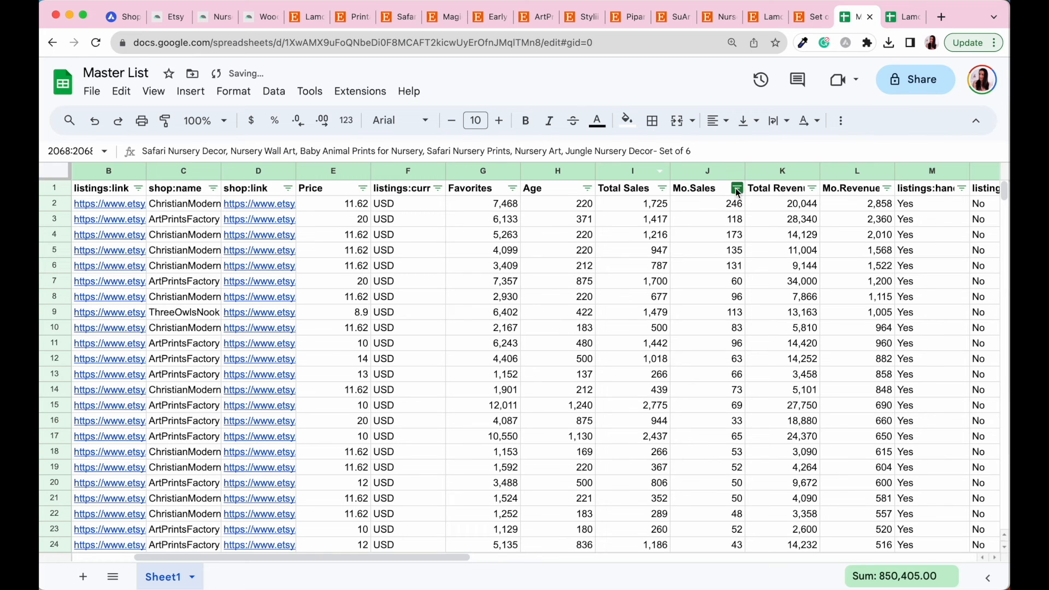
- Sort the Master List by Mo.Sales, highest first, and copy row 9's Safari listing link
click(736, 188)
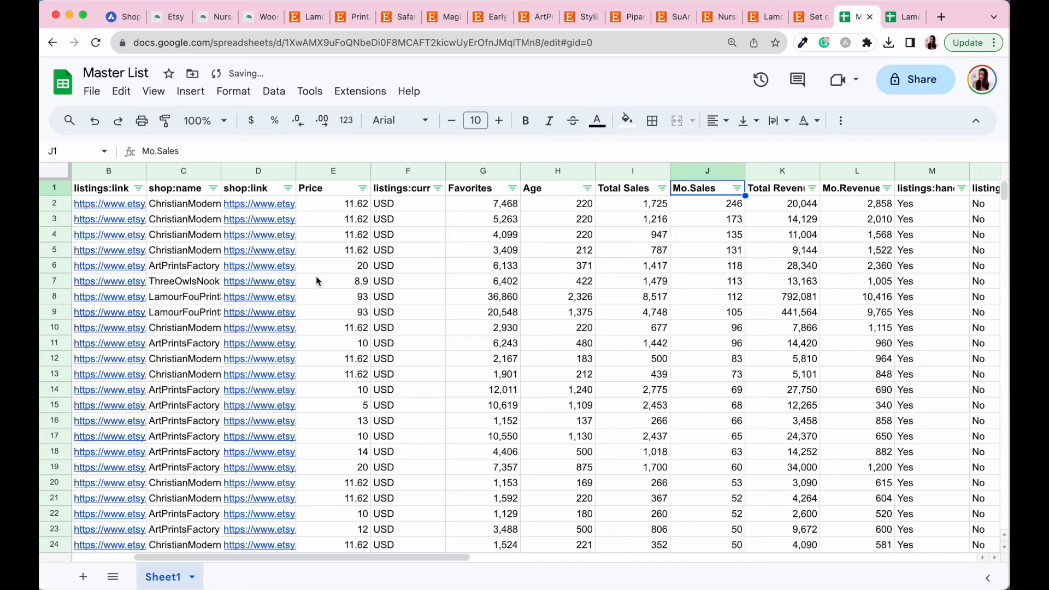
mouse_move(92, 325)
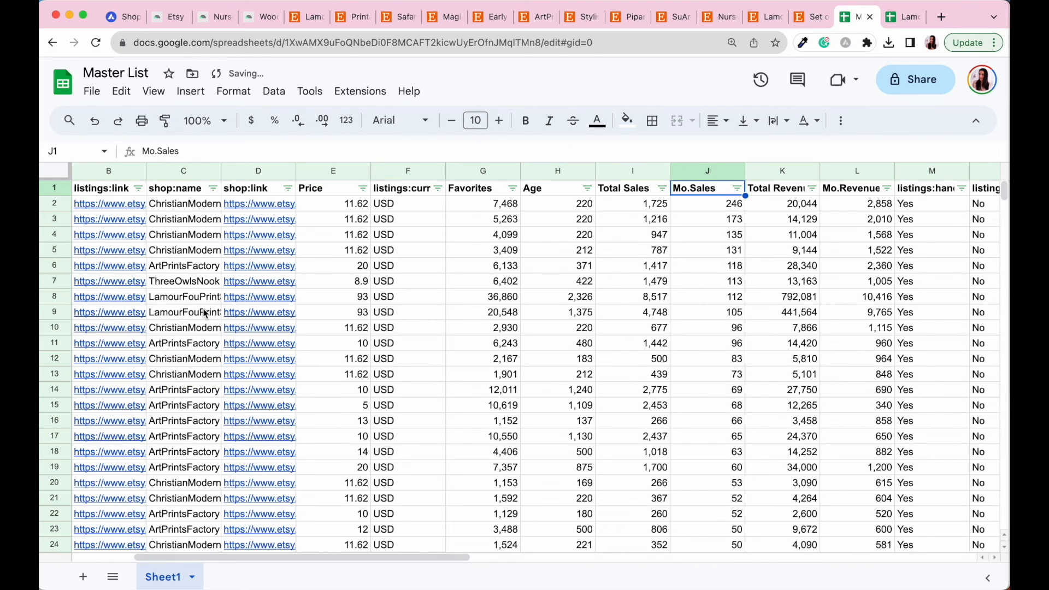
mouse_move(153, 165)
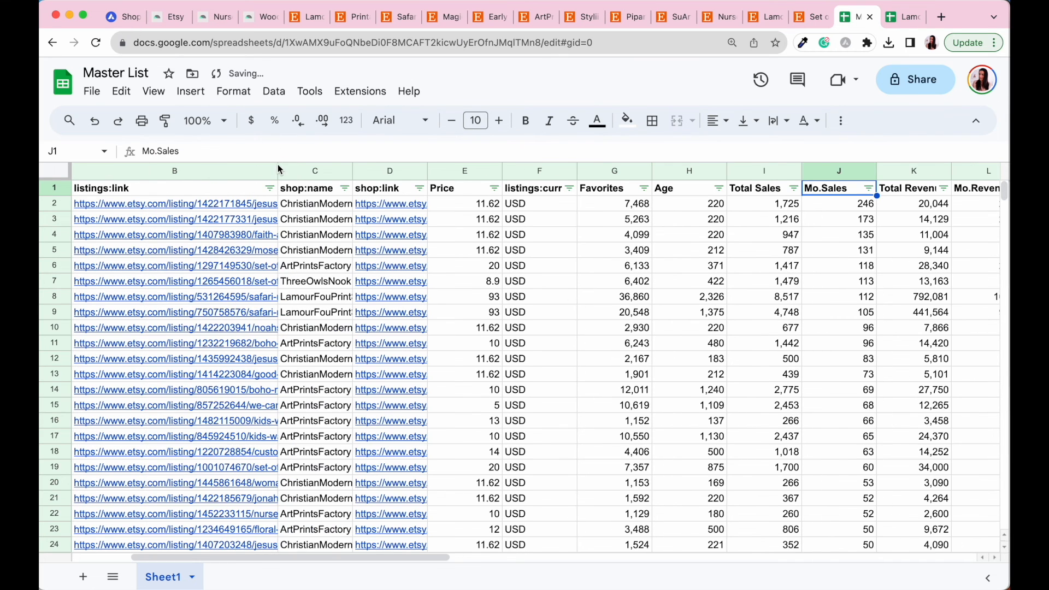
mouse_move(260, 312)
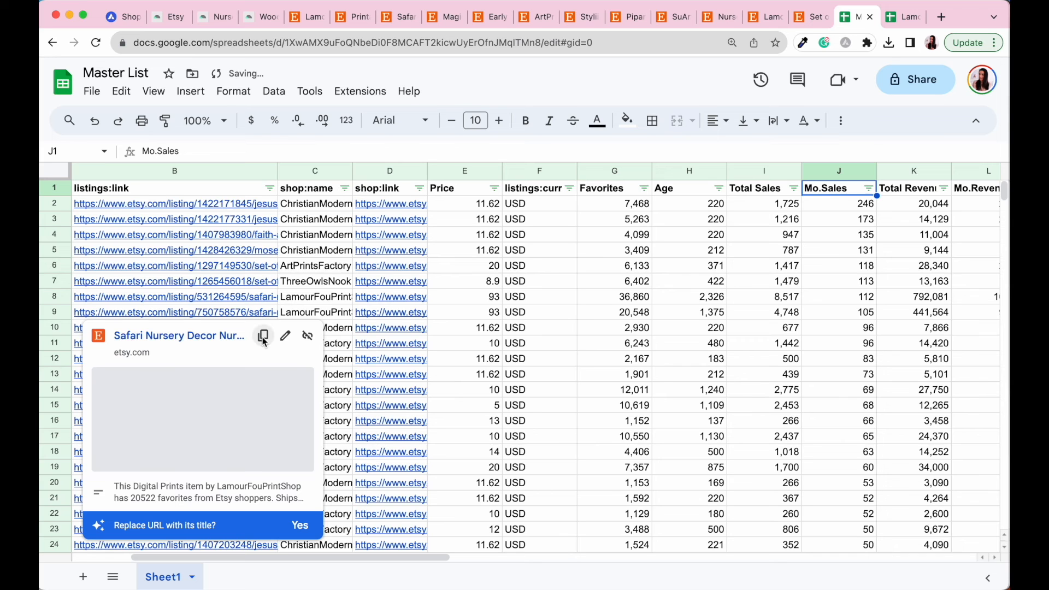
click(263, 335)
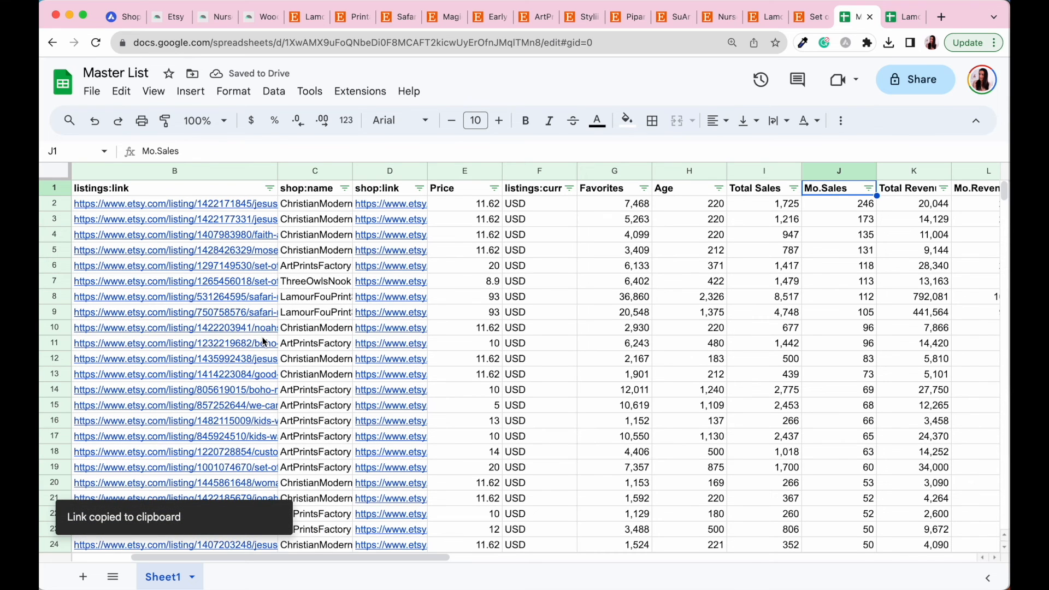
click(941, 17)
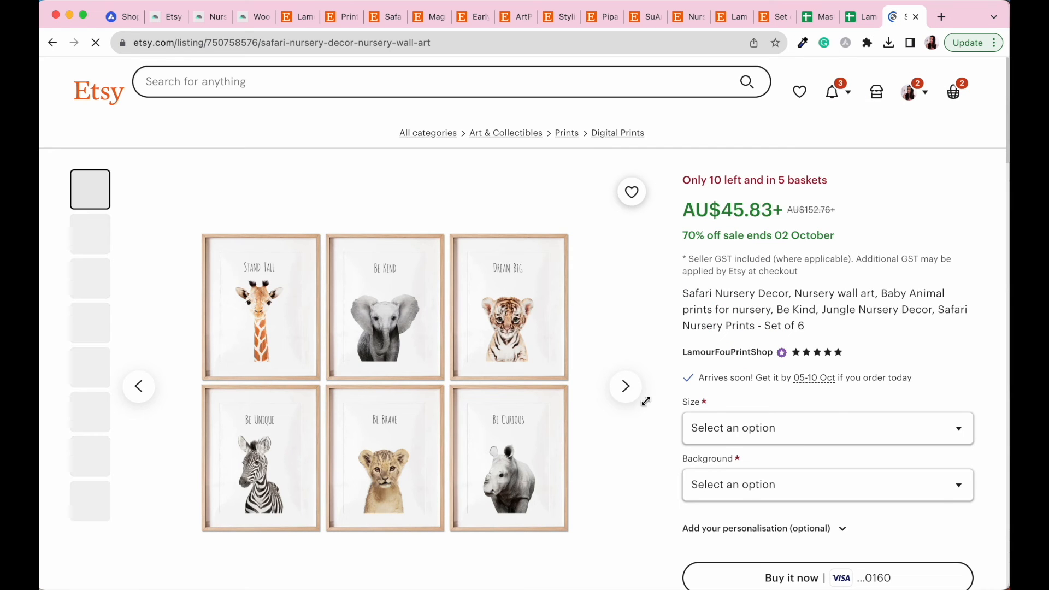
mouse_move(646, 403)
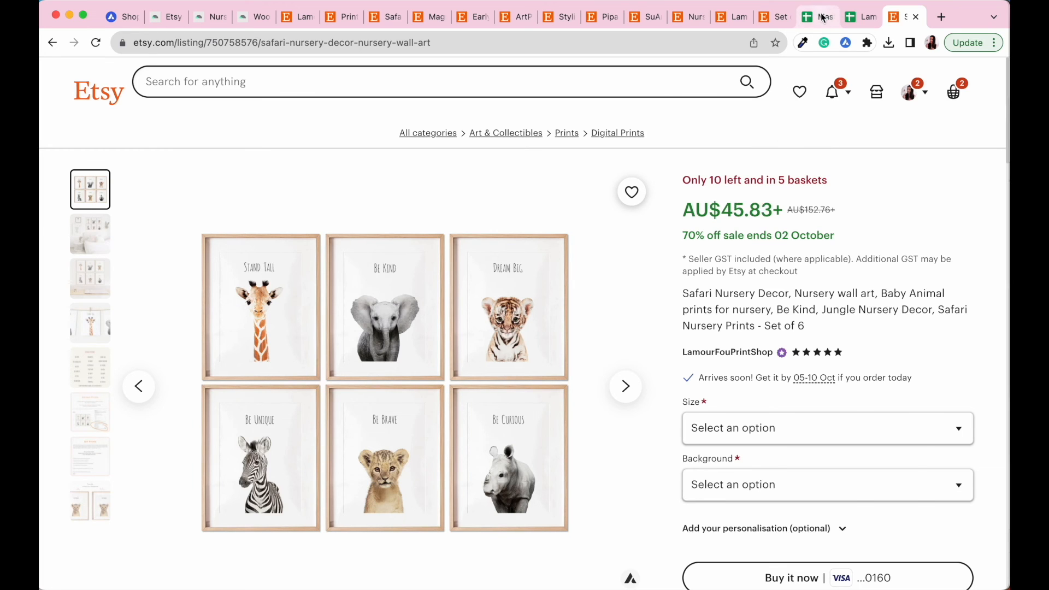
- Review the AU$45.83 safari set-of-6 Etsy listing, then return to the Master List
click(811, 16)
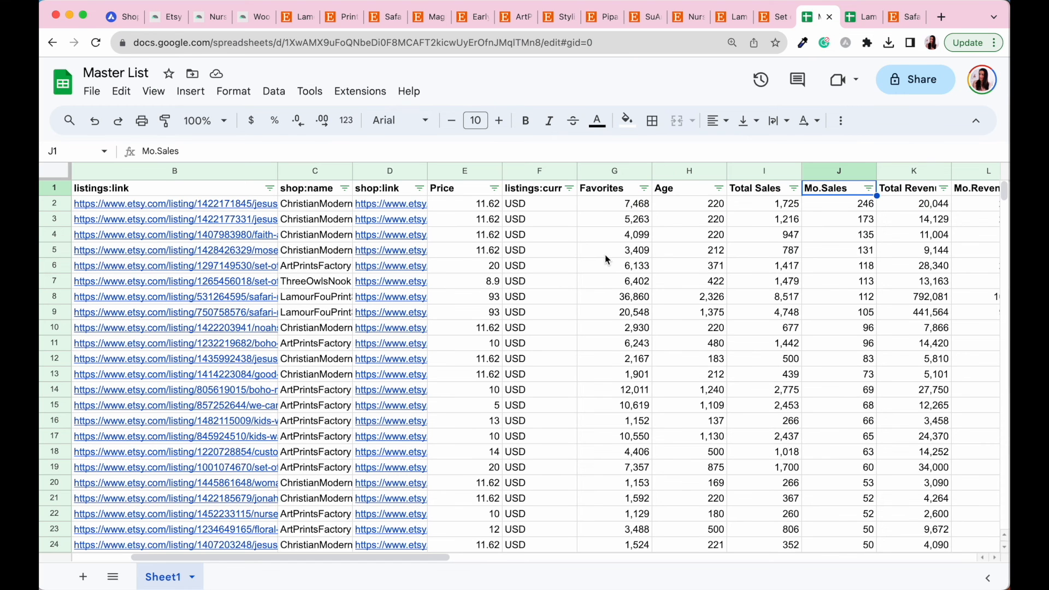